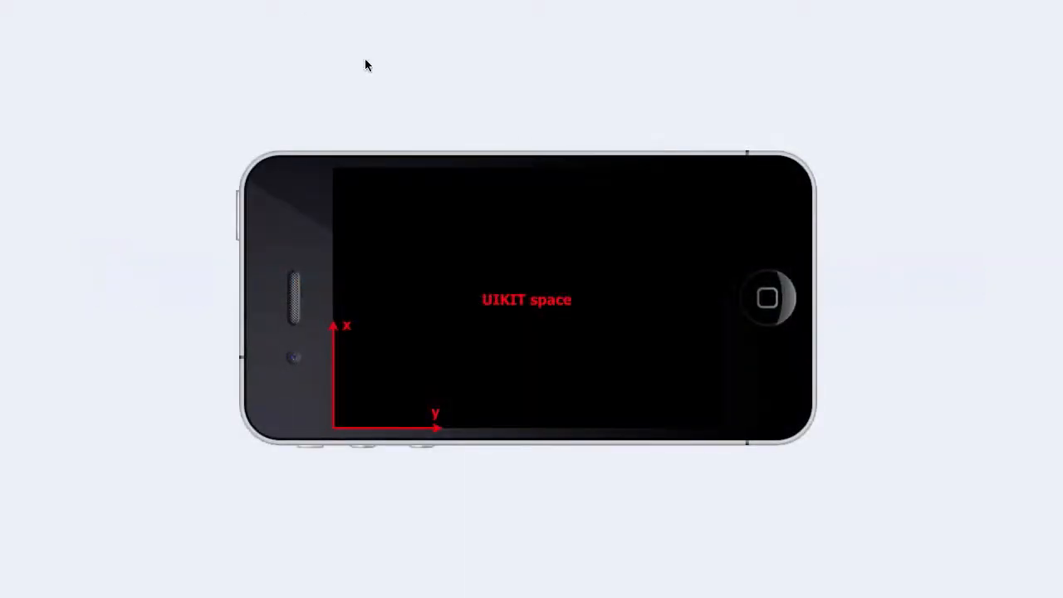
mouse_move(530, 324)
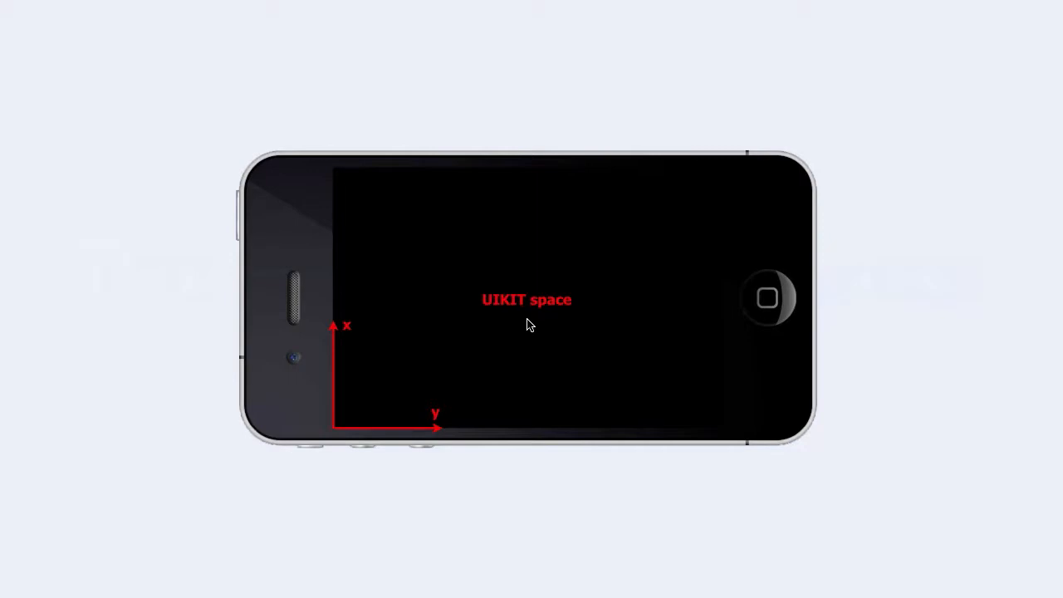
mouse_move(412, 368)
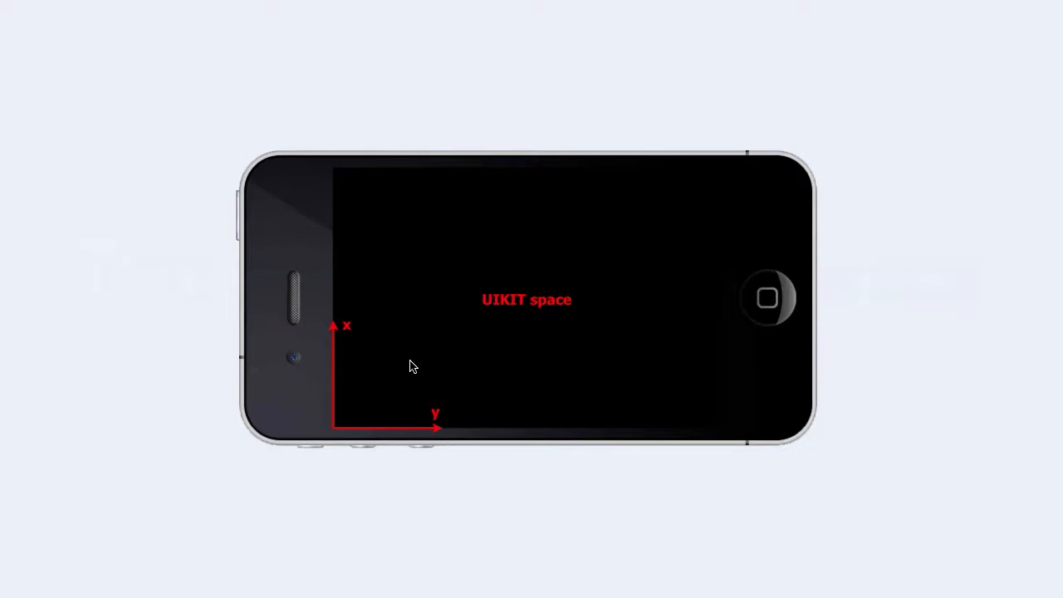
mouse_move(362, 341)
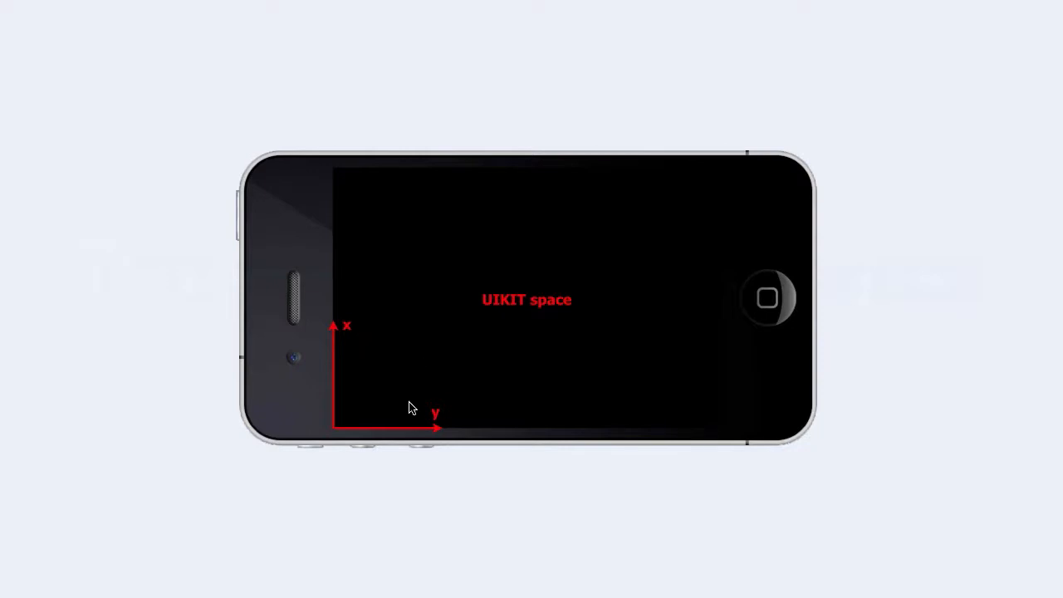
mouse_move(417, 415)
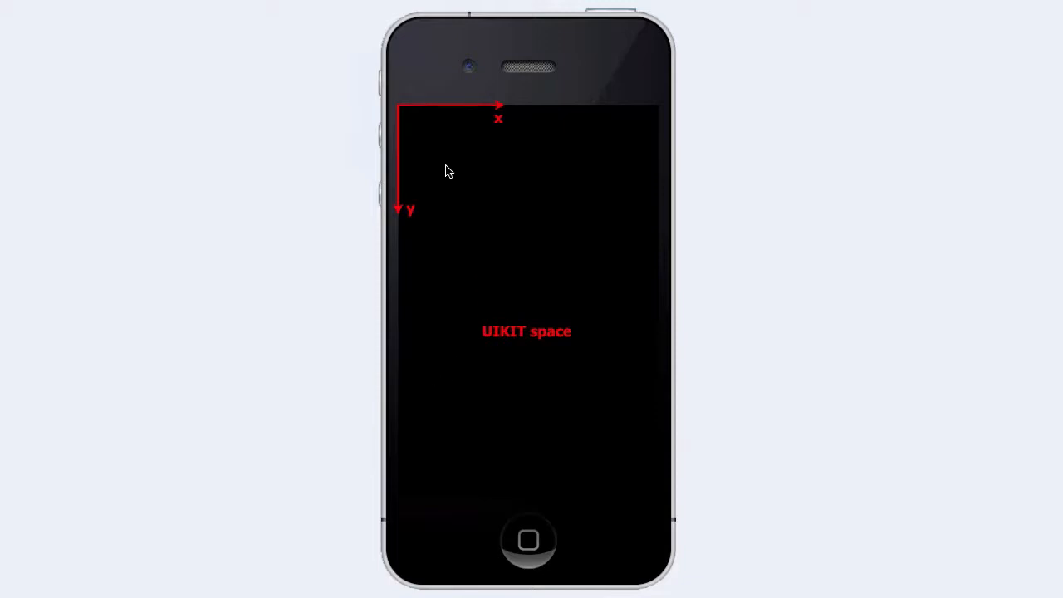
mouse_move(414, 123)
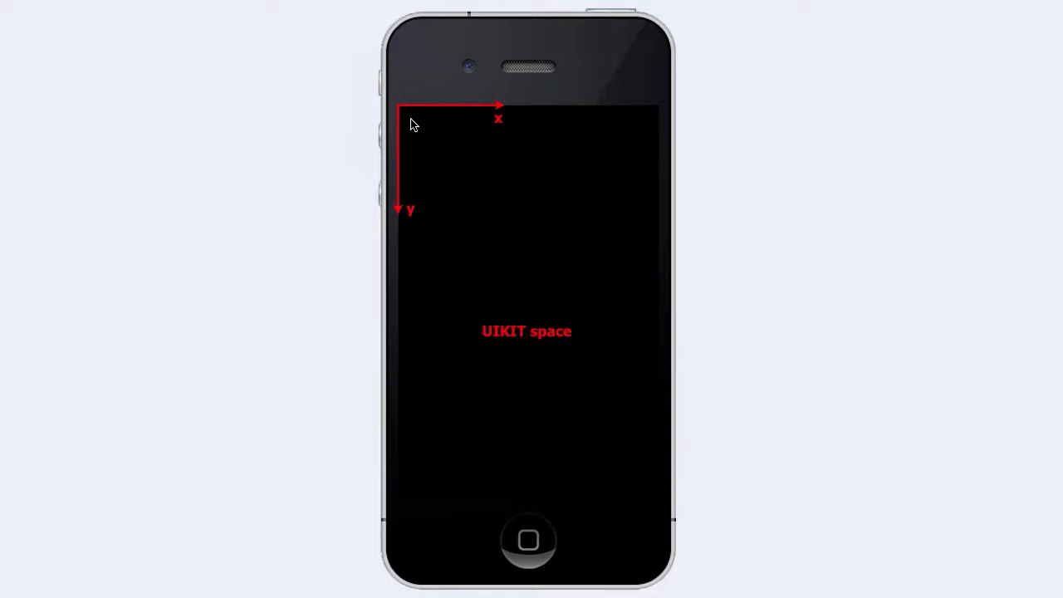
mouse_move(497, 123)
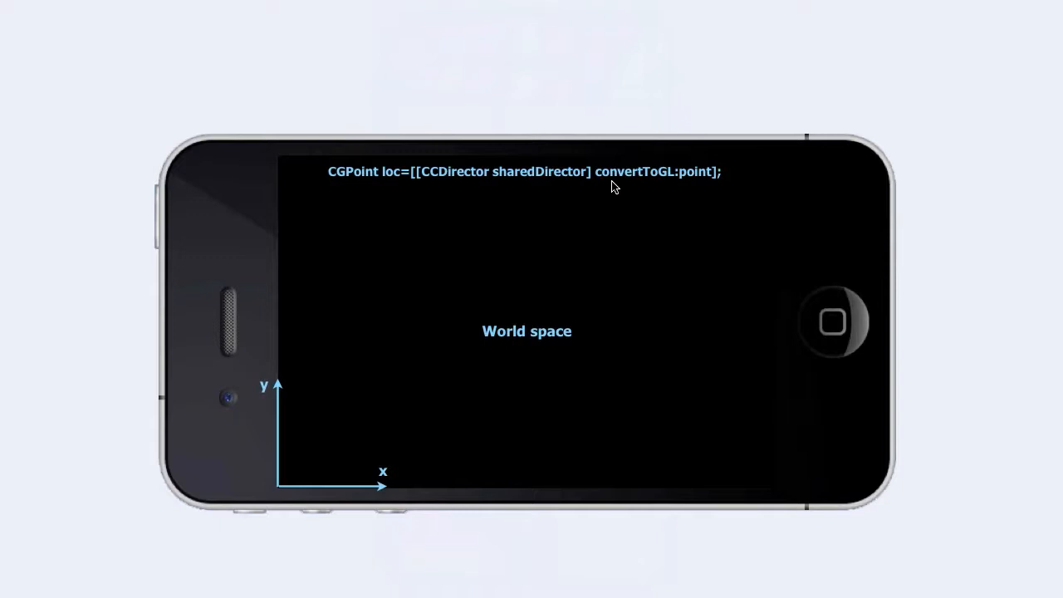
mouse_move(563, 349)
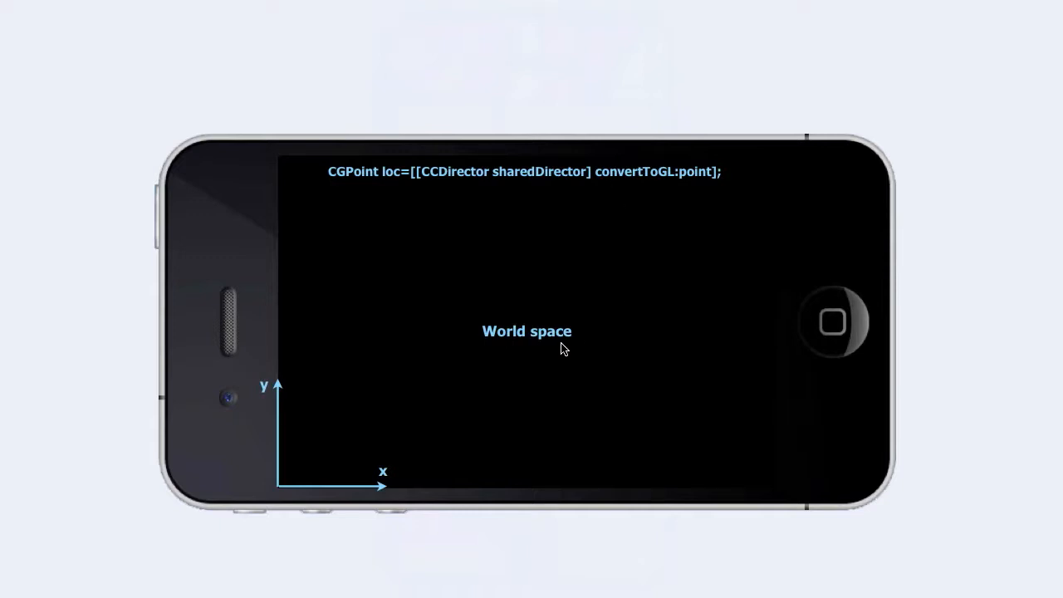
mouse_move(557, 349)
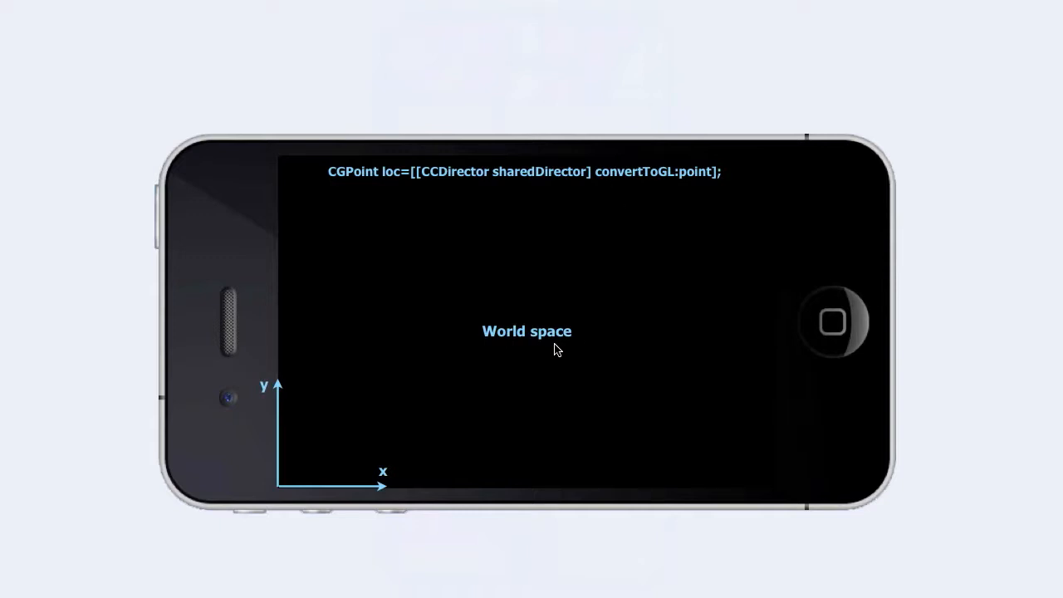
mouse_move(324, 442)
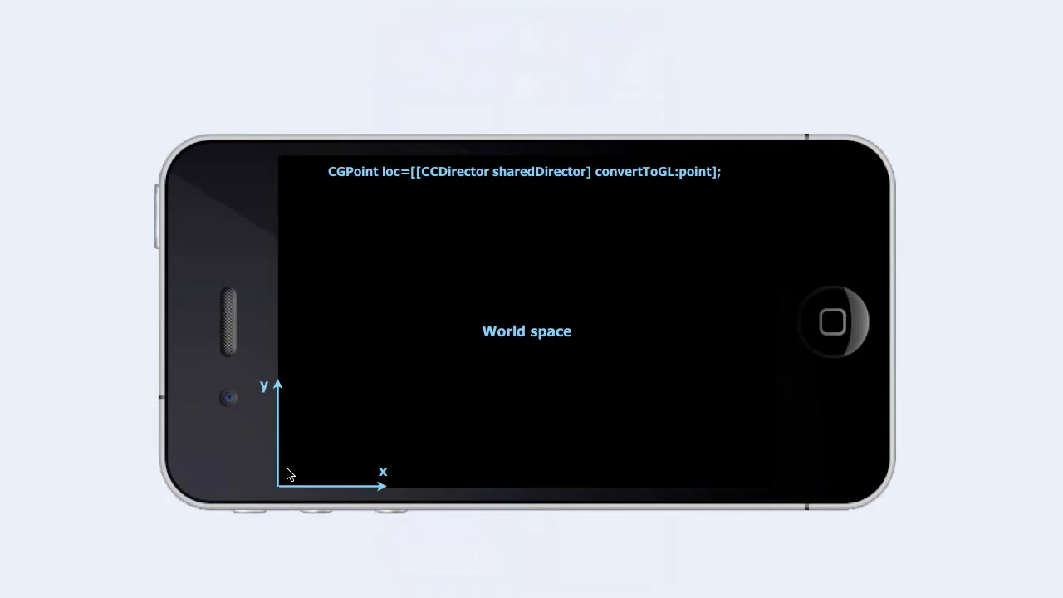
mouse_move(625, 206)
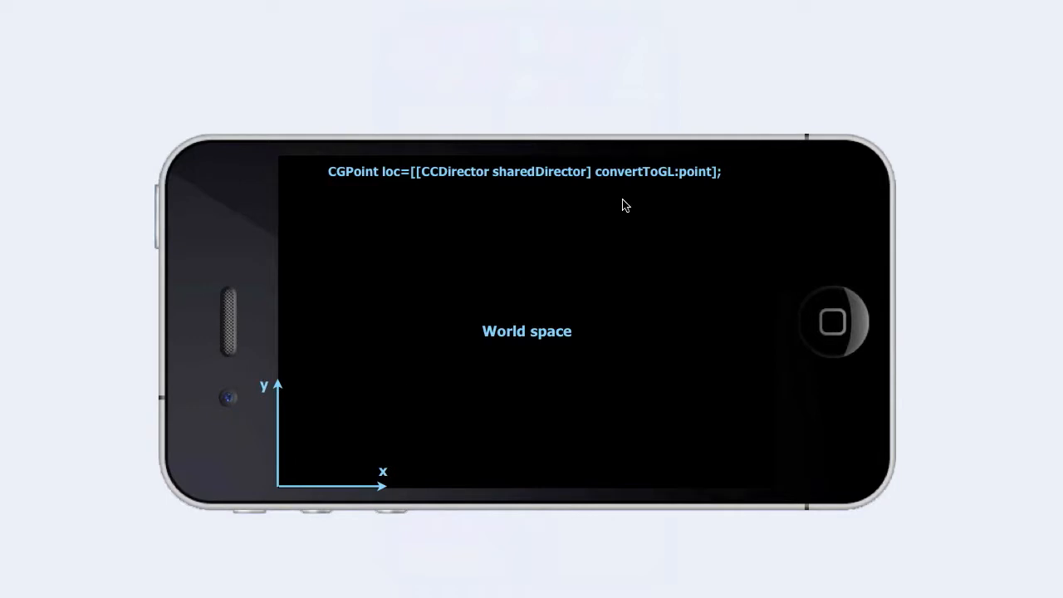
mouse_move(632, 190)
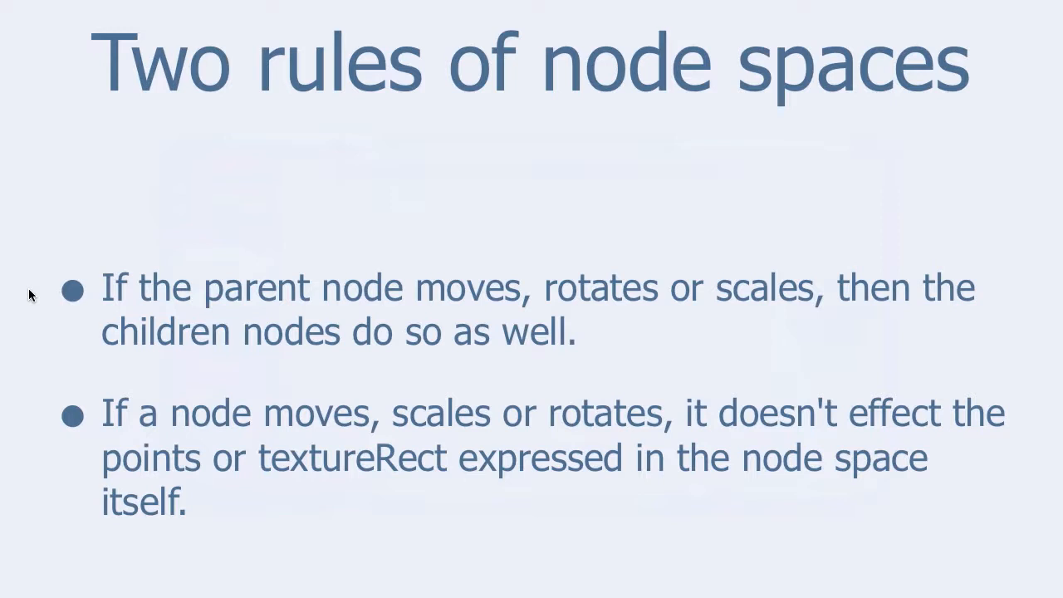
mouse_move(30, 324)
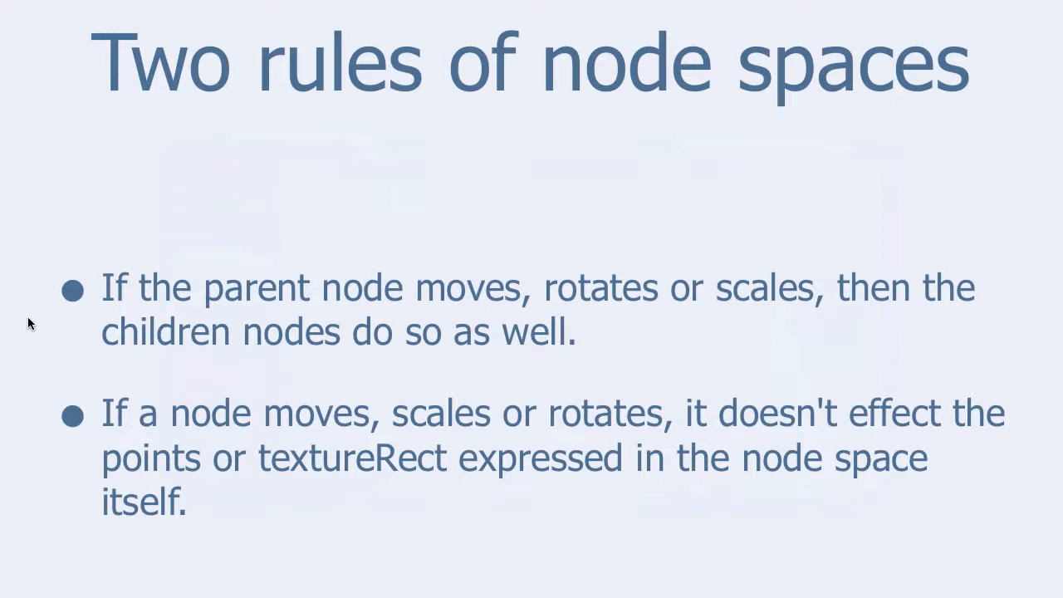
mouse_move(49, 429)
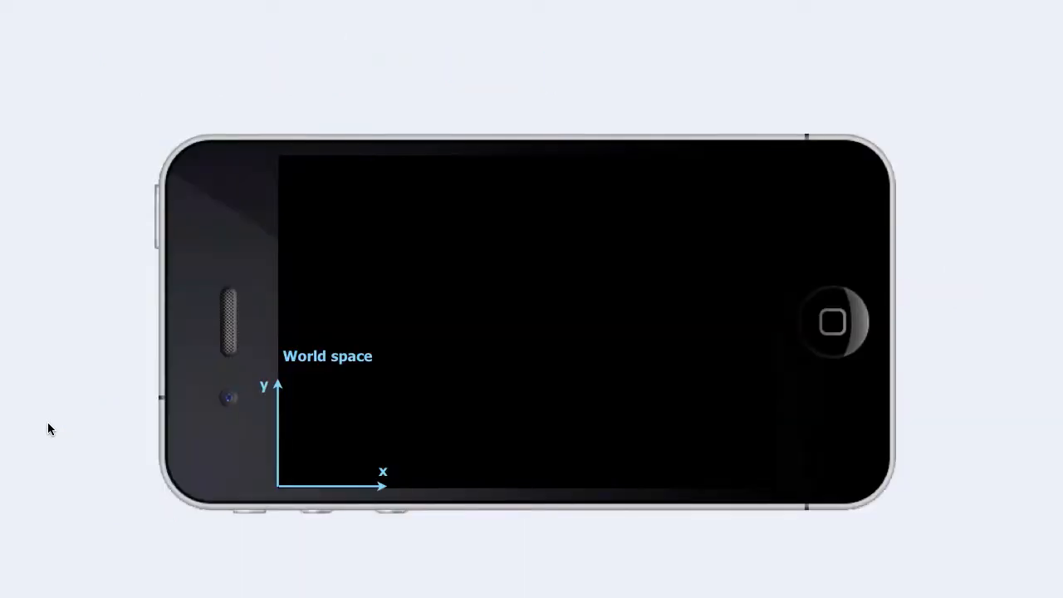
mouse_move(332, 335)
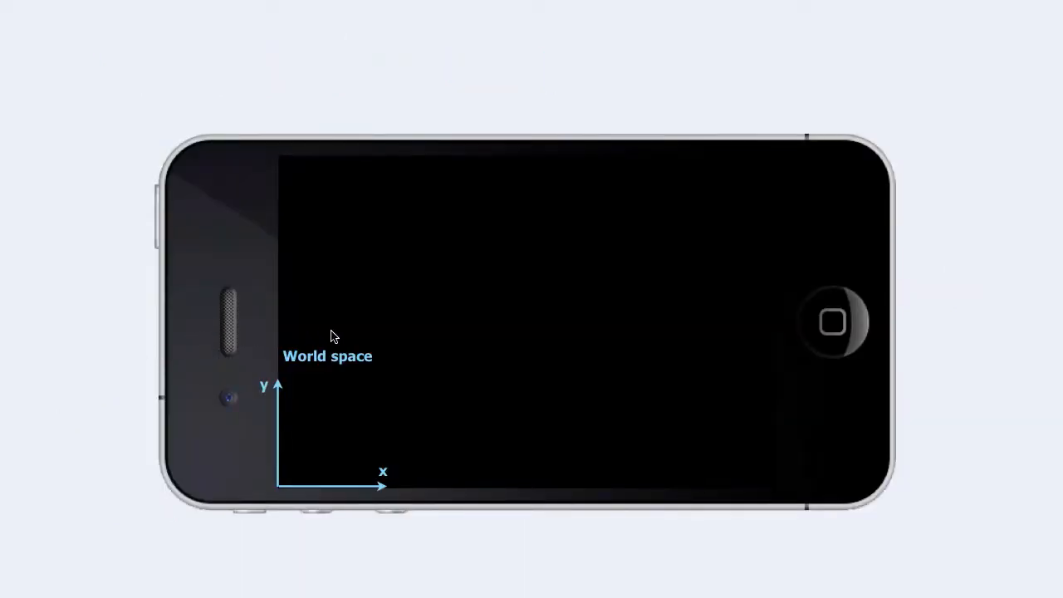
mouse_move(396, 397)
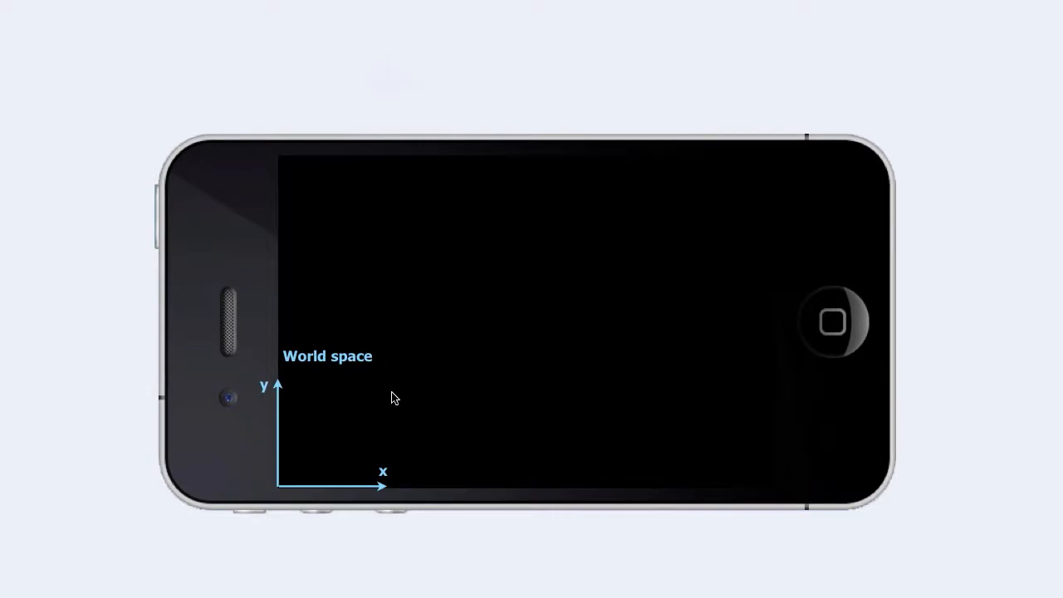
mouse_move(346, 449)
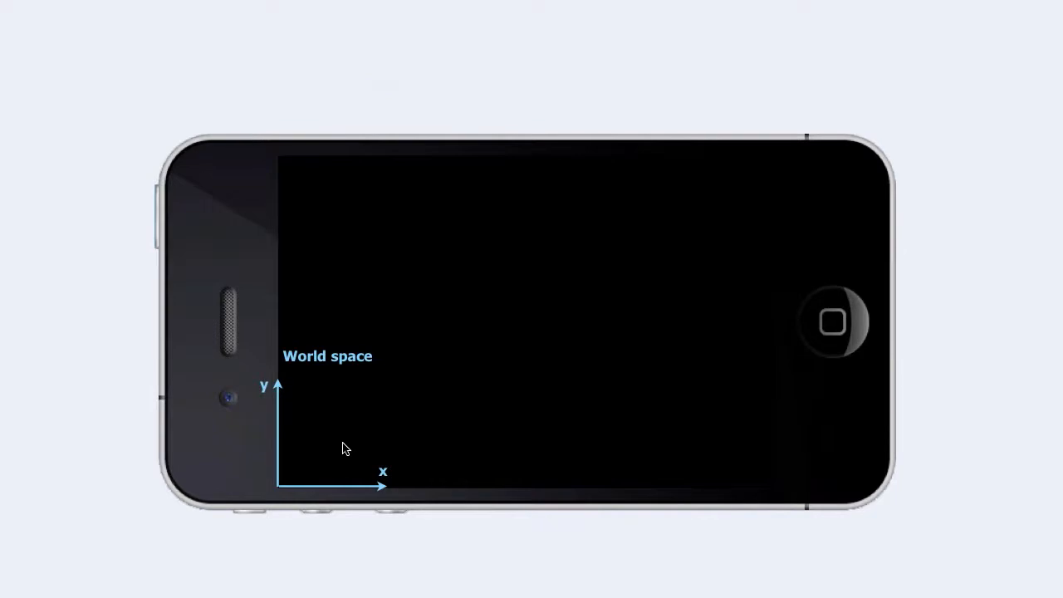
mouse_move(299, 478)
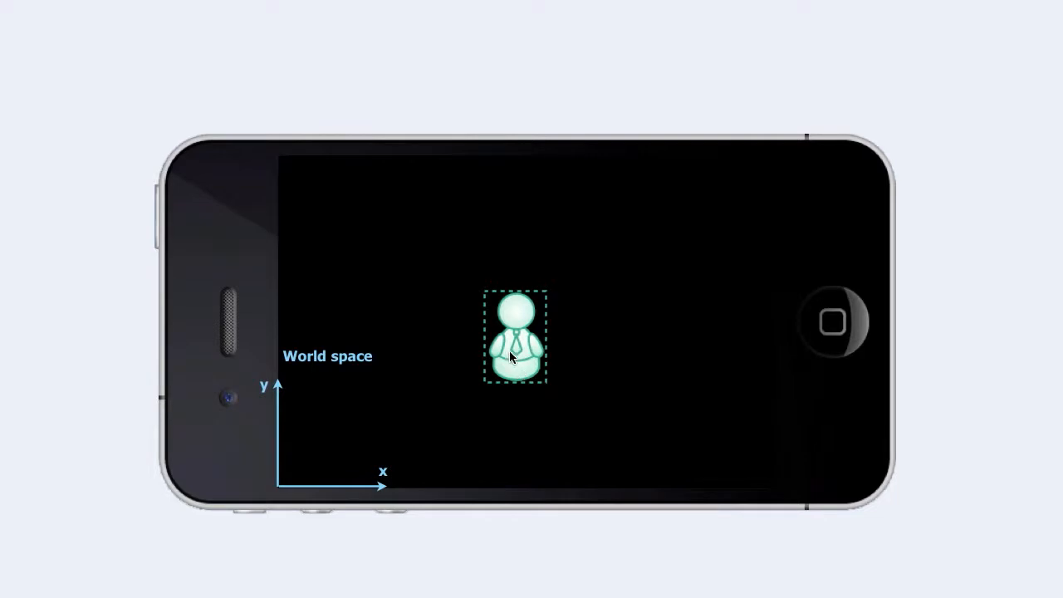
mouse_move(486, 339)
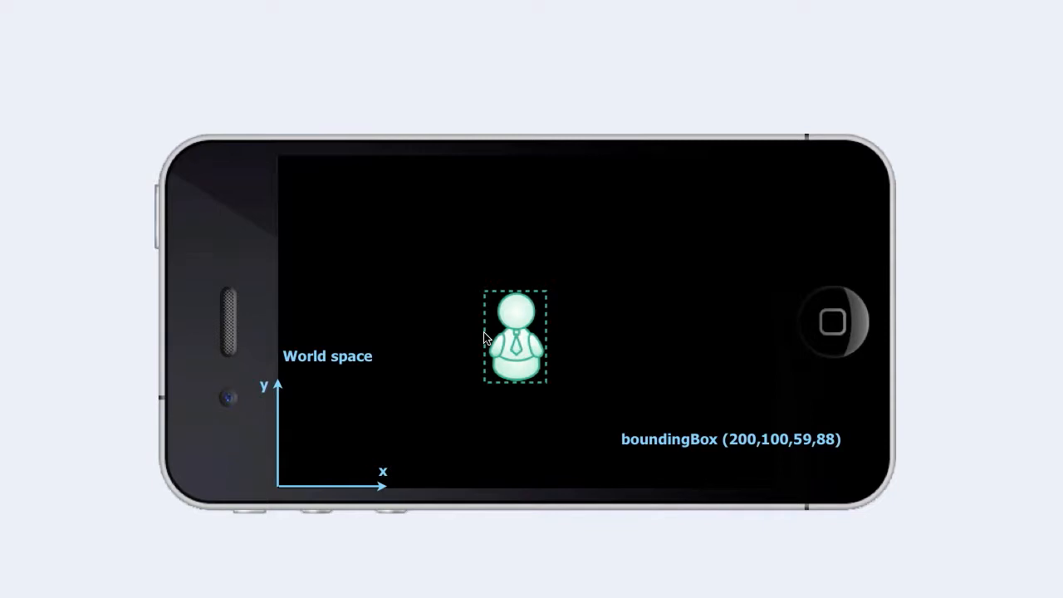
mouse_move(656, 439)
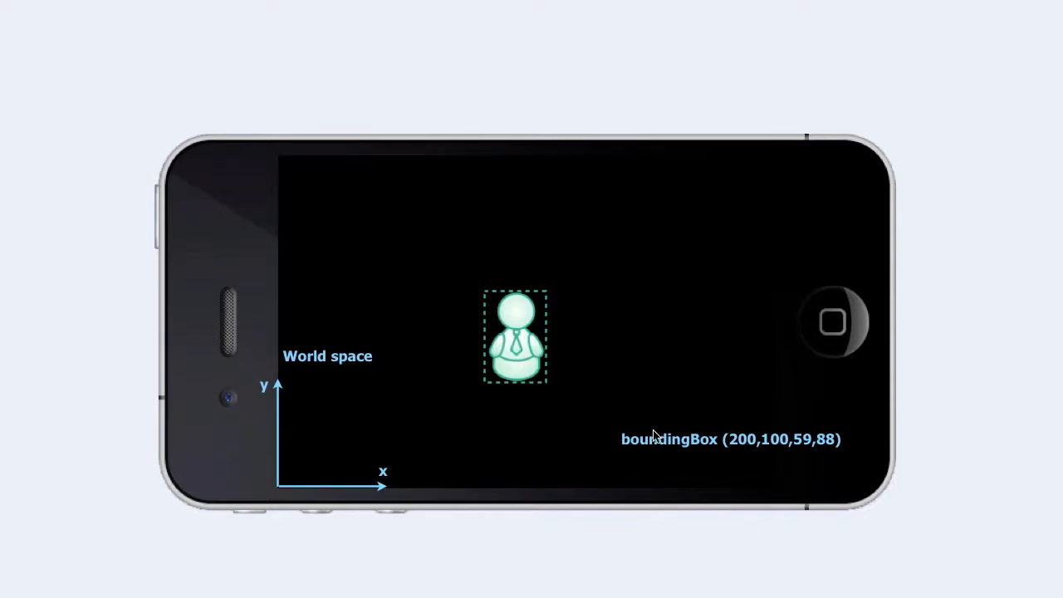
mouse_move(731, 457)
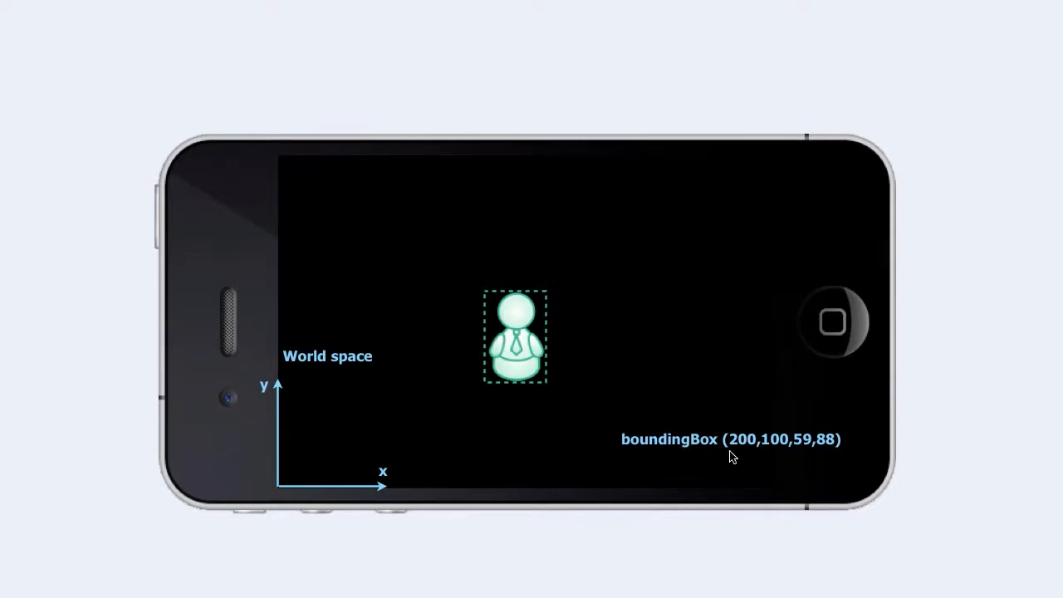
mouse_move(778, 459)
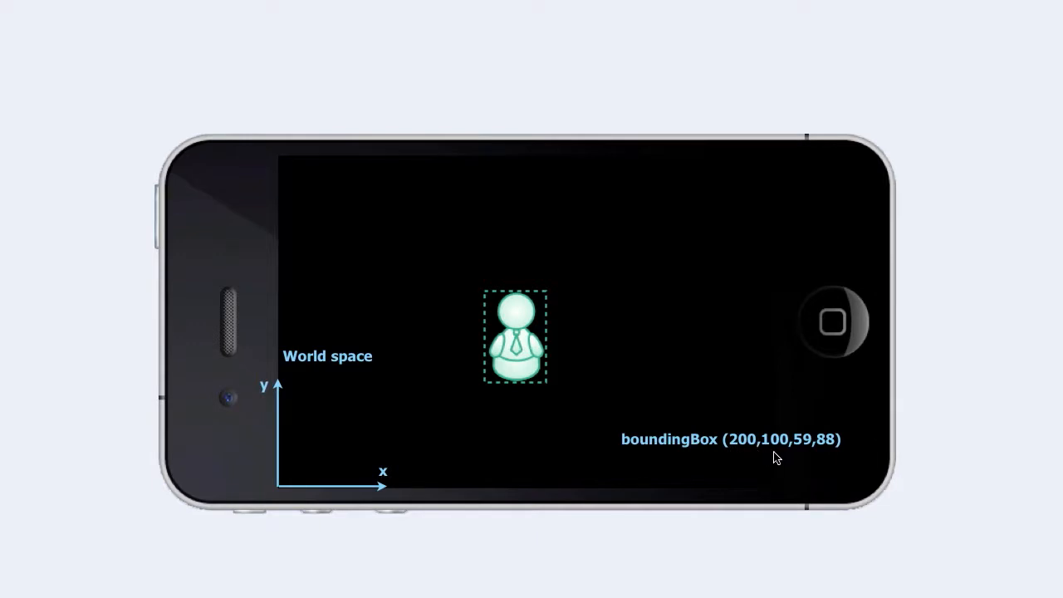
mouse_move(761, 455)
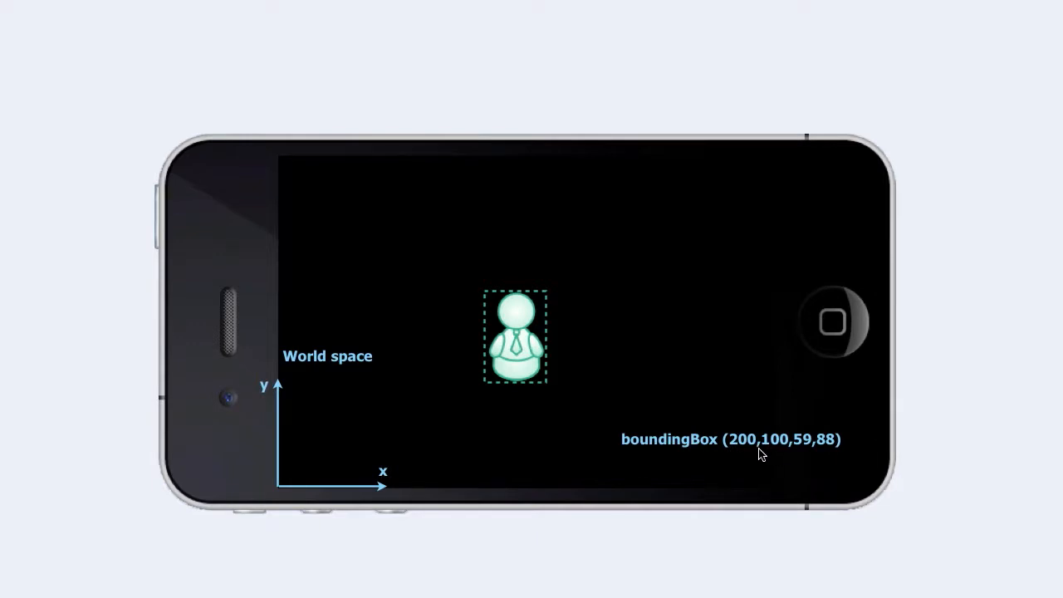
mouse_move(489, 392)
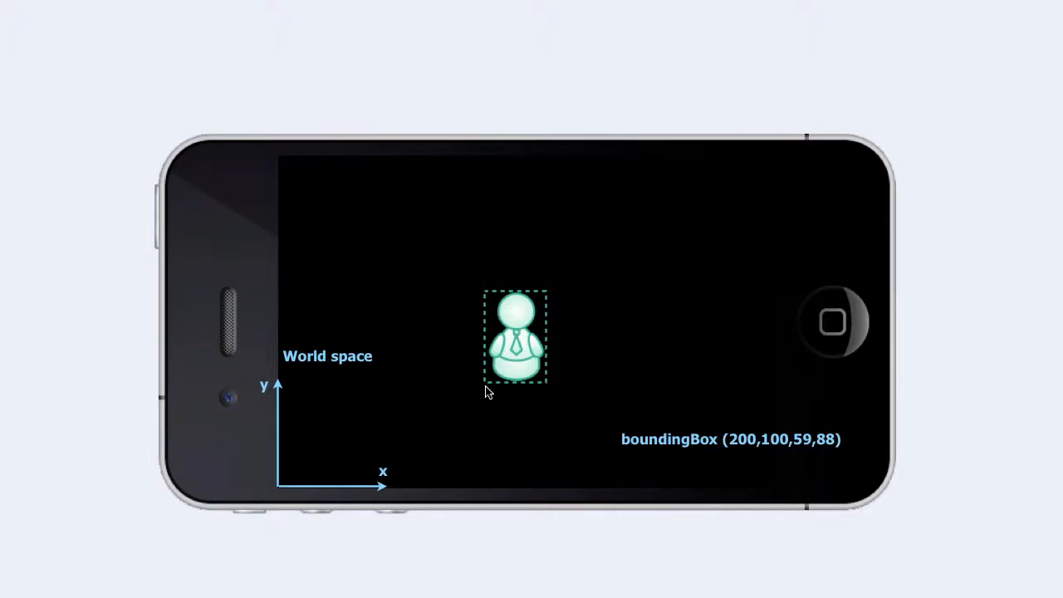
mouse_move(822, 449)
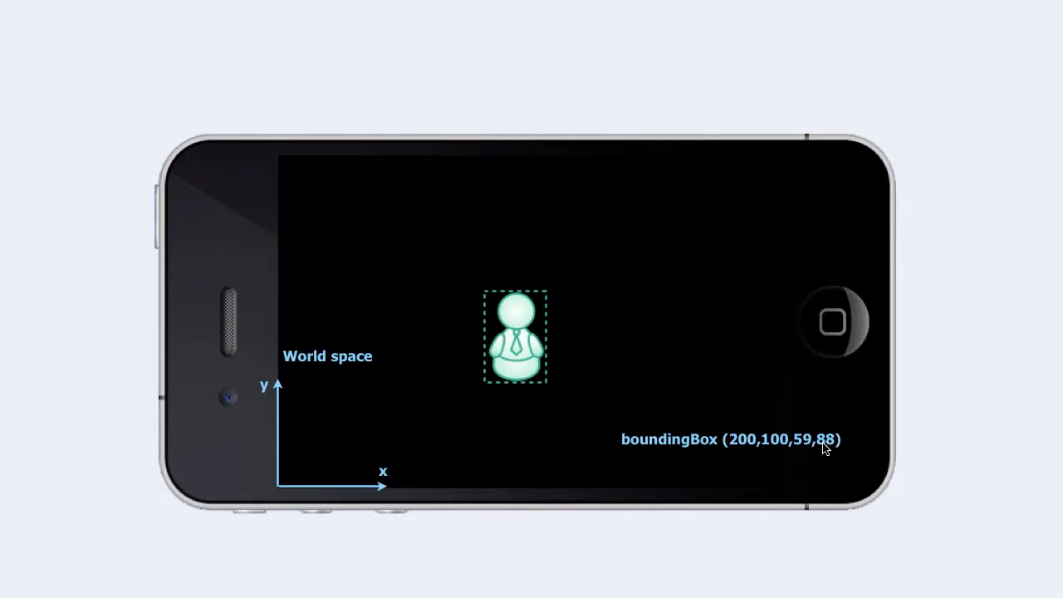
mouse_move(588, 379)
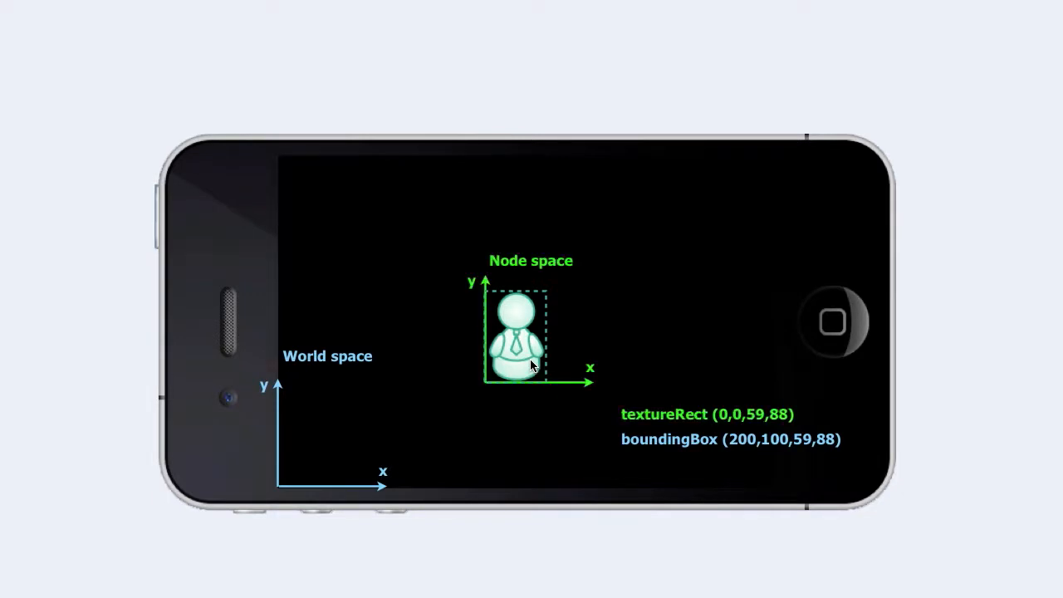
mouse_move(568, 275)
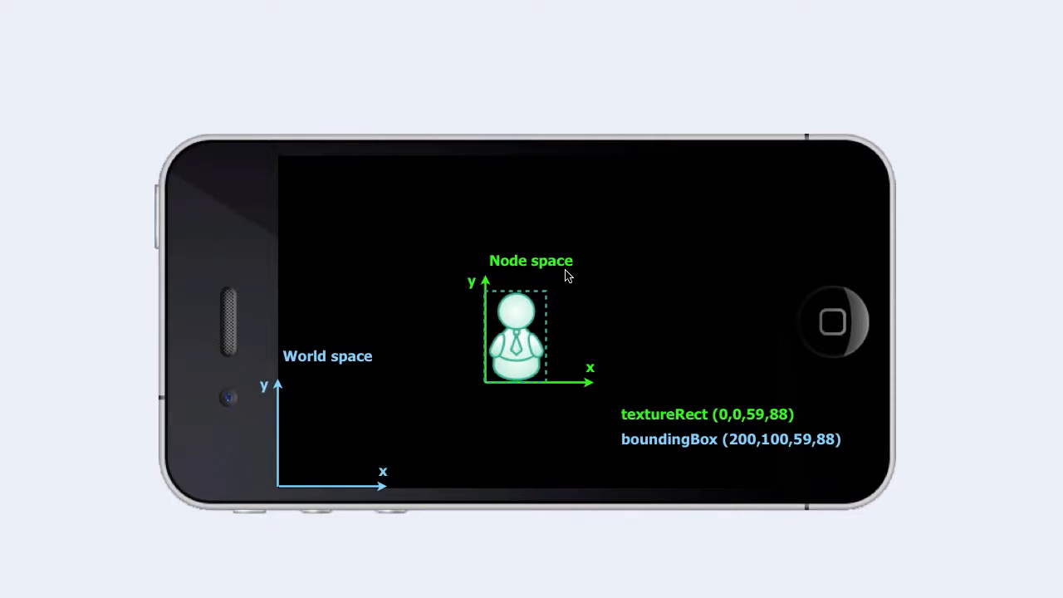
mouse_move(561, 289)
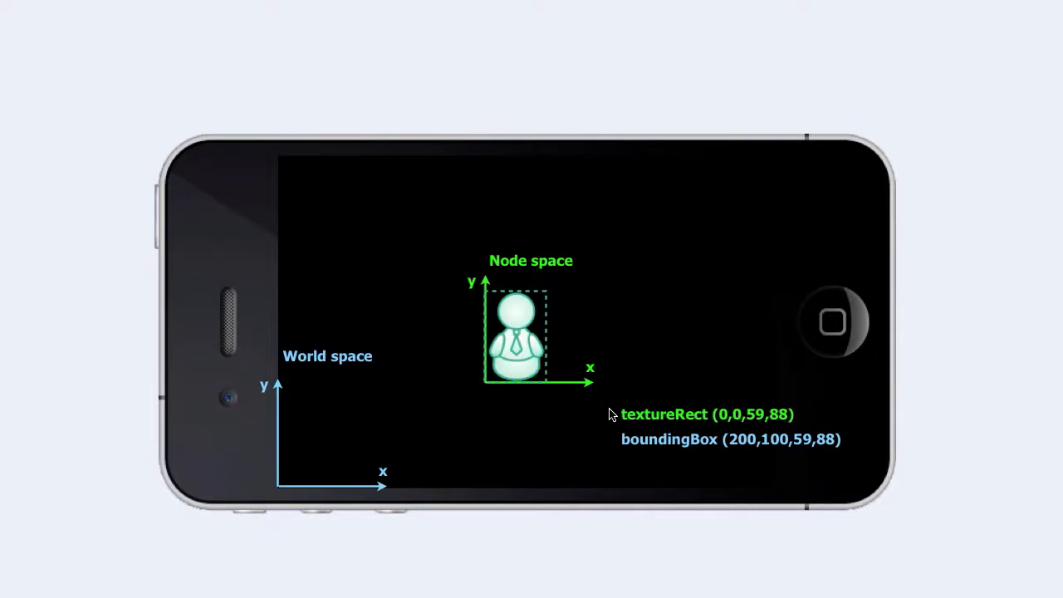
mouse_move(739, 428)
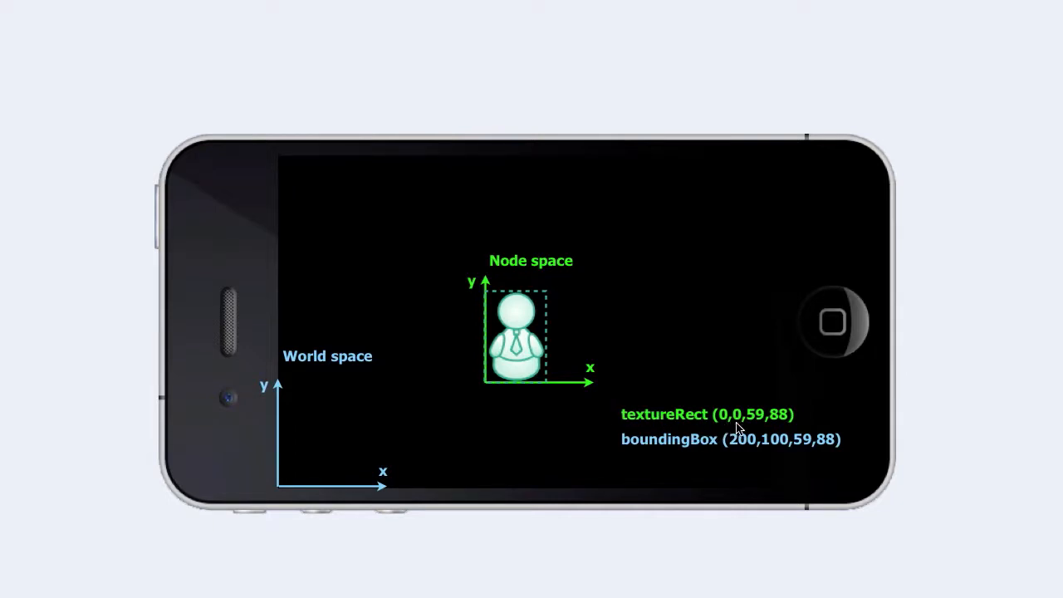
mouse_move(502, 397)
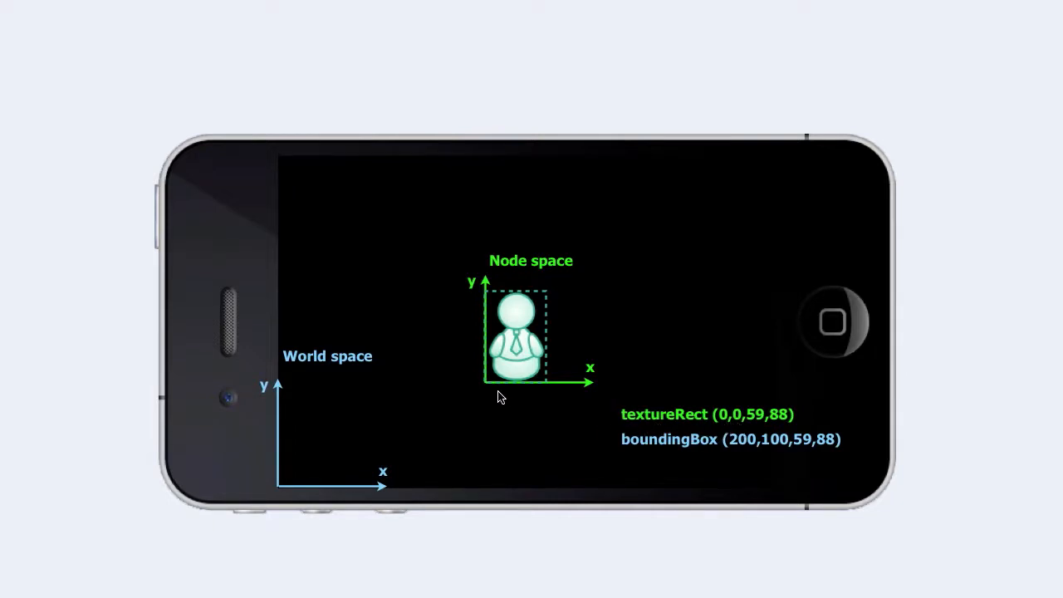
mouse_move(711, 429)
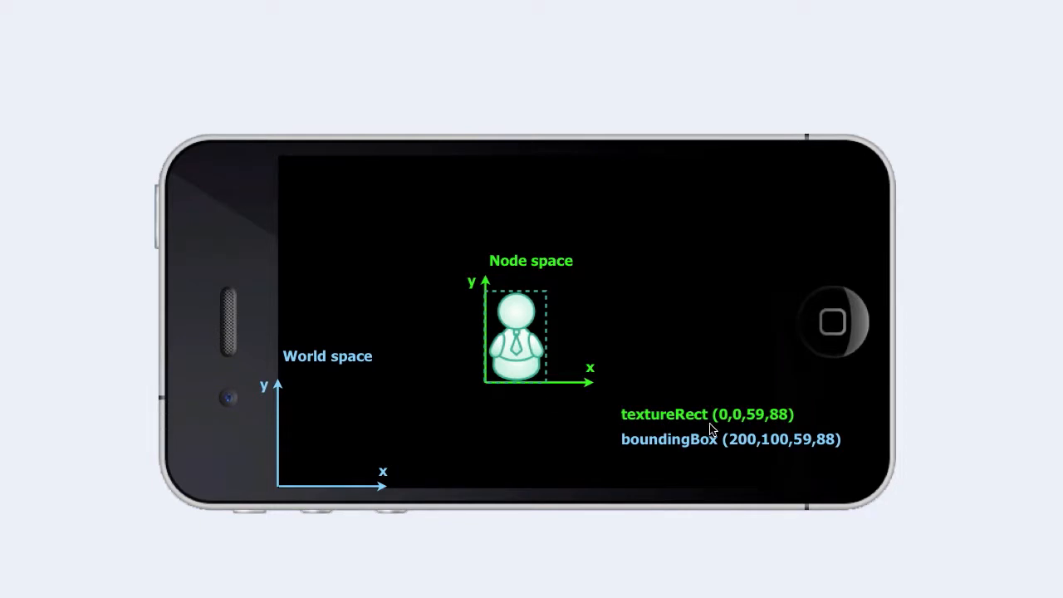
mouse_move(778, 425)
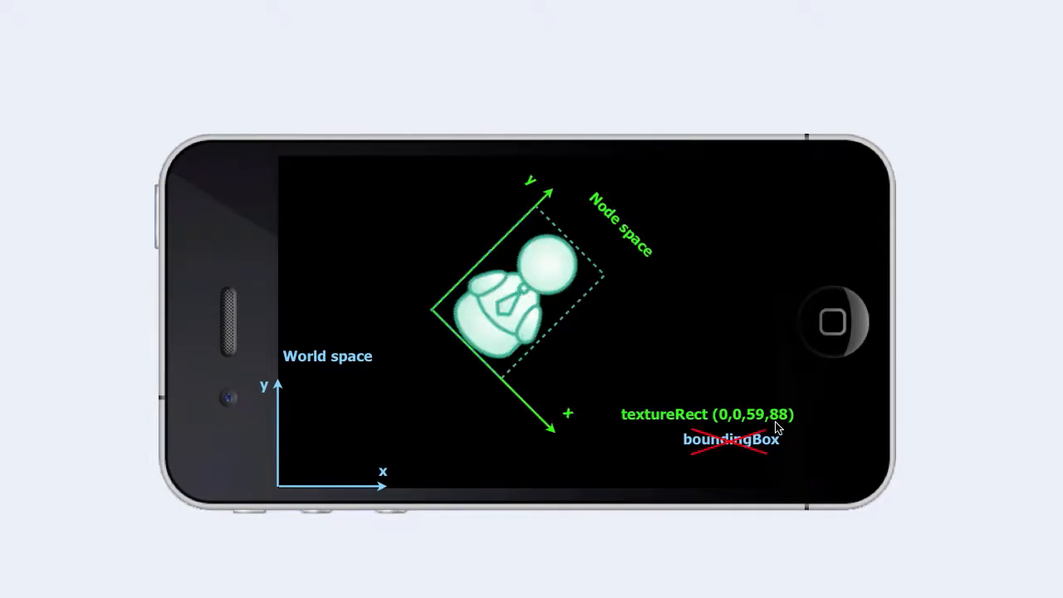
mouse_move(629, 324)
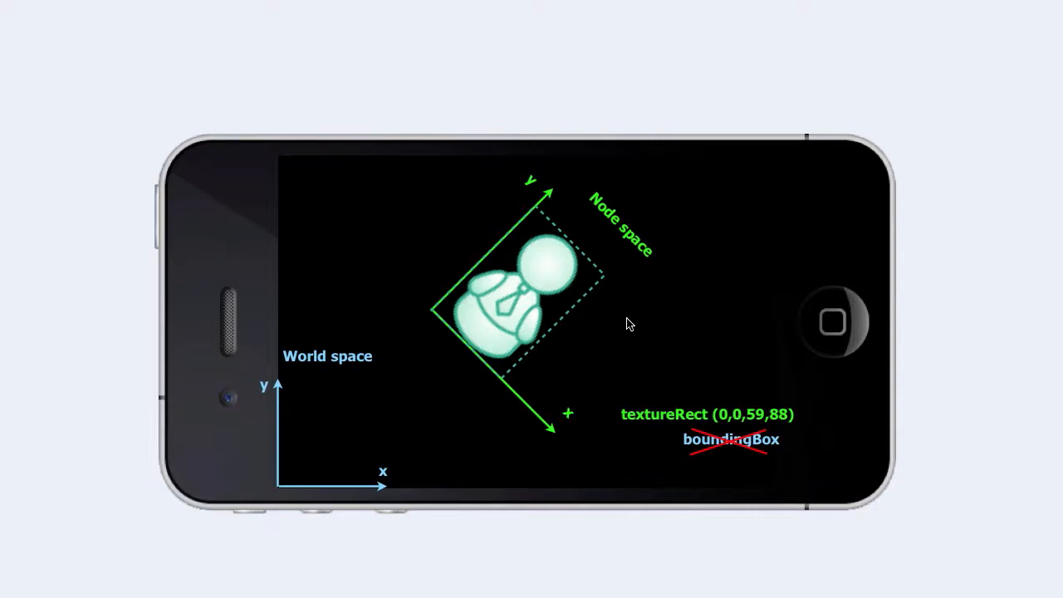
mouse_move(678, 443)
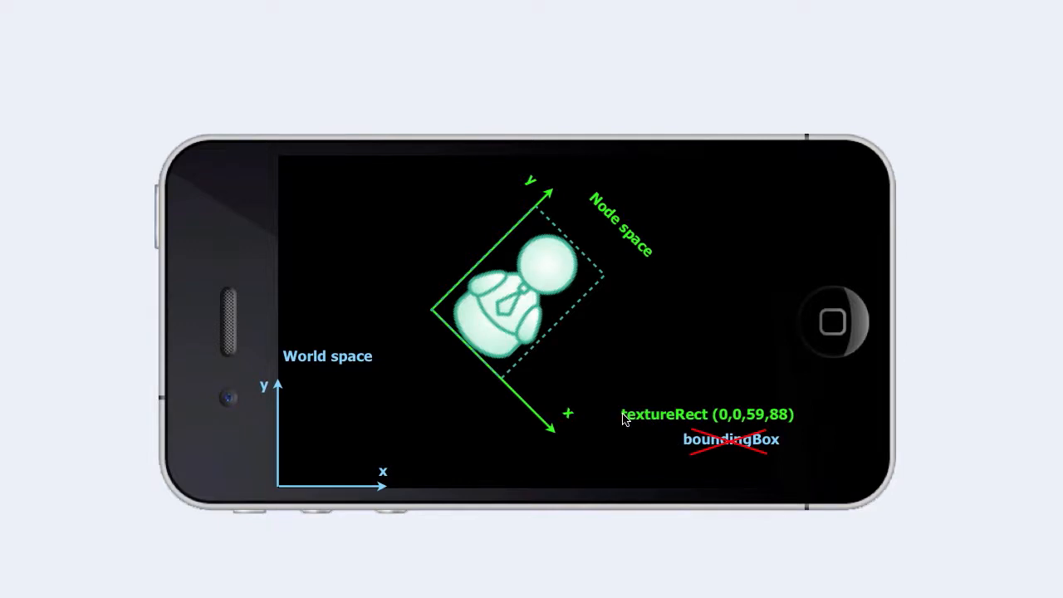
mouse_move(618, 419)
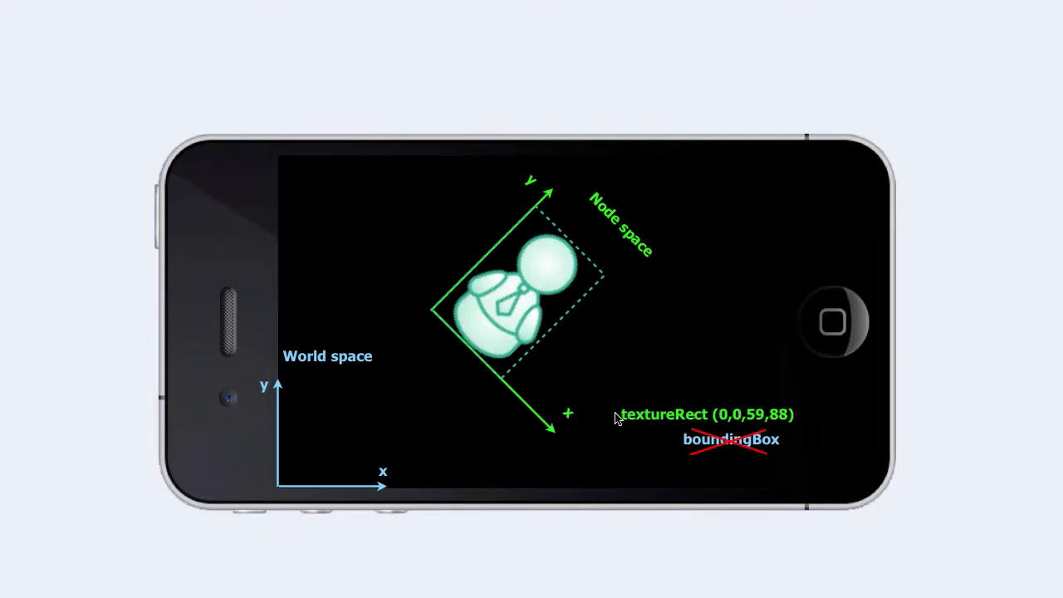
mouse_move(545, 291)
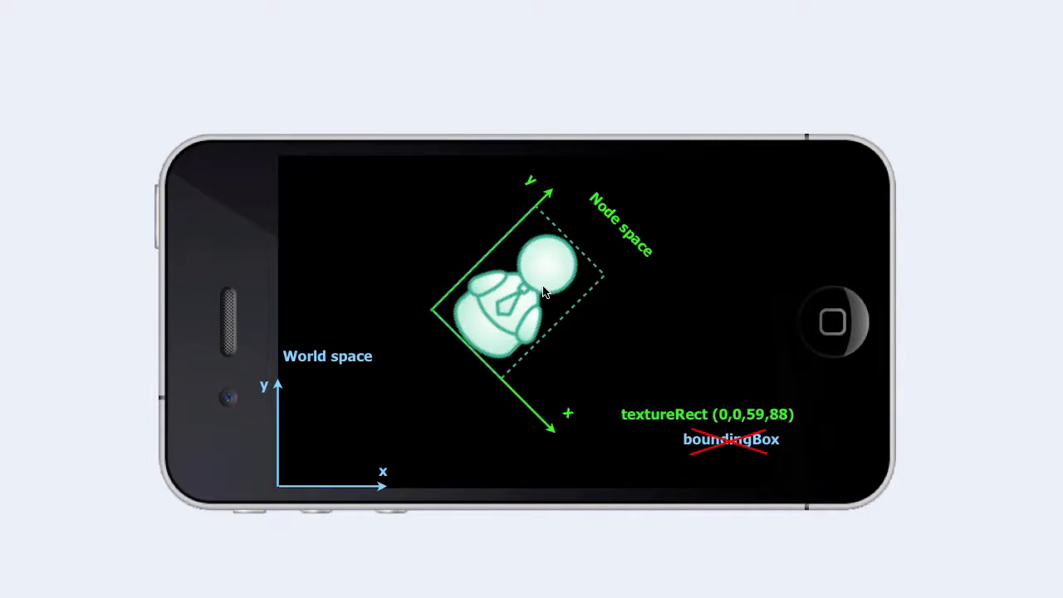
mouse_move(538, 284)
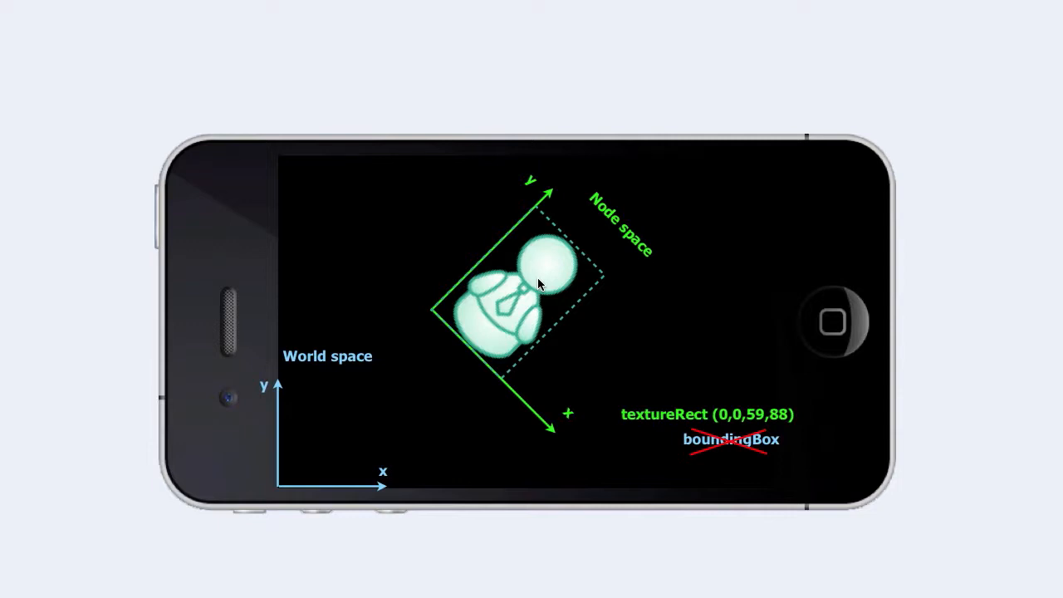
mouse_move(601, 394)
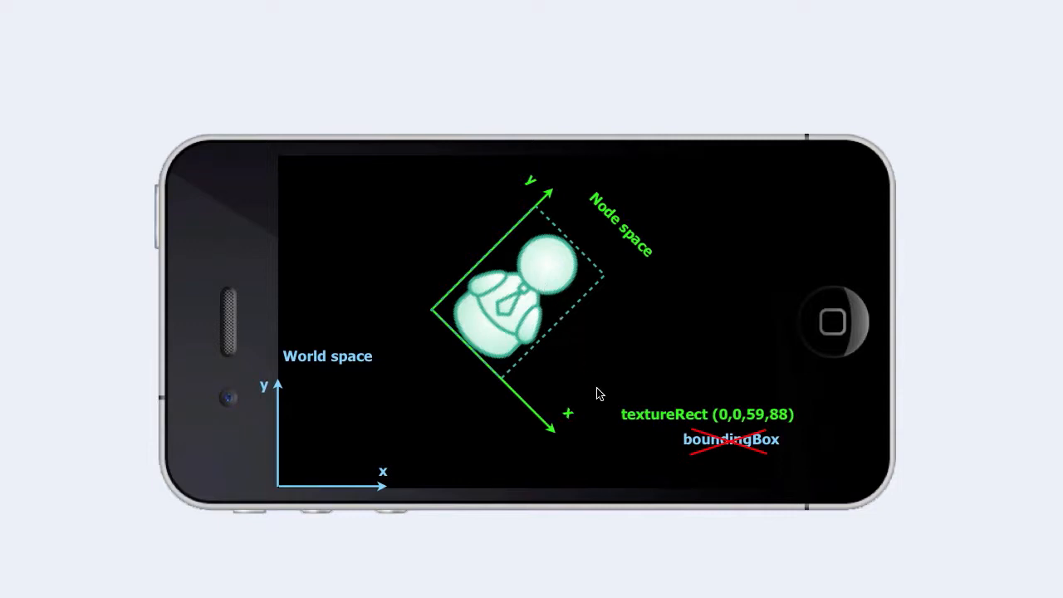
mouse_move(613, 422)
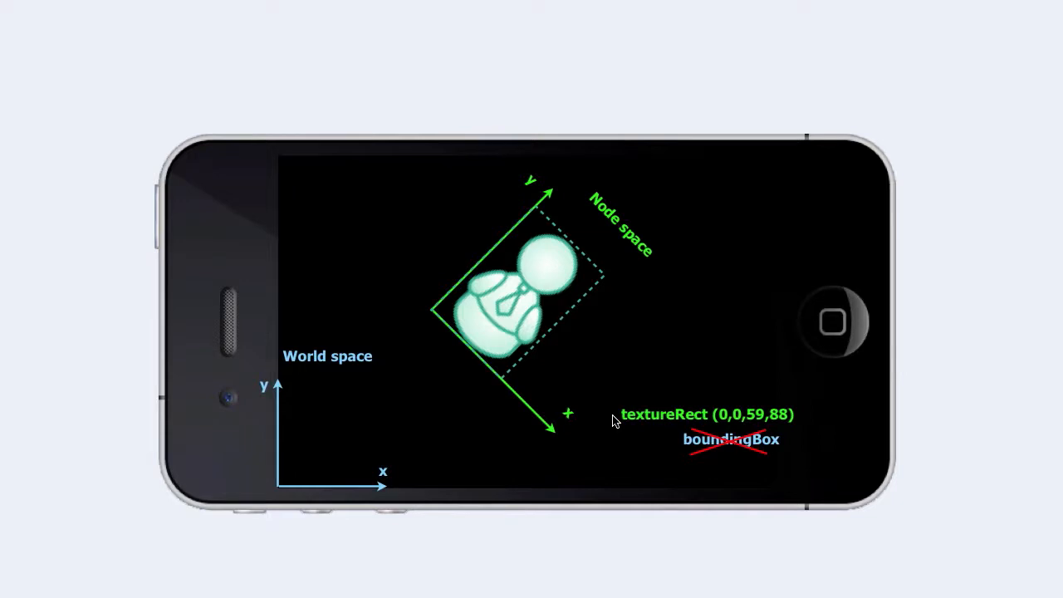
mouse_move(616, 422)
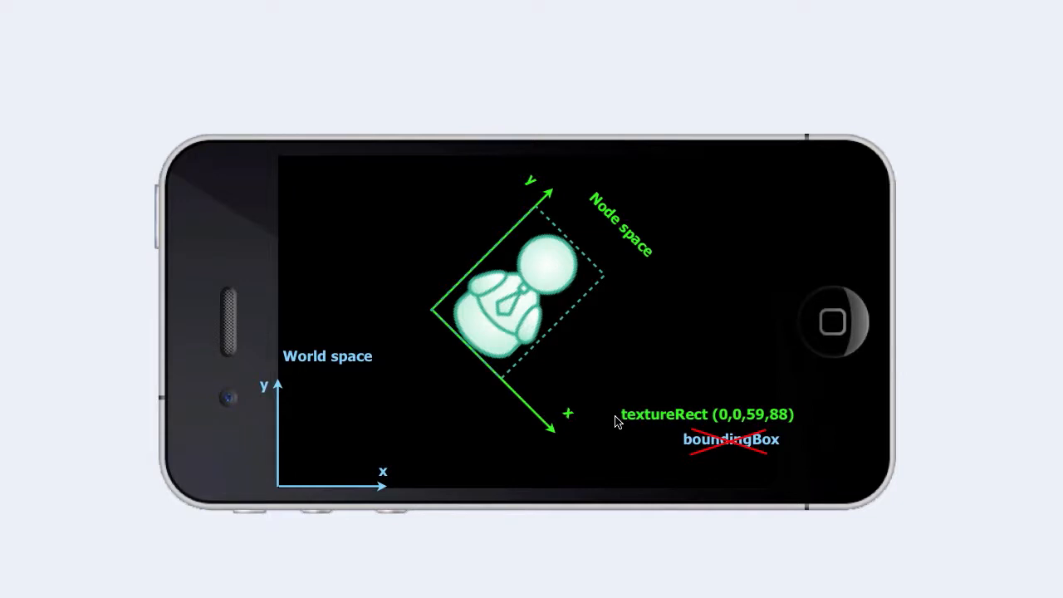
mouse_move(663, 446)
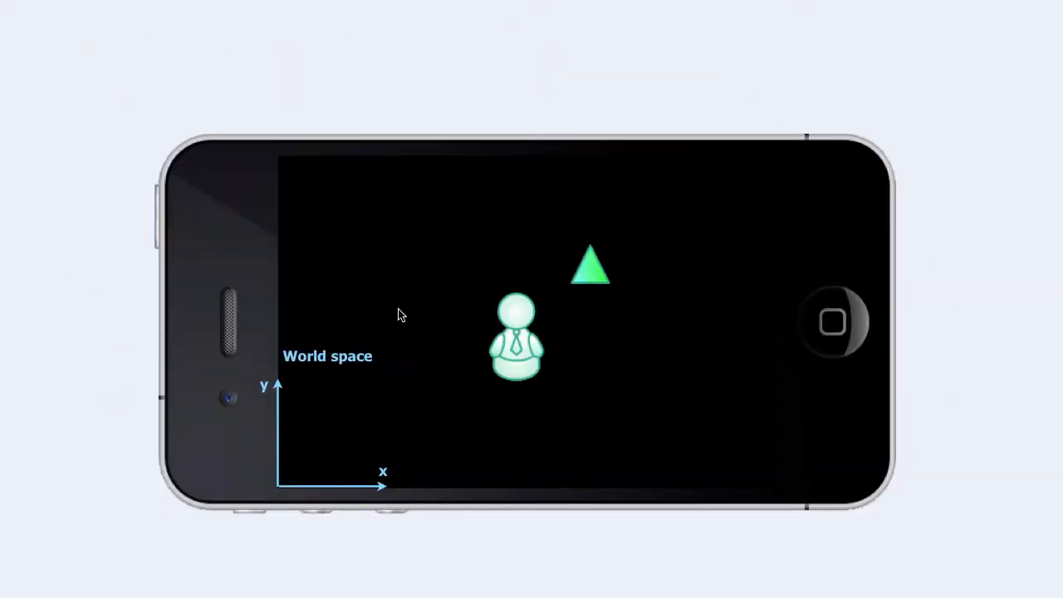
mouse_move(497, 369)
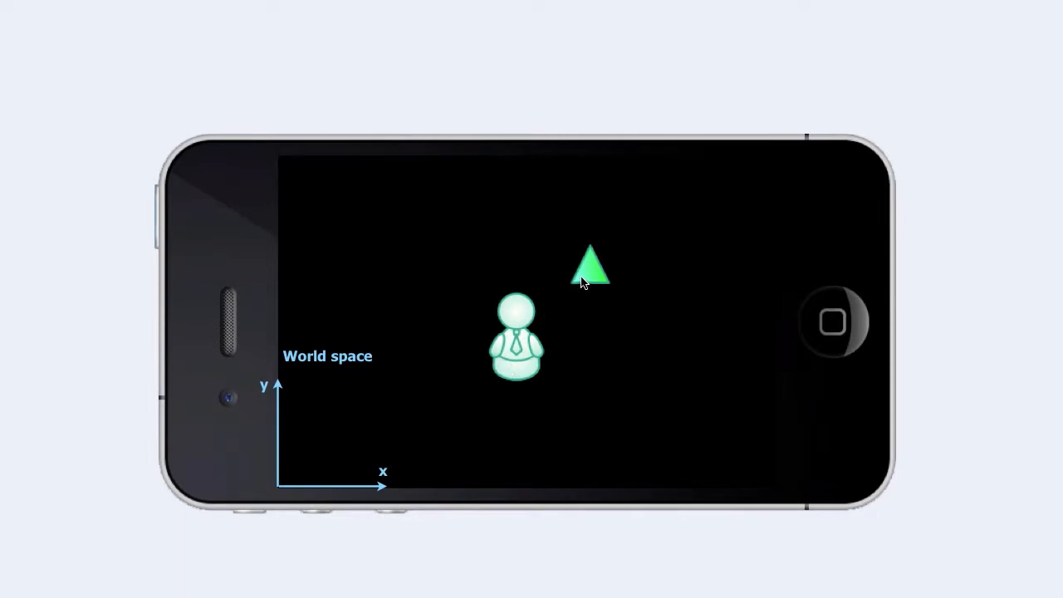
mouse_move(540, 304)
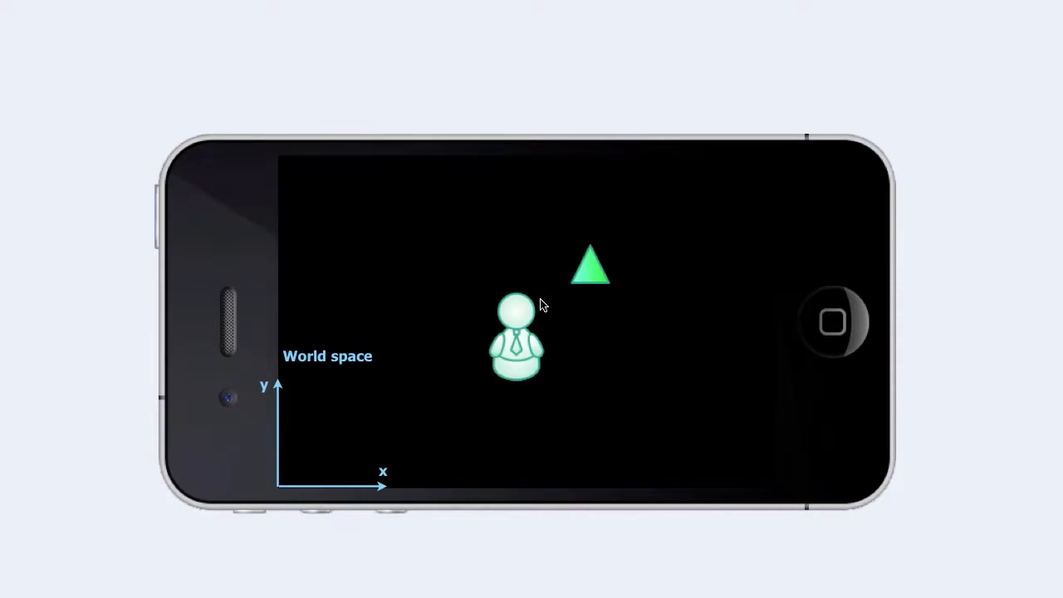
mouse_move(521, 314)
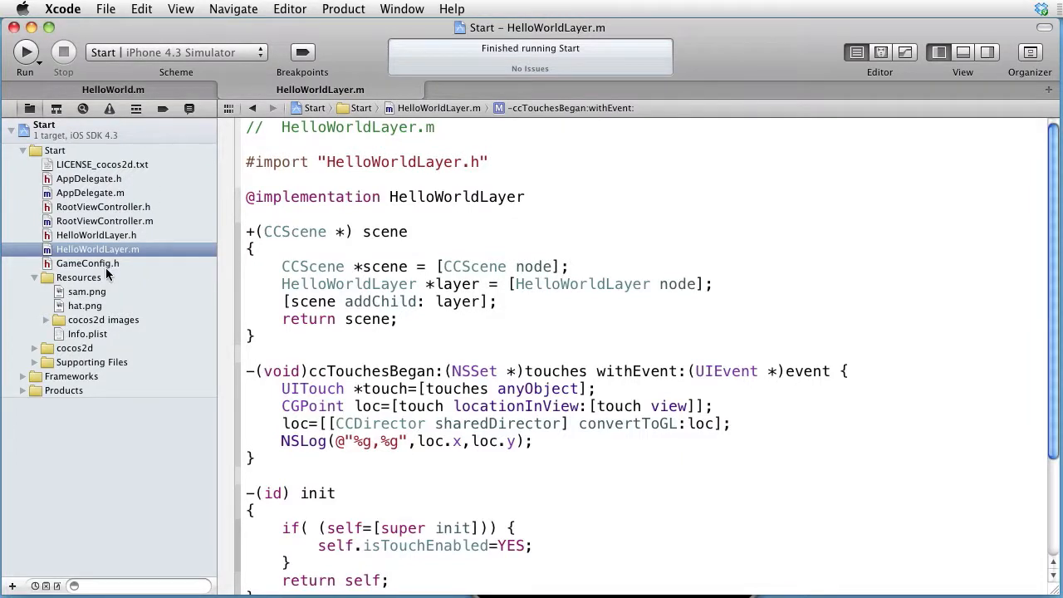
mouse_move(103, 291)
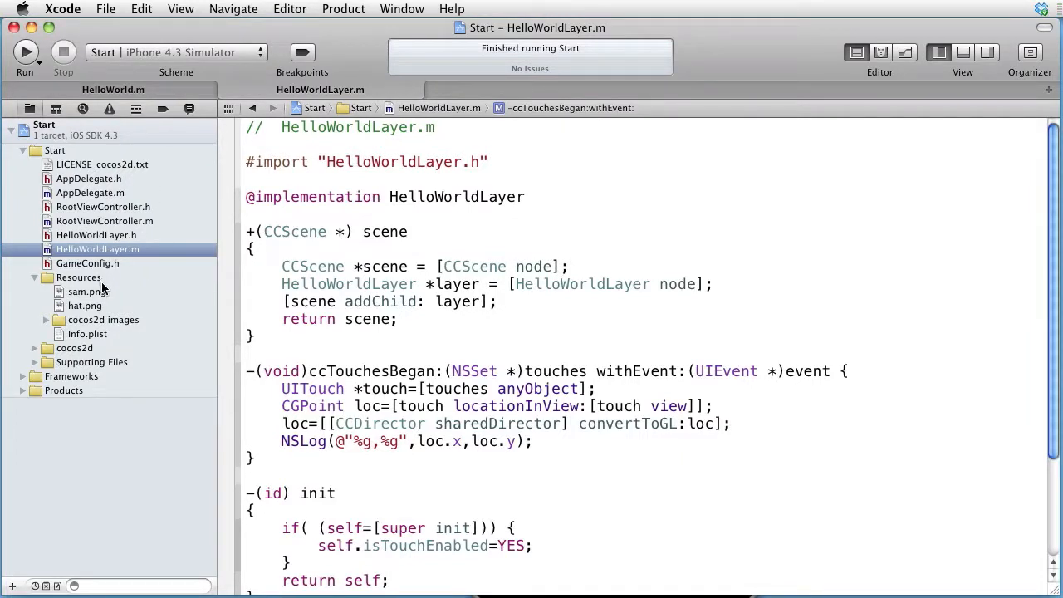
Preview sam.png and hat.png in the navigator, then return to HelloWorldLayer.m.
click(87, 293)
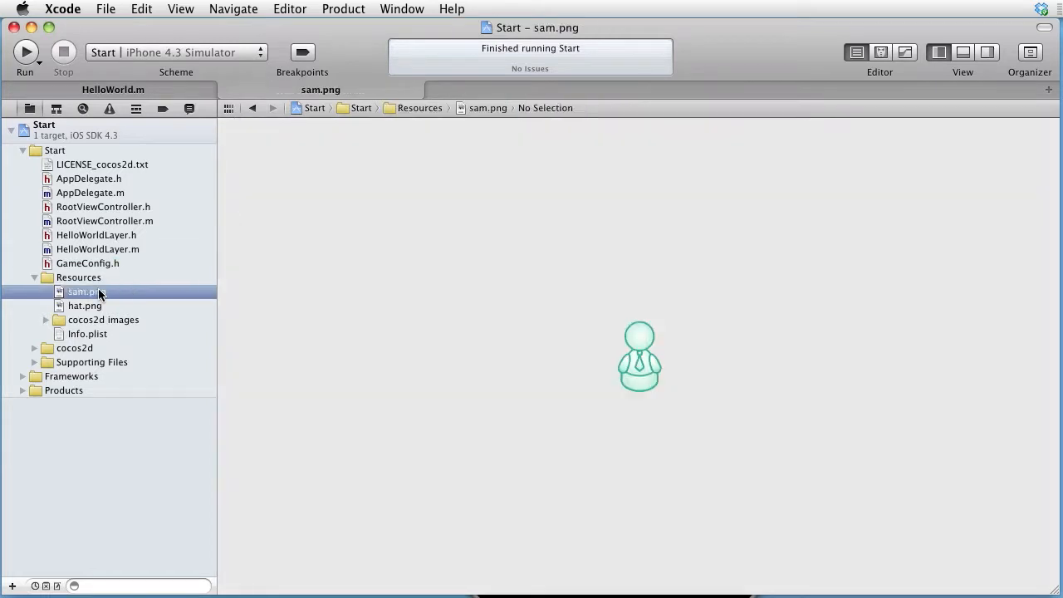
mouse_move(100, 309)
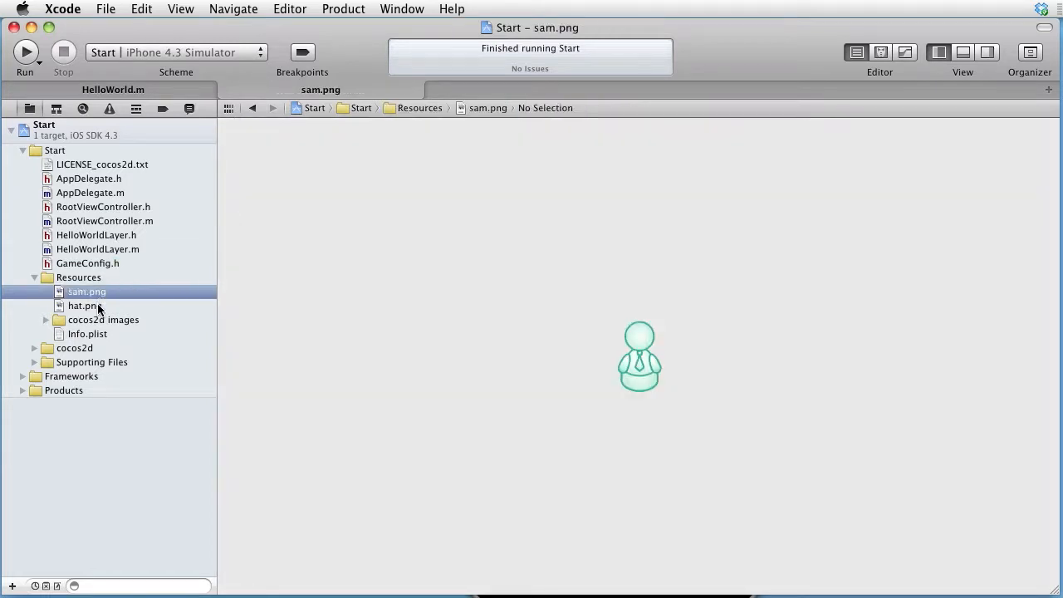
click(83, 306)
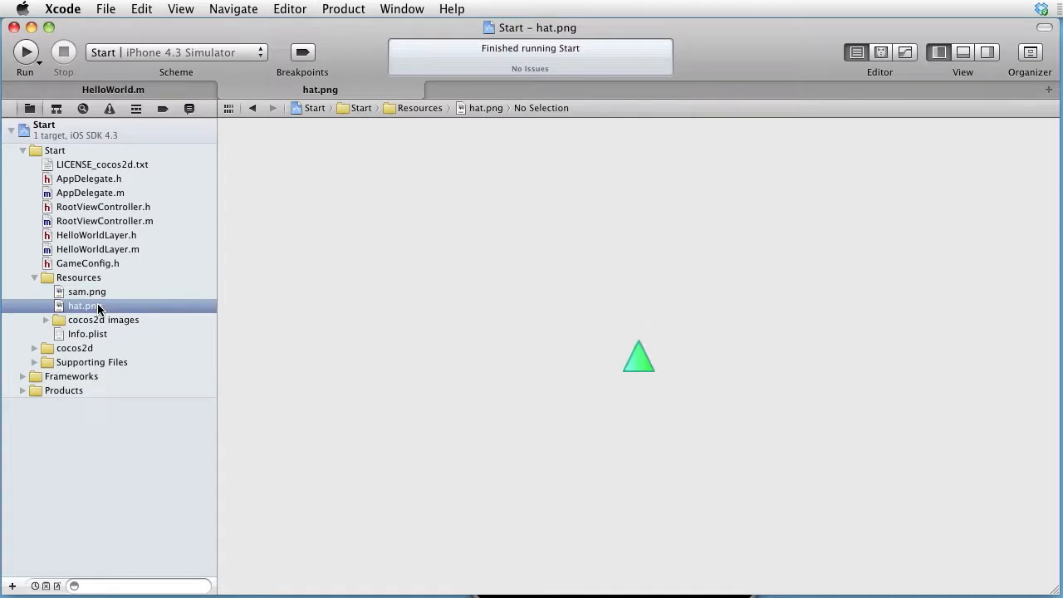
click(97, 250)
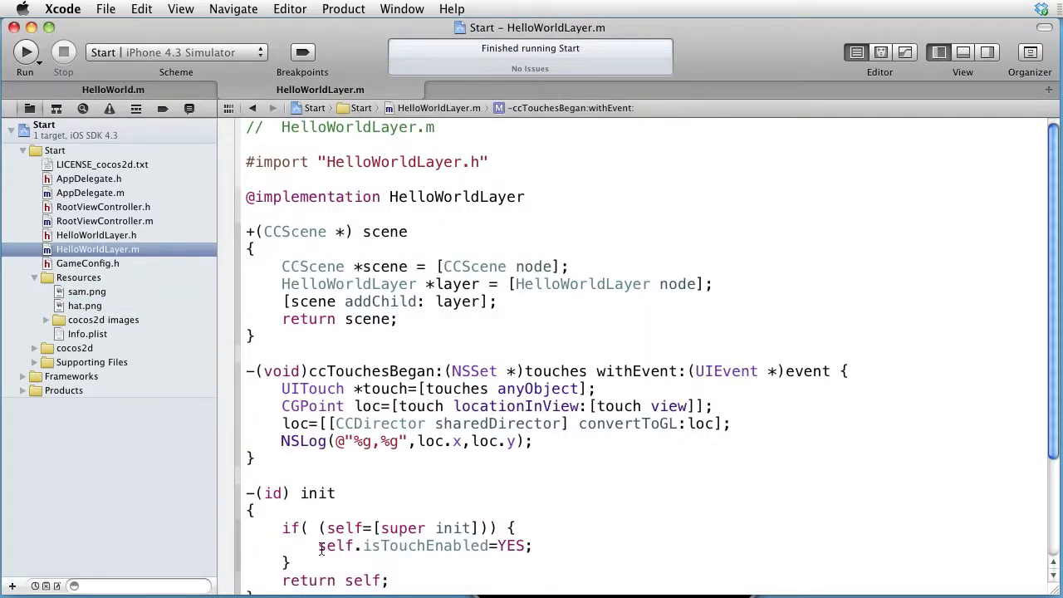
click(314, 545)
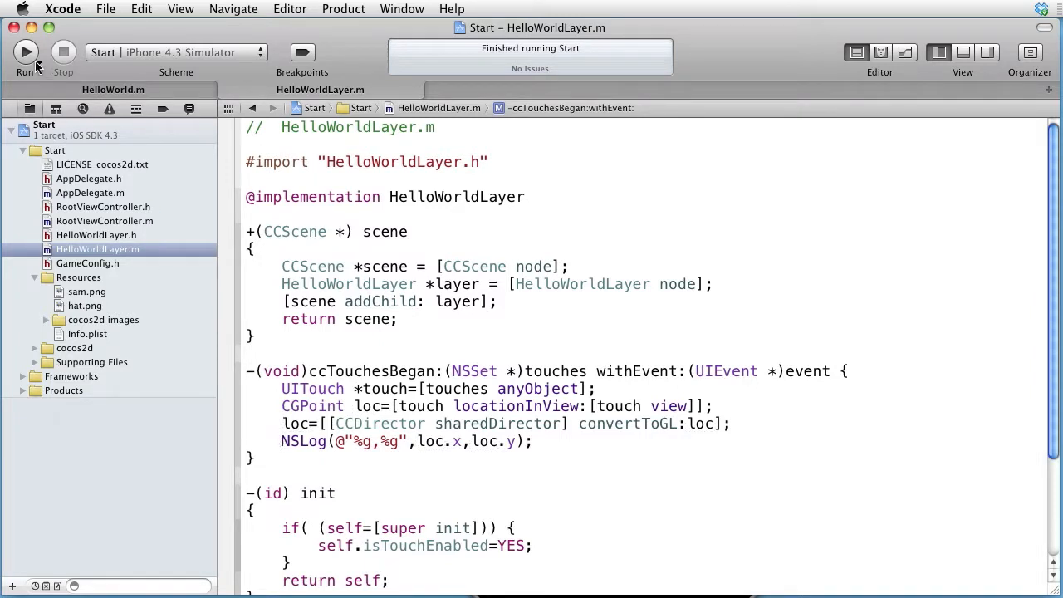
Run the app and tap the simulator scene to log touch positions like 245,147 and 455,296.
click(25, 52)
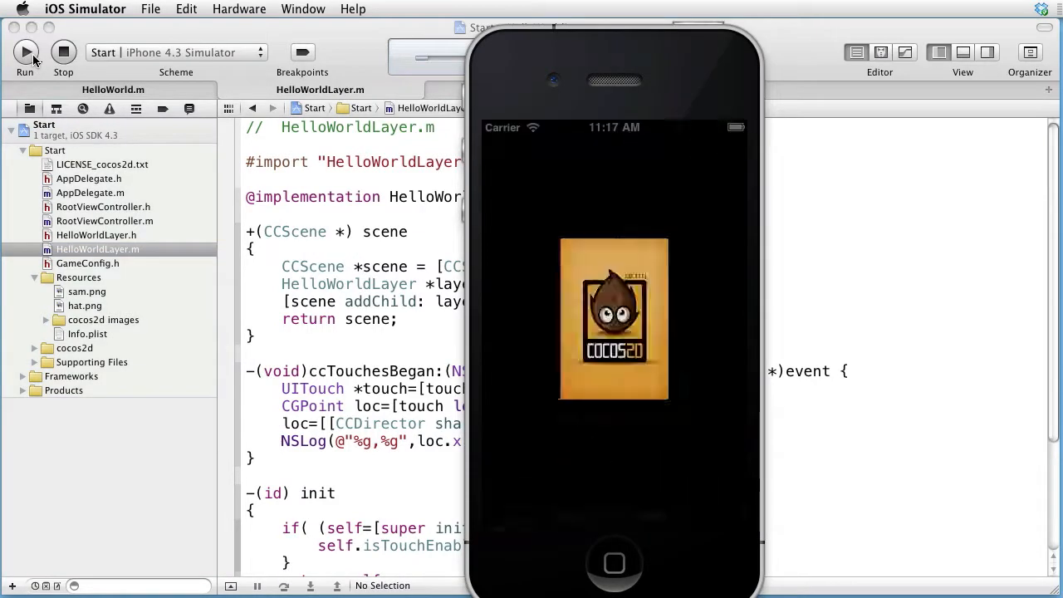
click(25, 52)
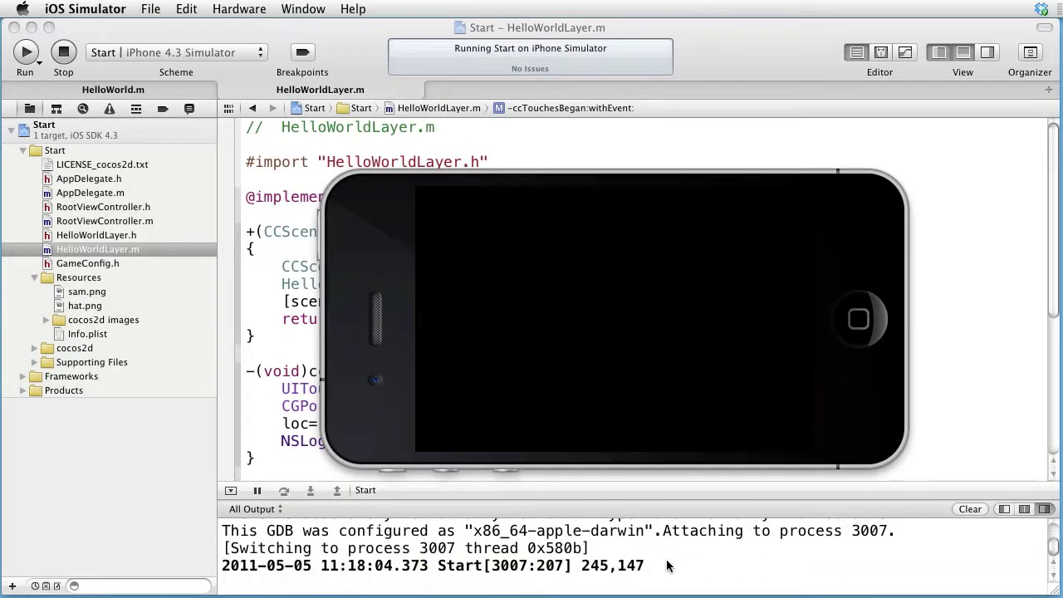
mouse_move(649, 564)
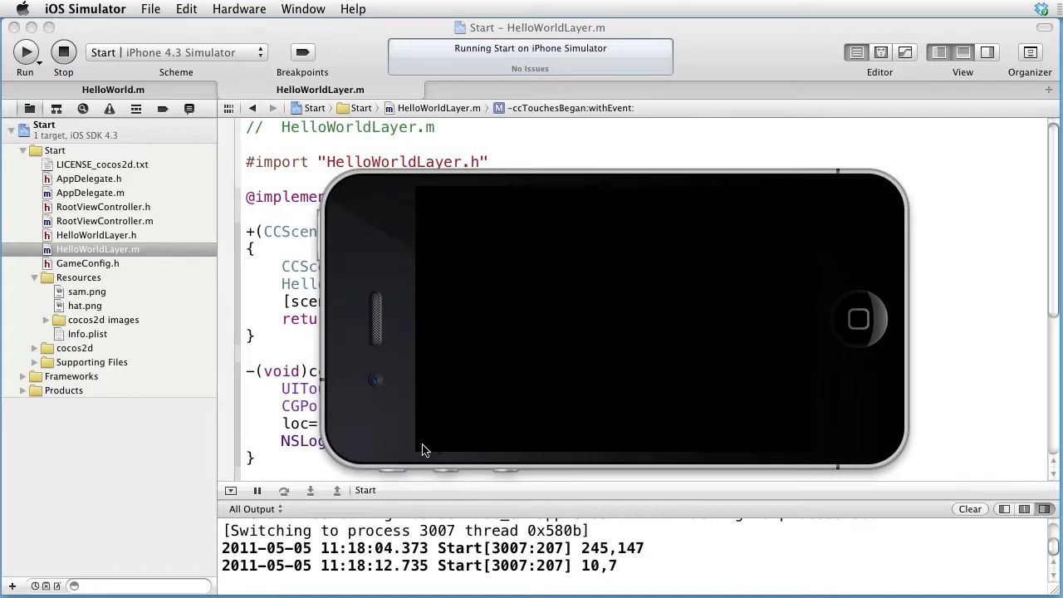
mouse_move(795, 219)
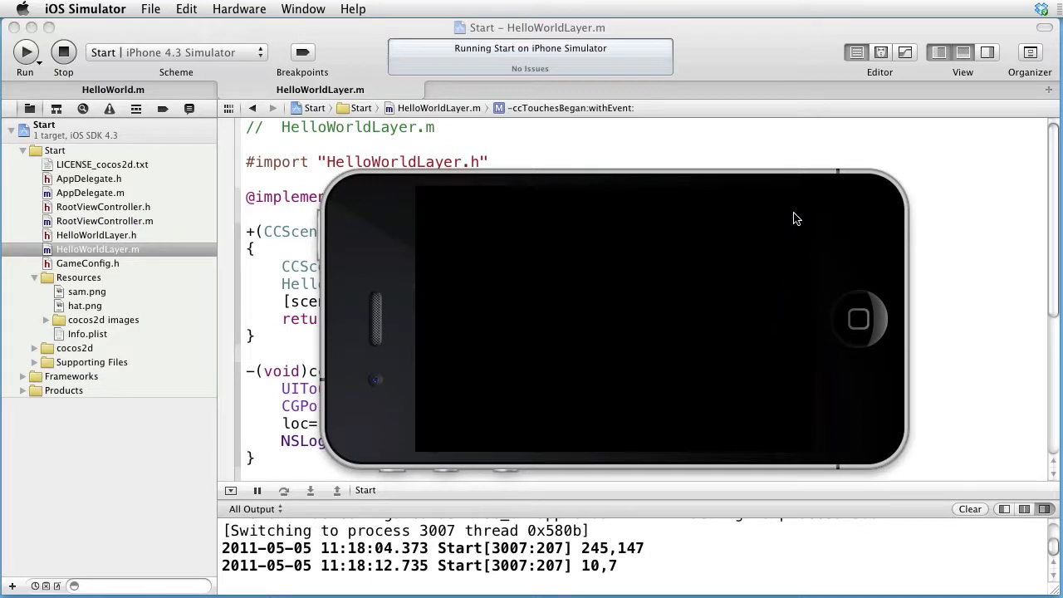
click(706, 427)
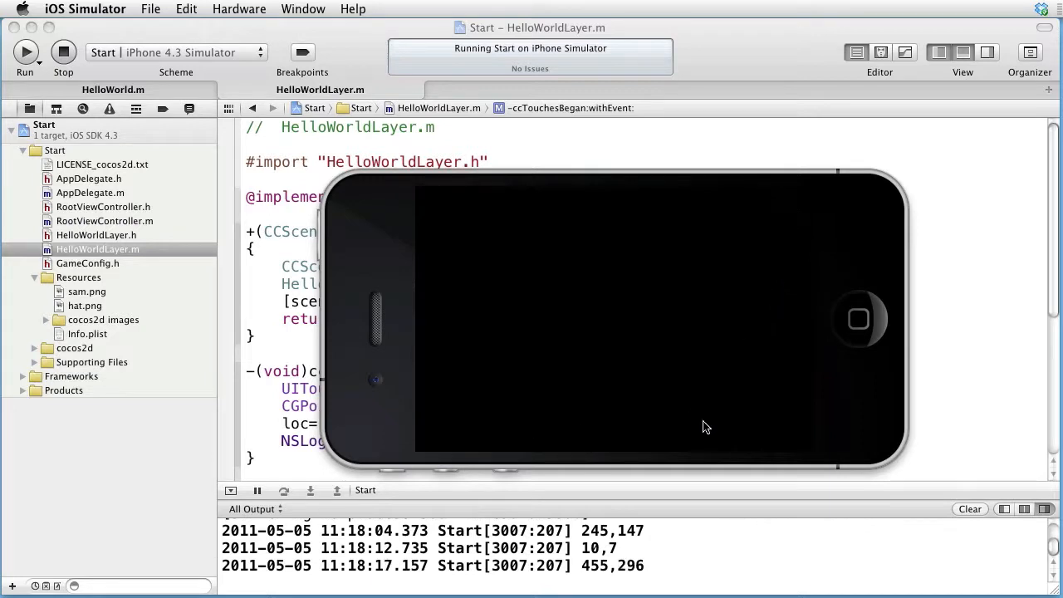
mouse_move(646, 549)
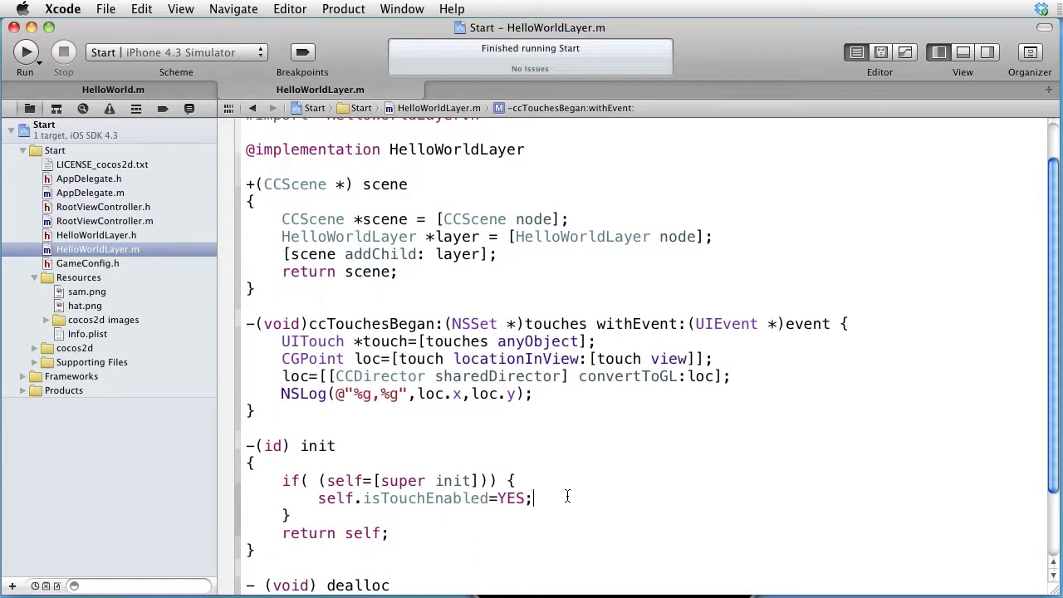
In init, create the sam sprite with CCSprite spriteWithFile:@"sam.png".
text(//sam)
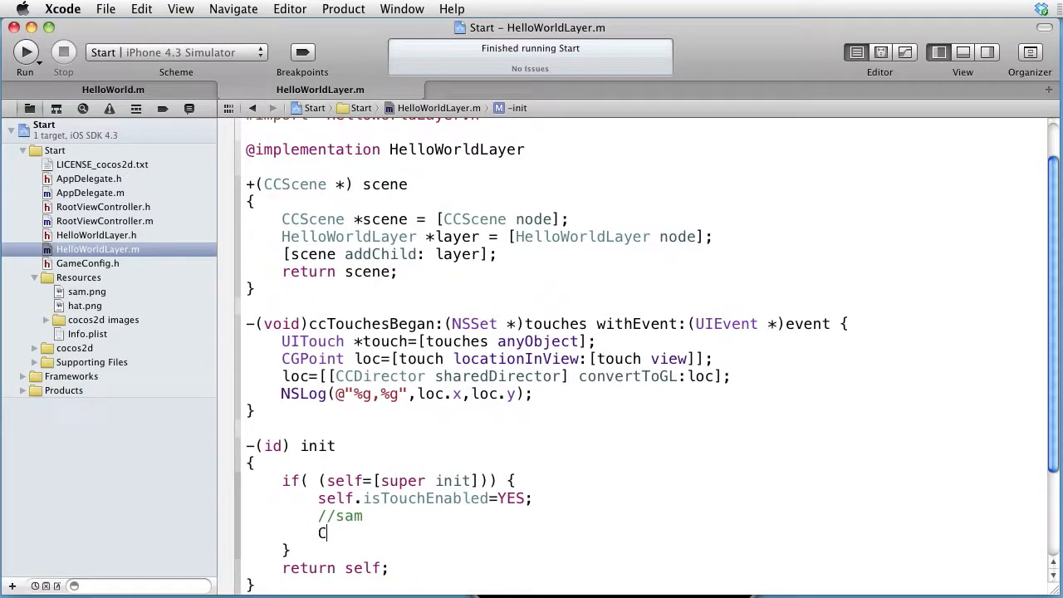
text(CCSprite *name=[CCSprite spriteWithFile:@"name.png"];)
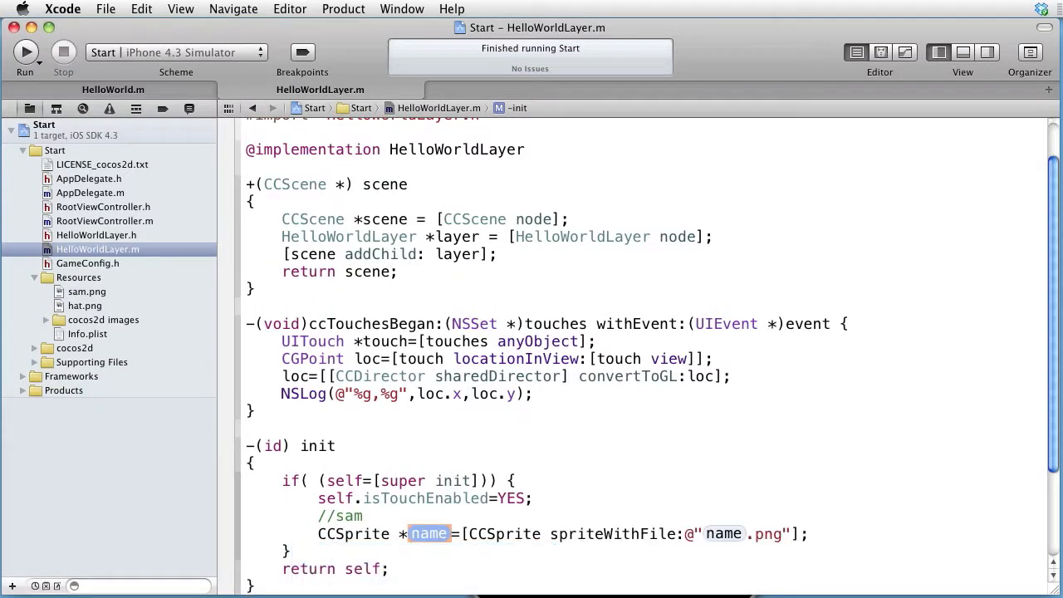
text(sam)
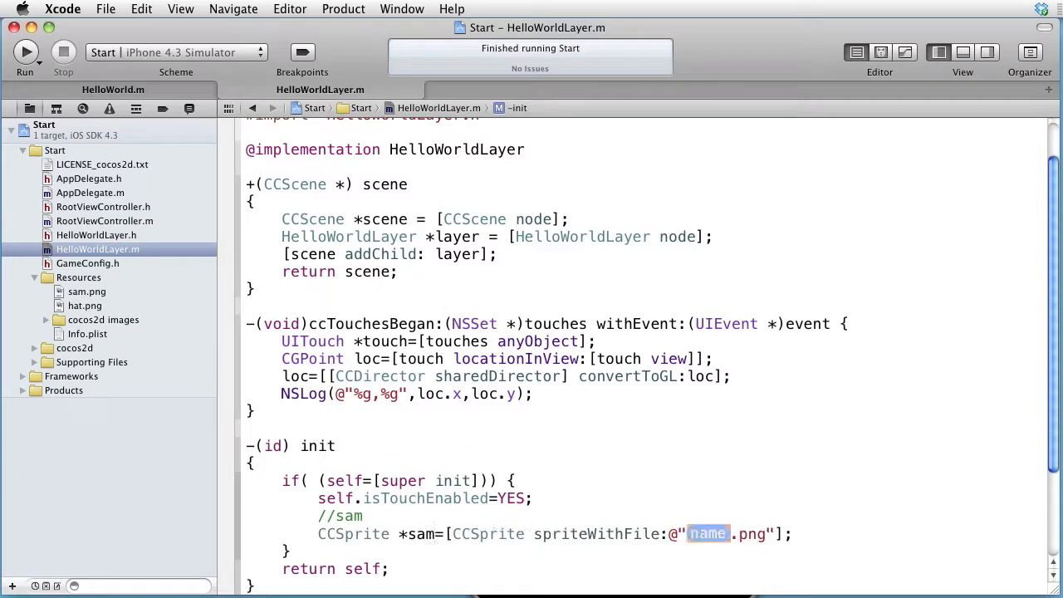
text(s)
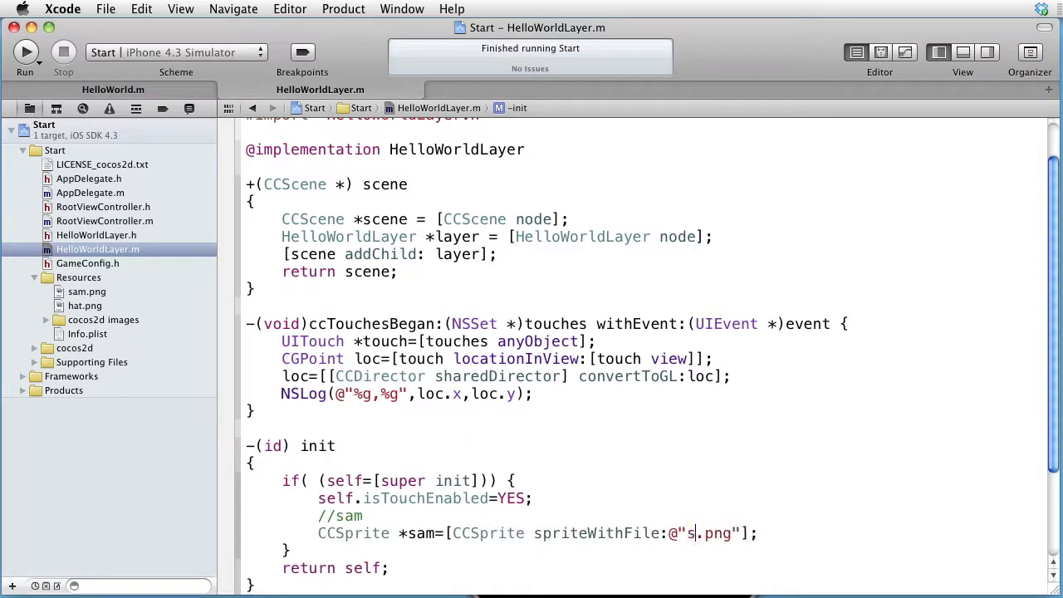
text(am)
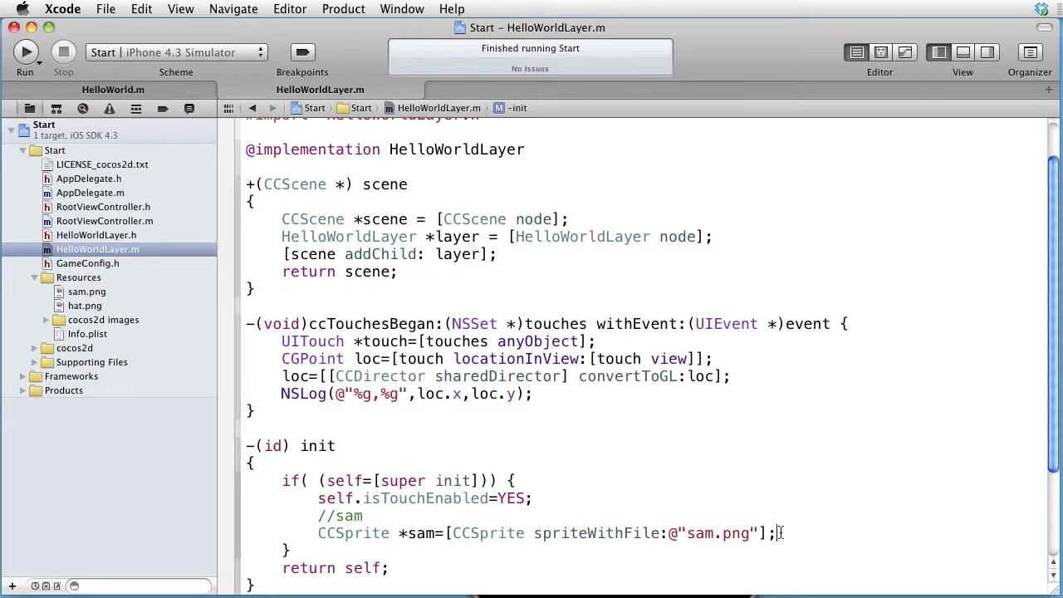
text(sam)
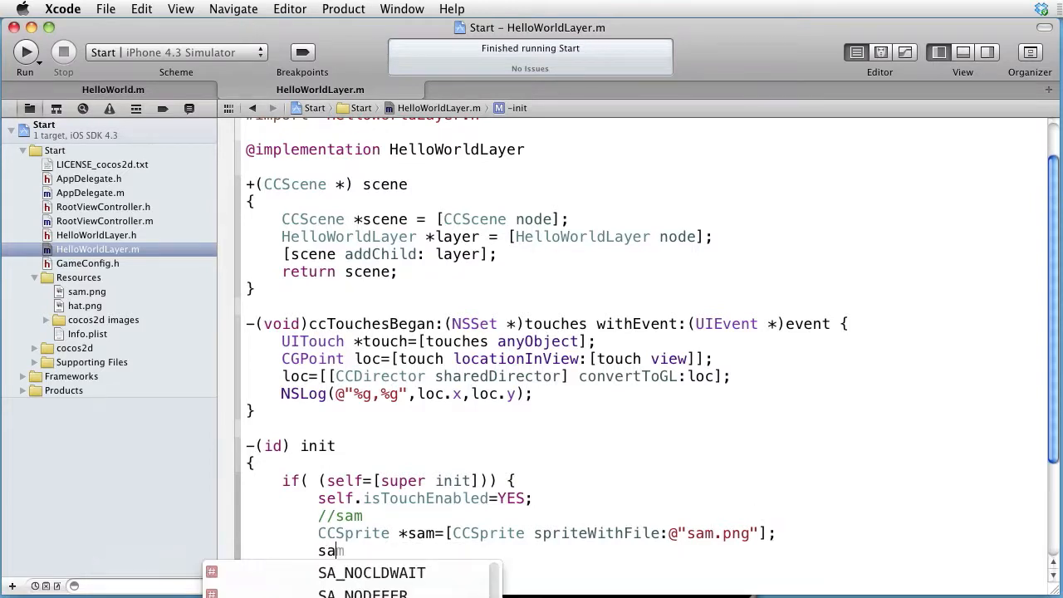
Set sam.position=ccp(200,100); and add sam to the layer with [self addChild:sam];.
text(.position=cc)
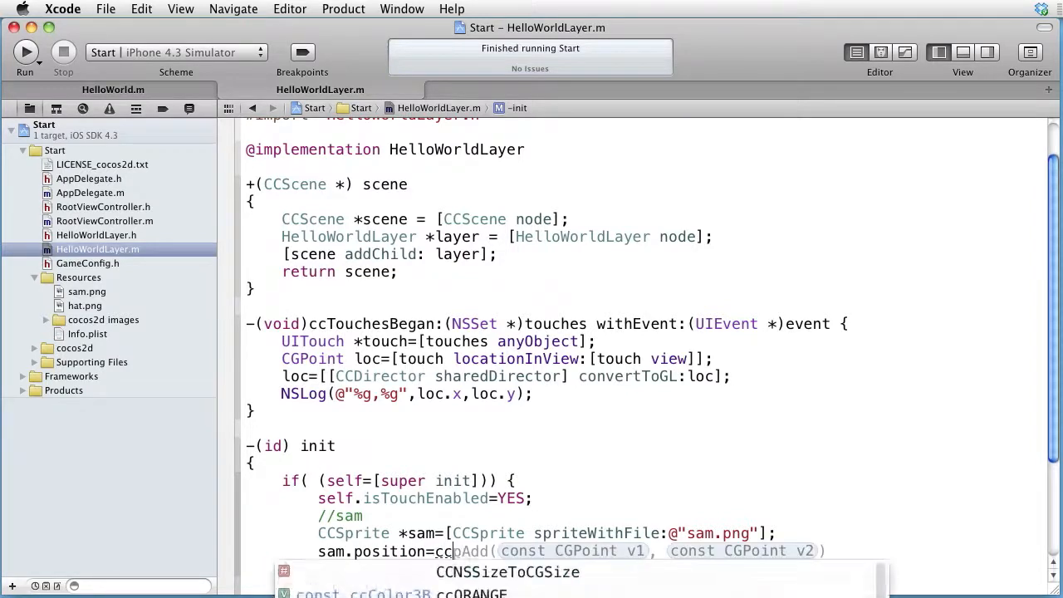
text((200,1)
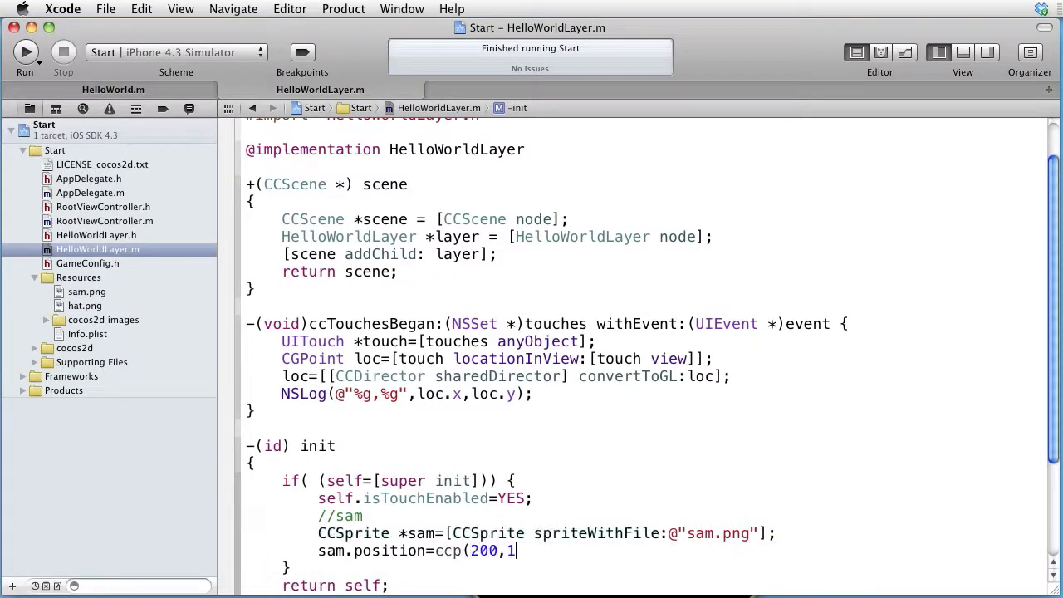
text(00);)
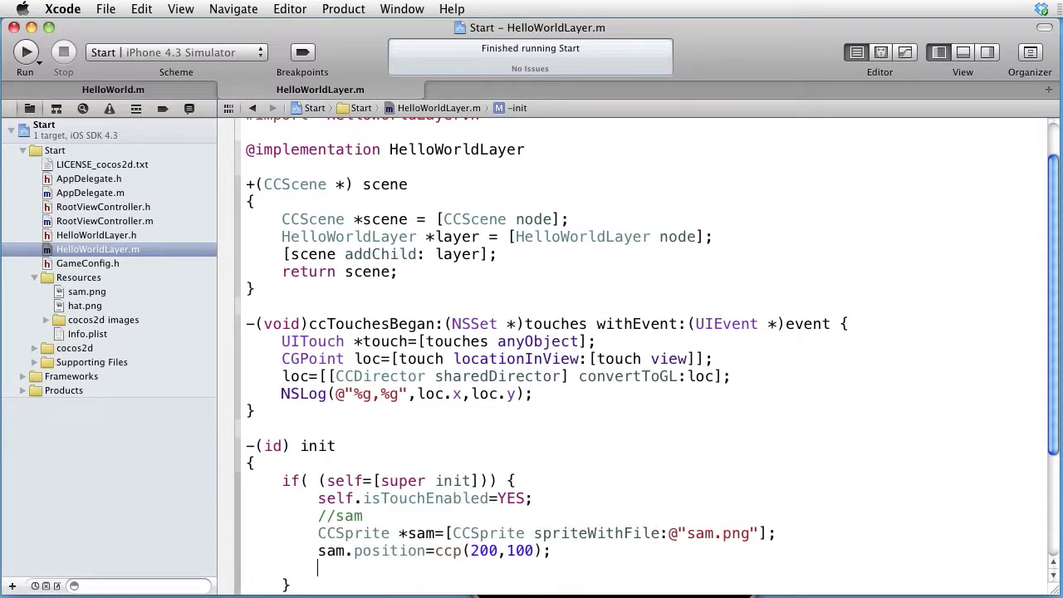
text([)
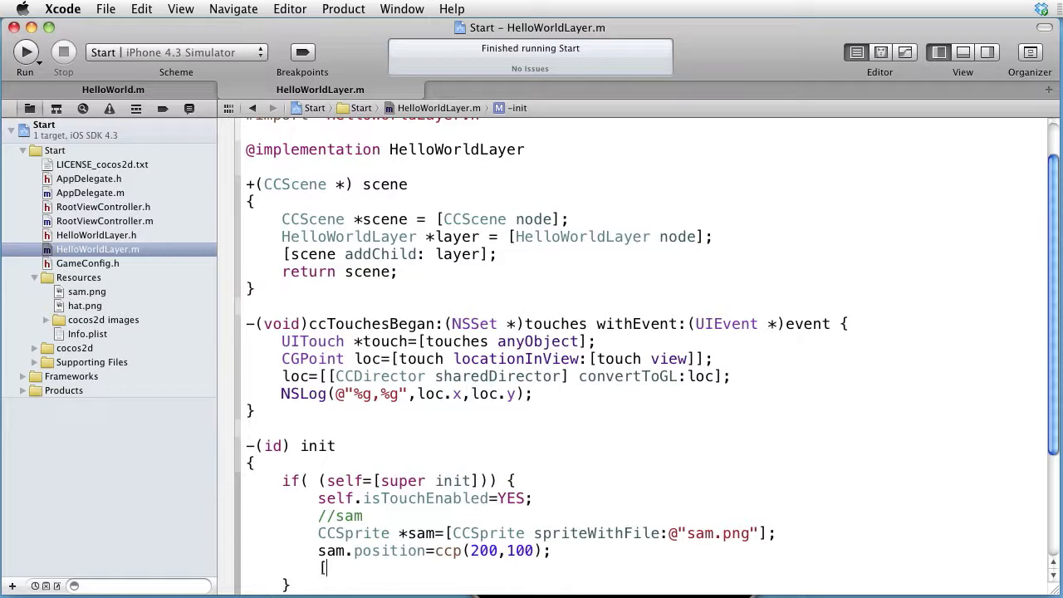
text(self)
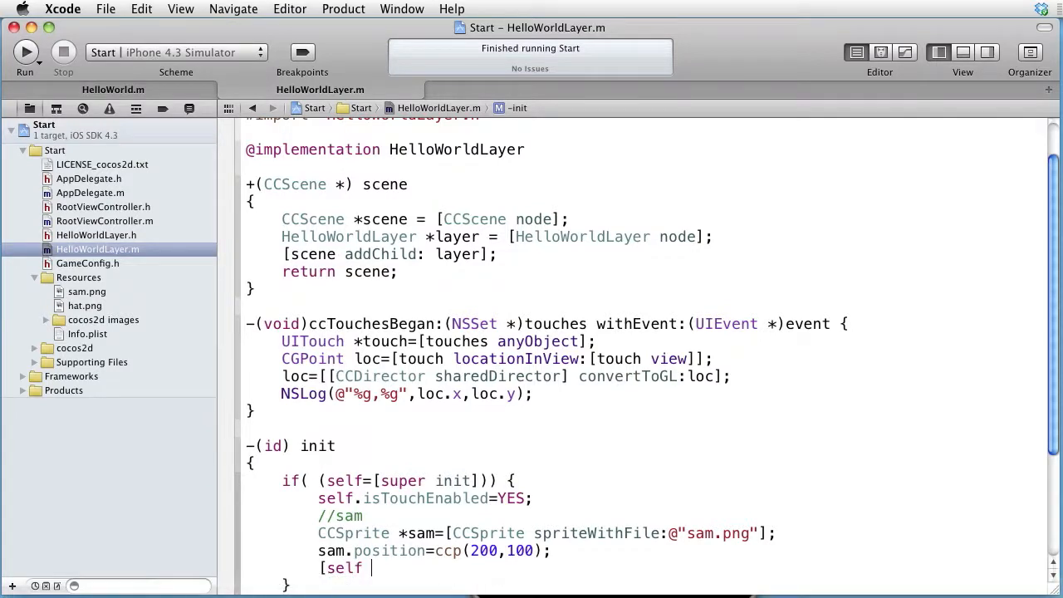
text(addChild:)
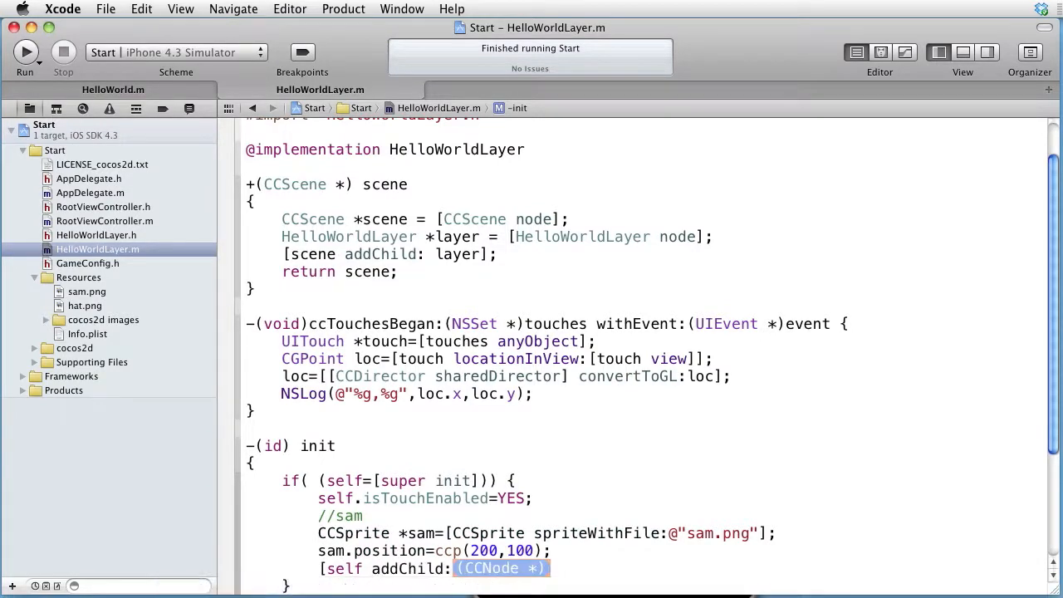
text(sam];)
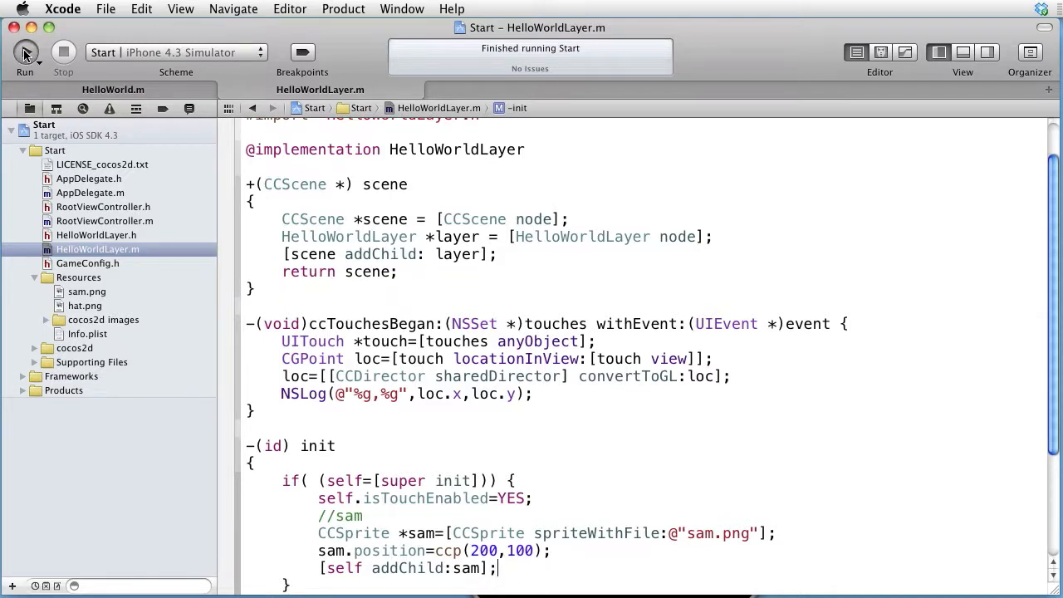
Build and run the Start app in the iOS Simulator.
click(25, 52)
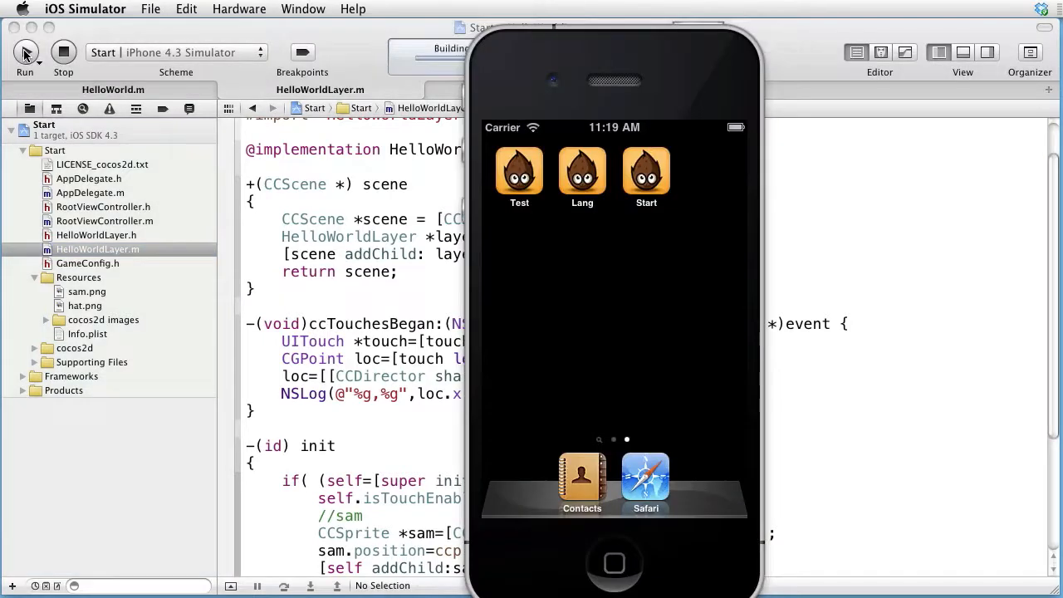
click(25, 51)
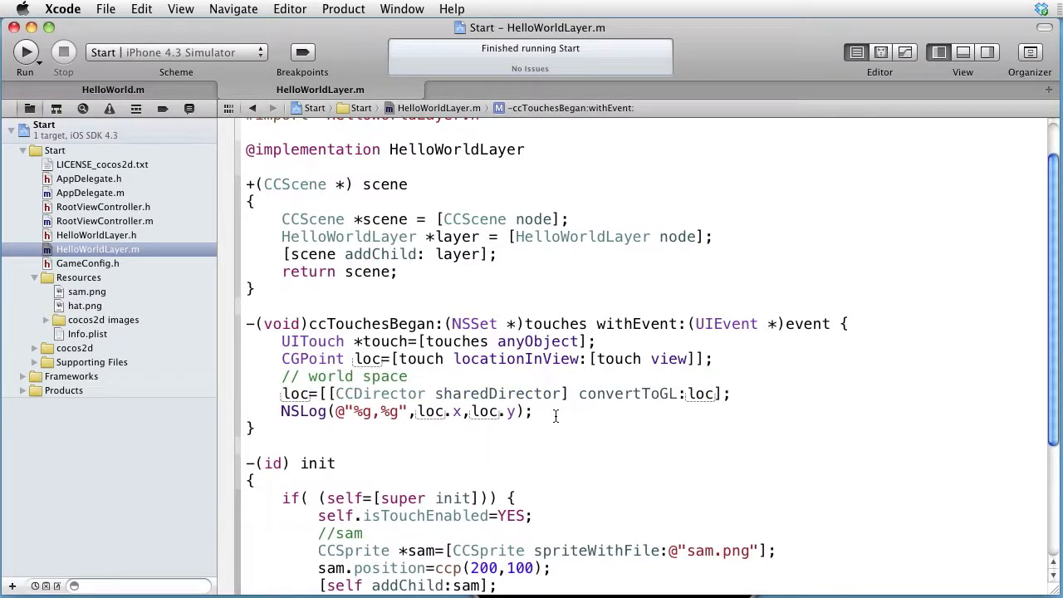
Add a //node space comment in ccTouchesBegan below the world-space conversion.
text(//)
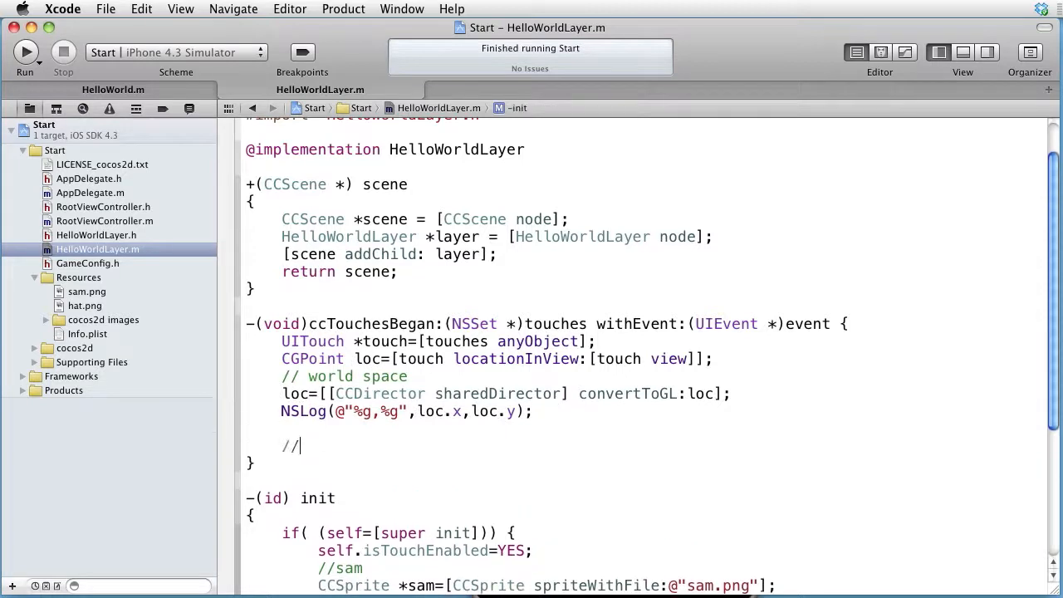
text(node space)
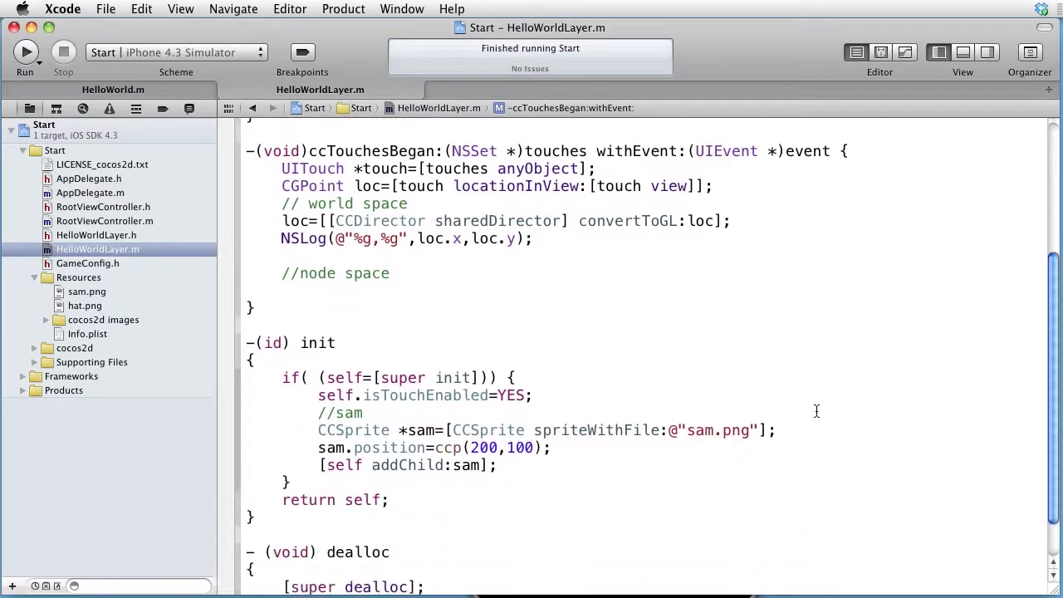
scroll(down, 3)
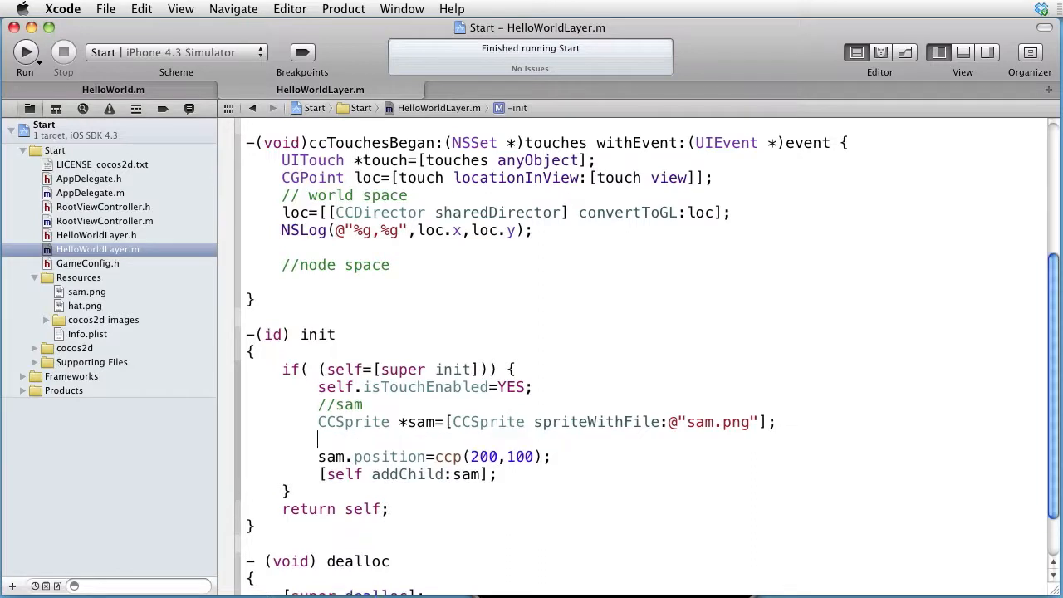
In init, give the sam sprite the tag with sam.tag=77;.
text(sam.)
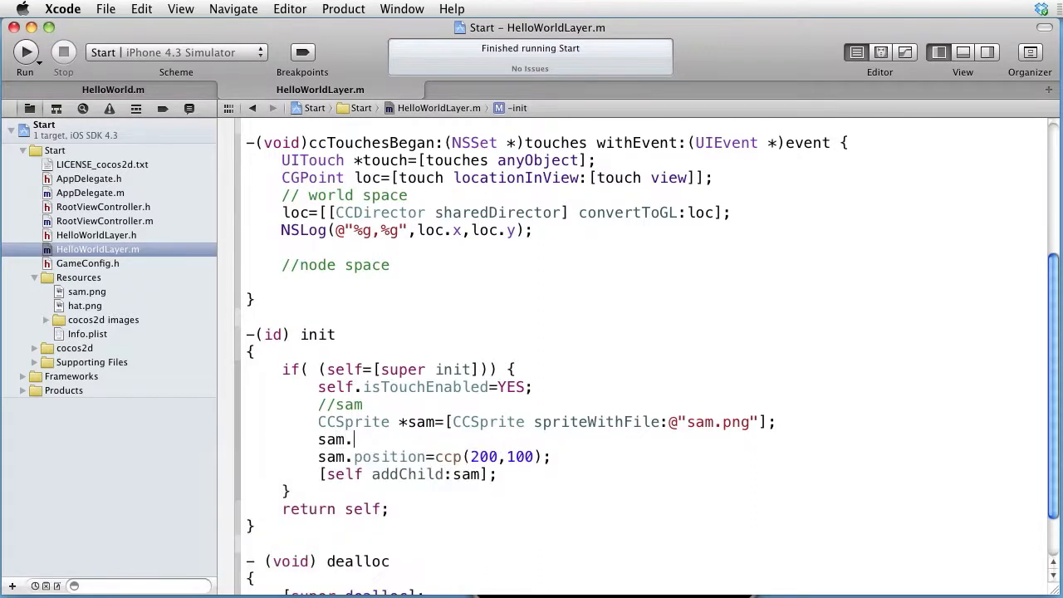
text(tag=)
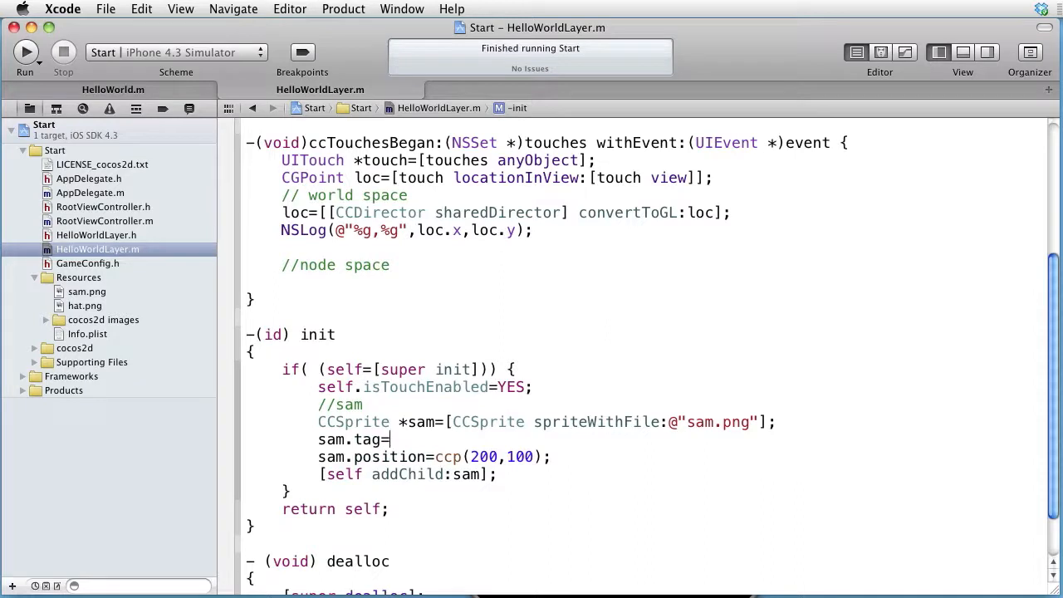
text(7)
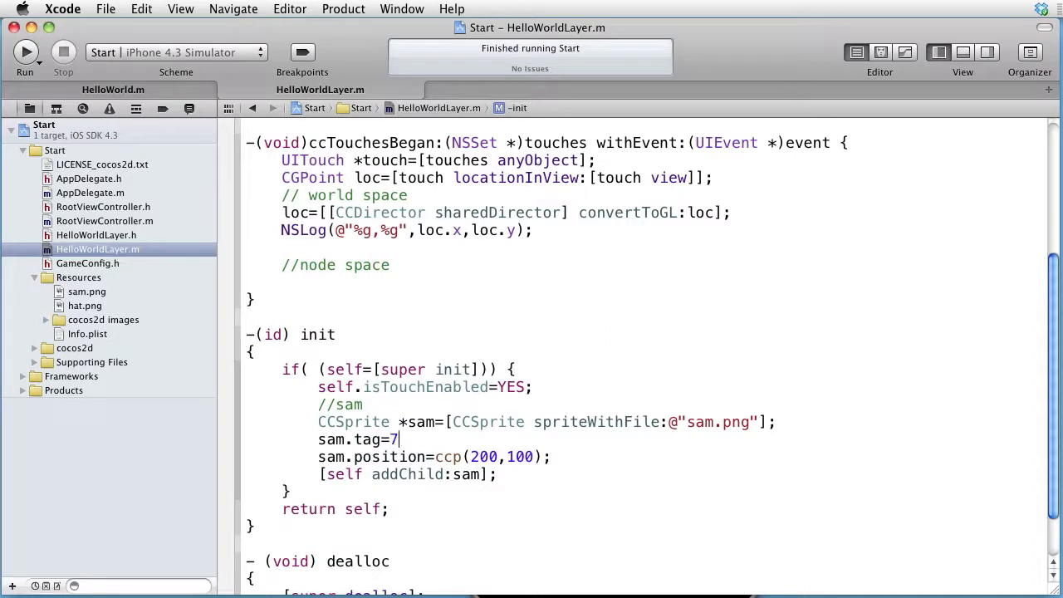
text(7;)
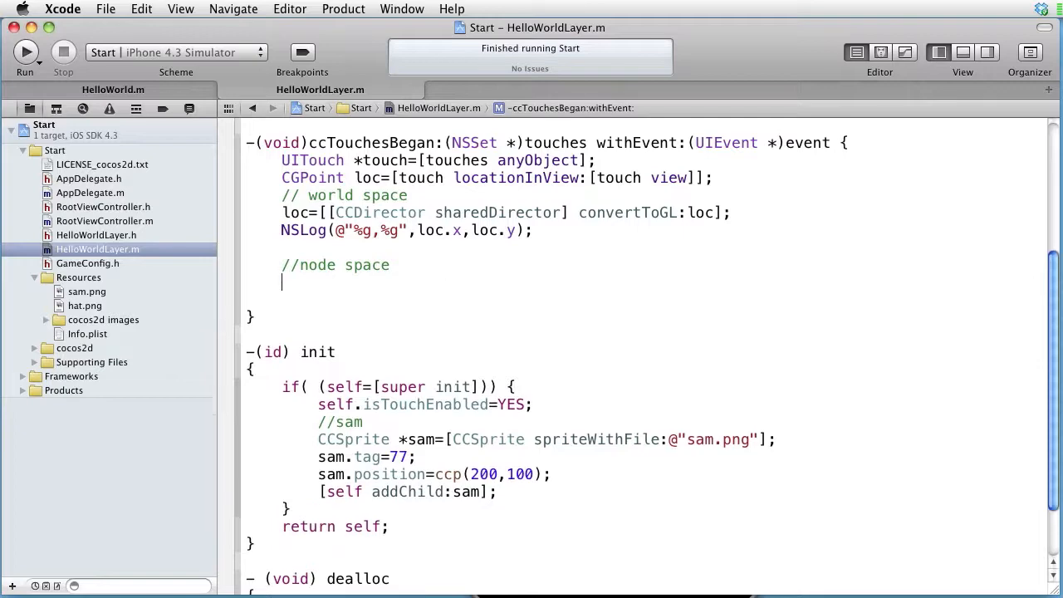
Write CCSprite *sam=[self getChildByTag:77]; under //node space and begin a CCSprite cast.
text(CCS)
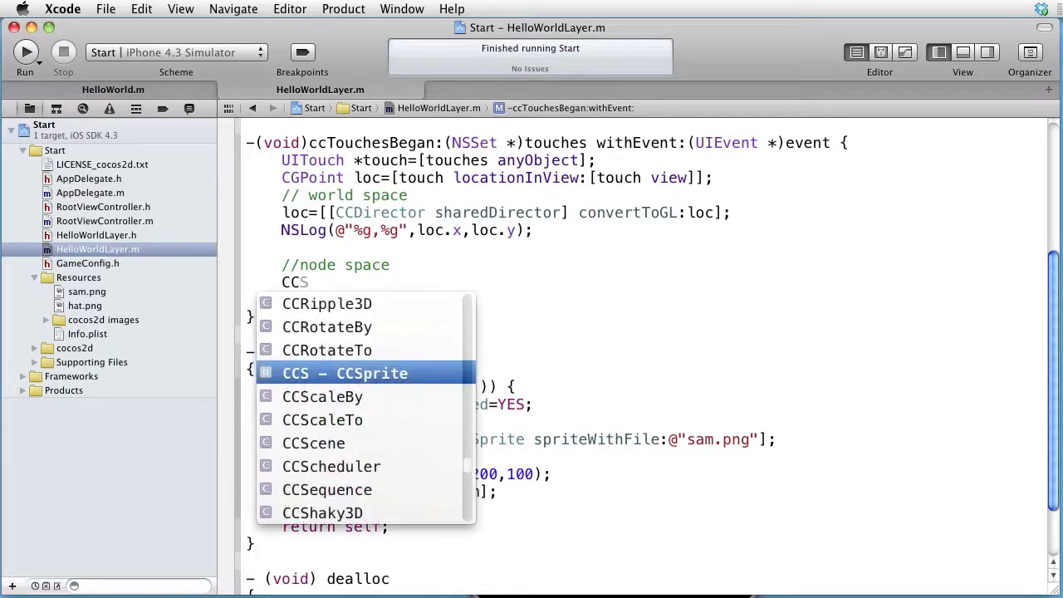
key(return)
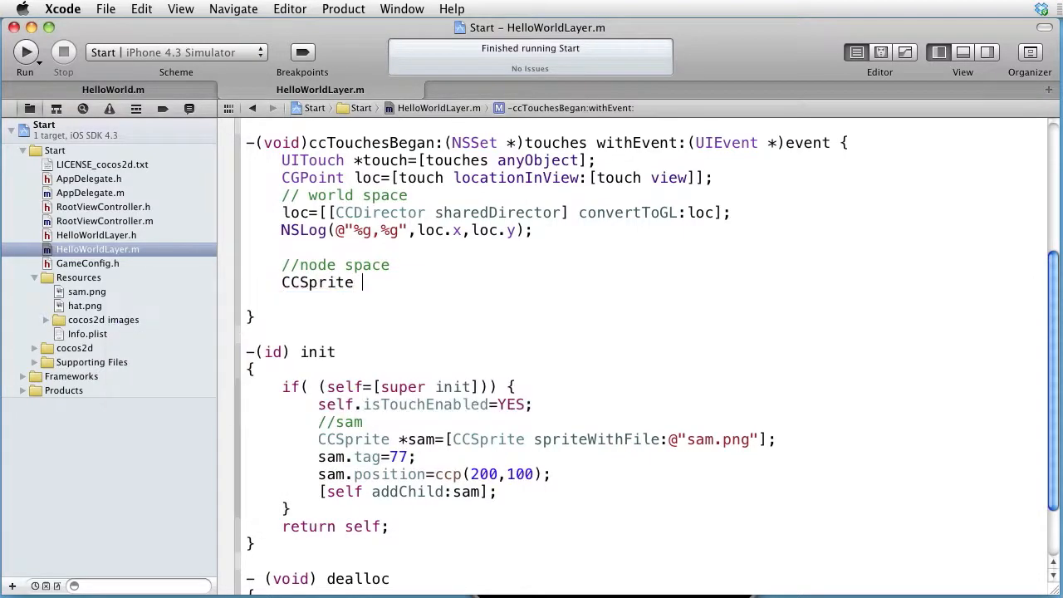
text(*sam=)
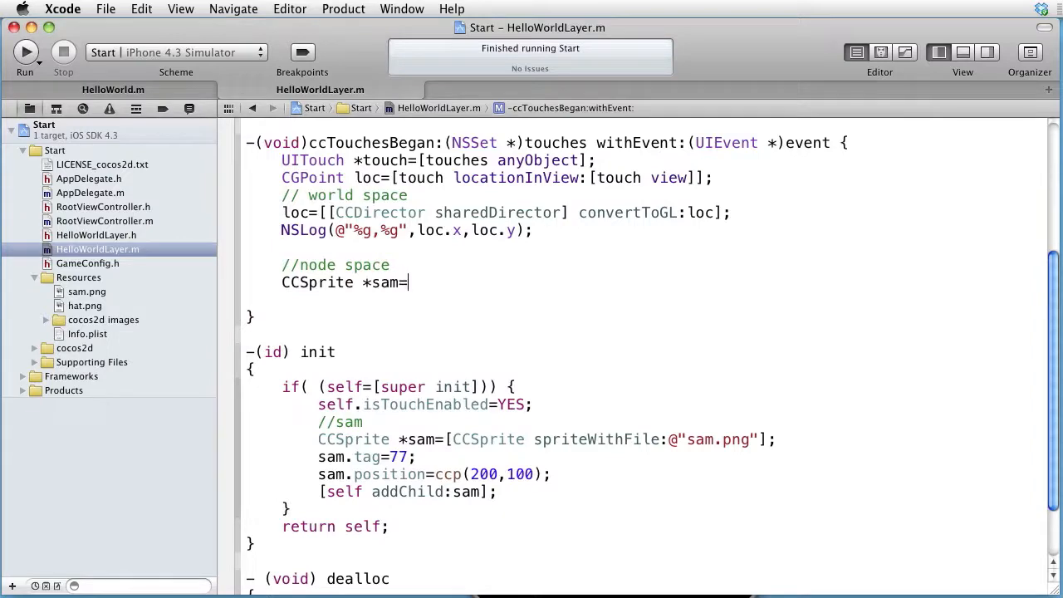
text([self g)
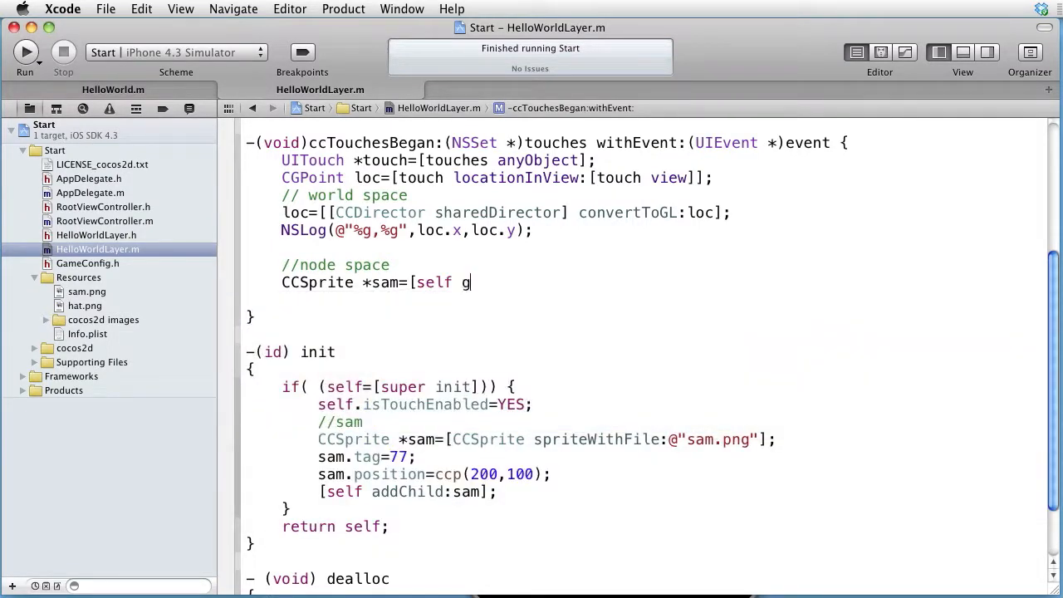
text(etChildByTag:)
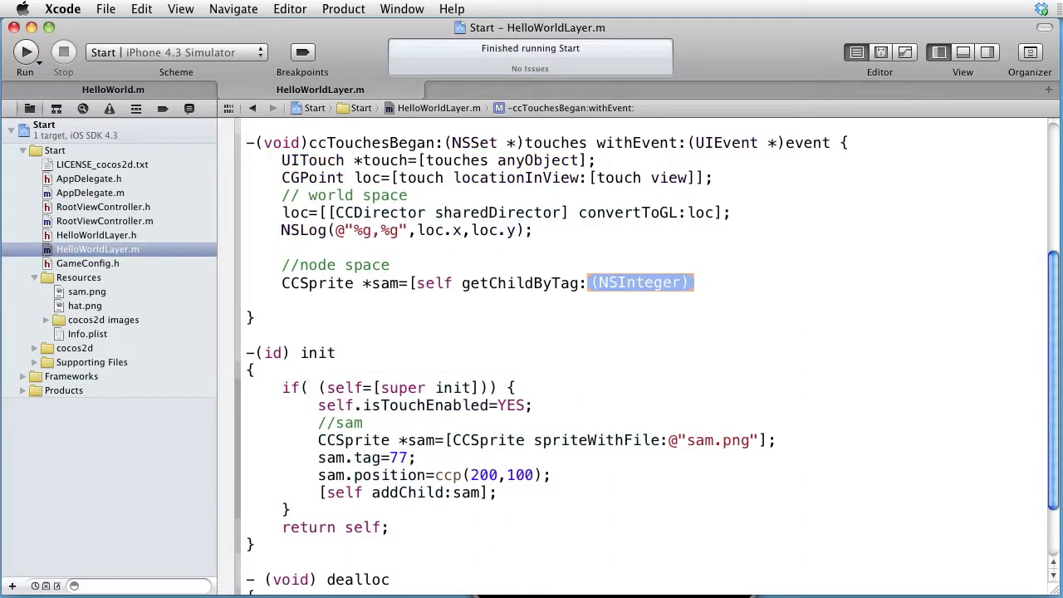
text(77)
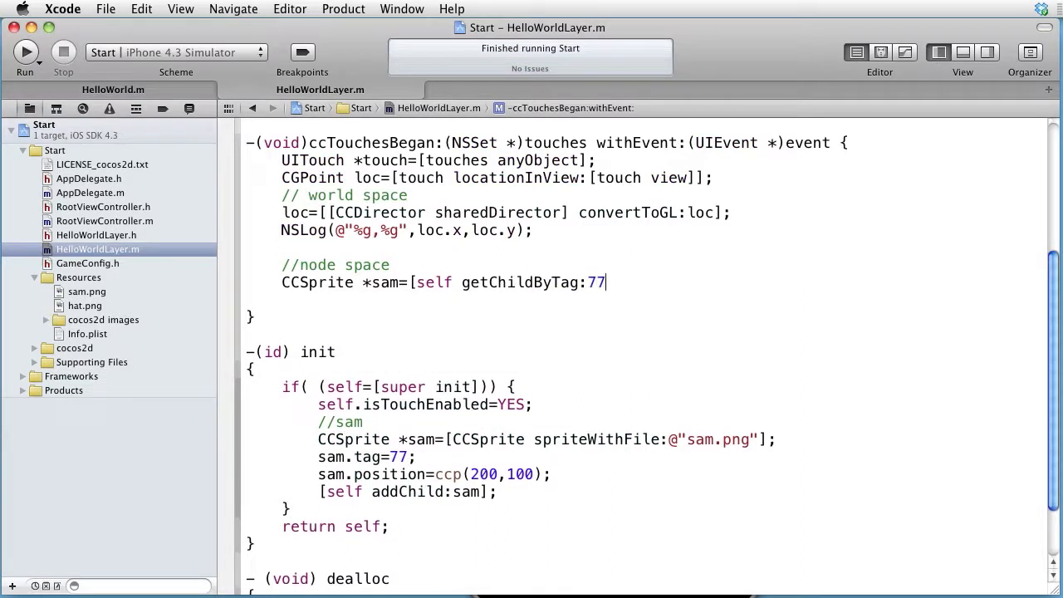
text(];)
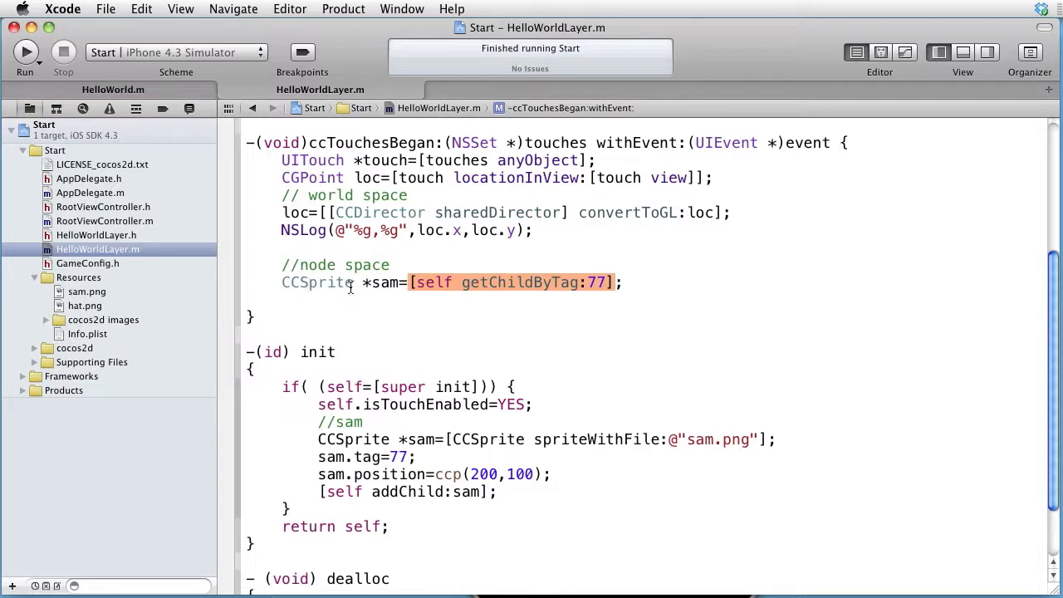
click(407, 283)
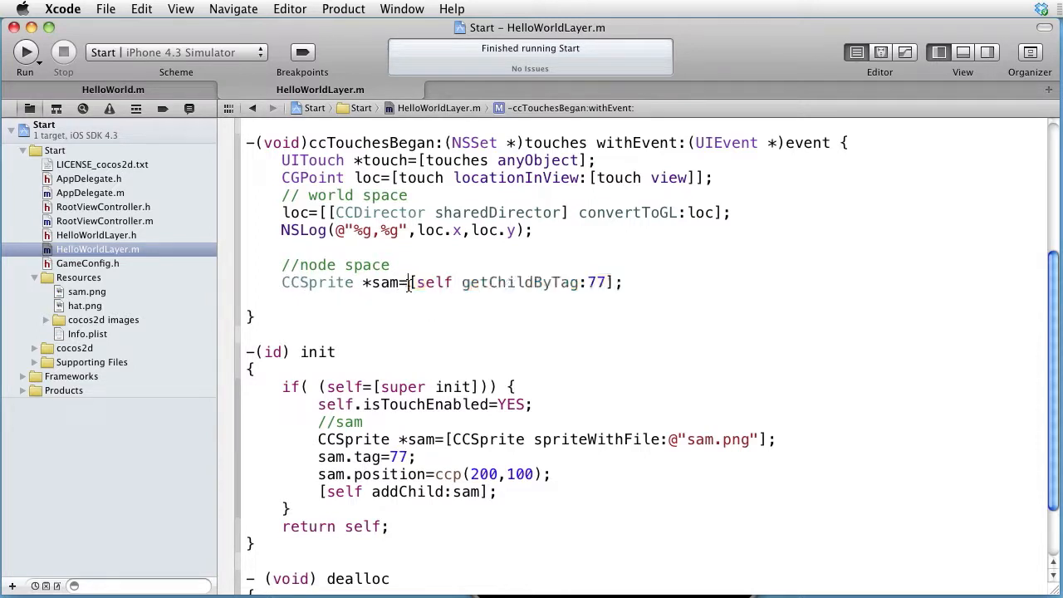
text((CCSprite *)
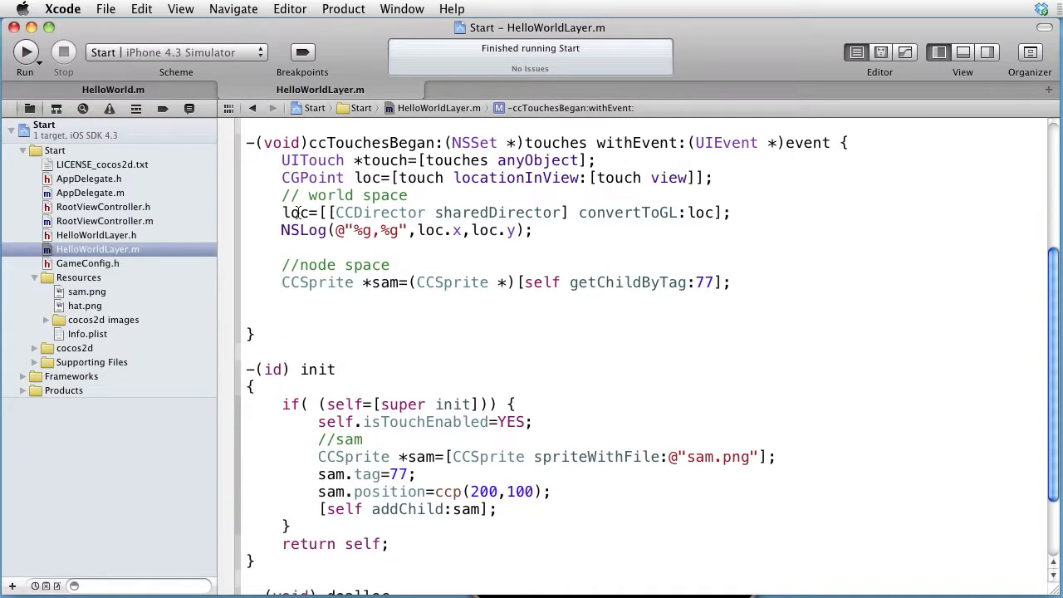
Add loc=[sam convertToNodeSpace:loc]; below the sam lookup.
key(Backspace)
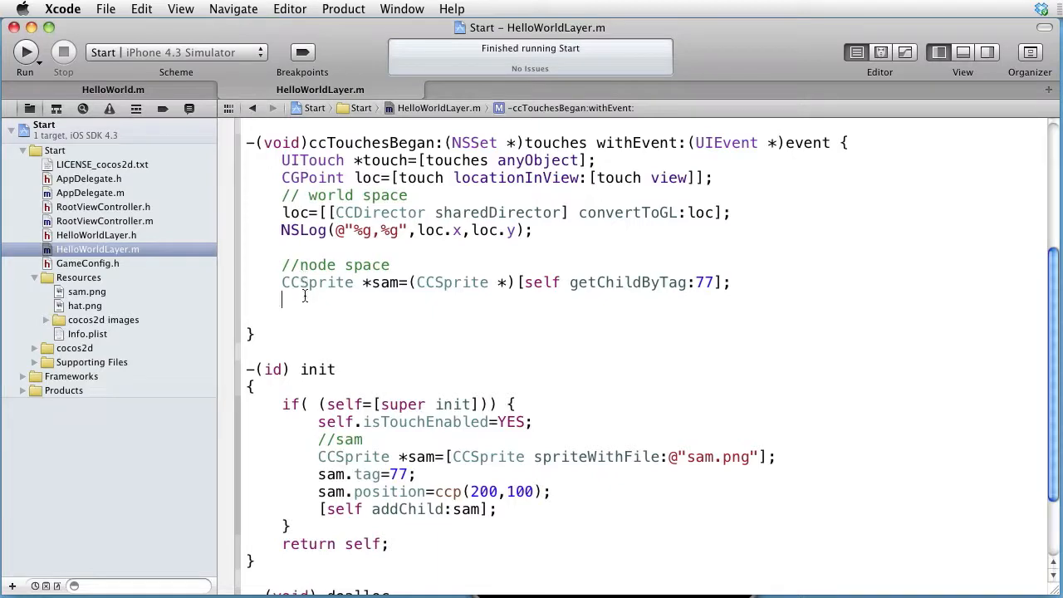
text(l)
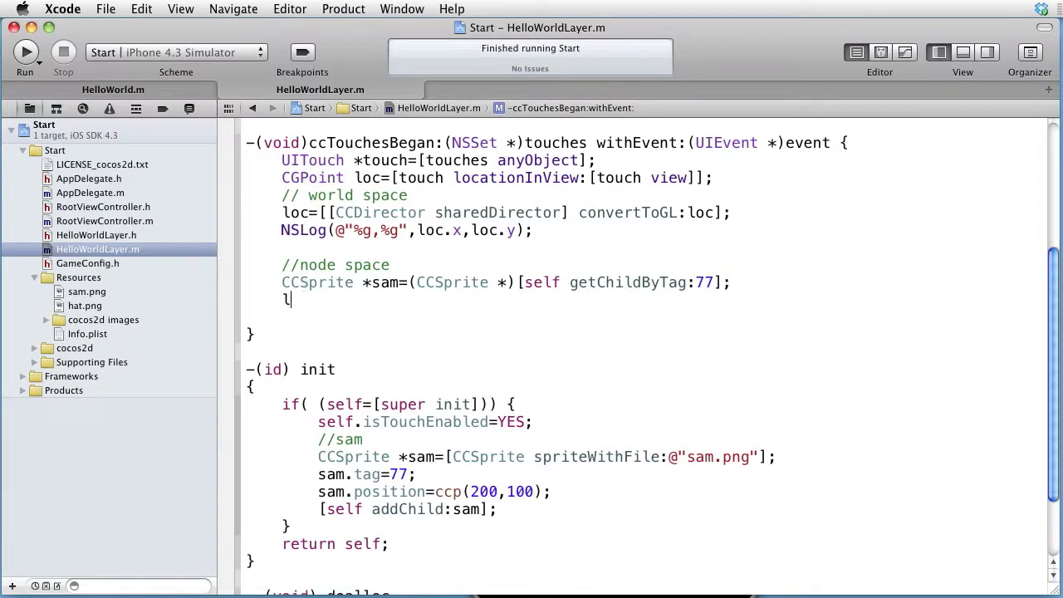
text(oc=)
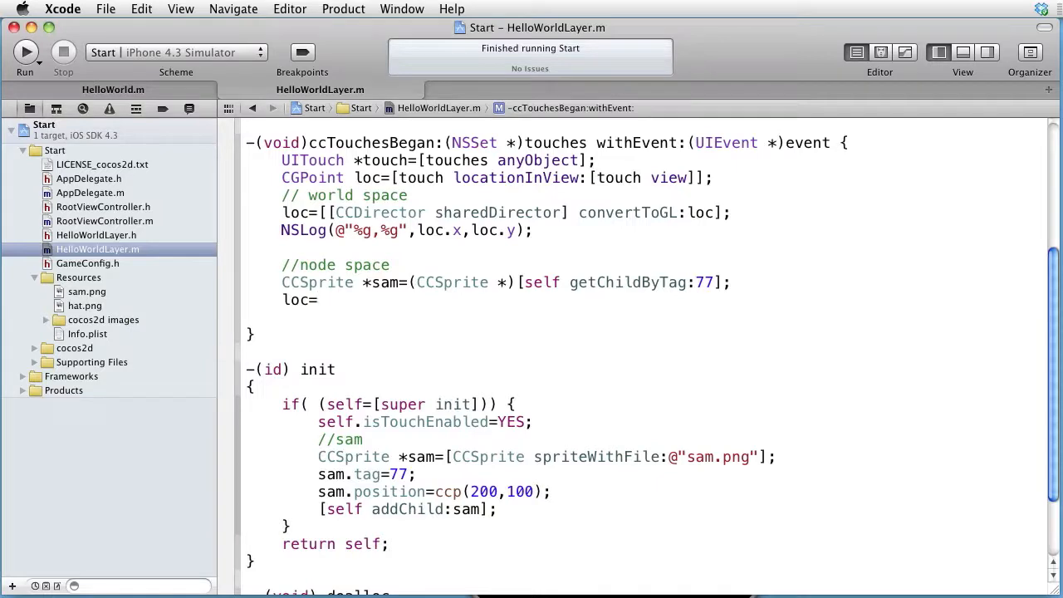
text([sam co)
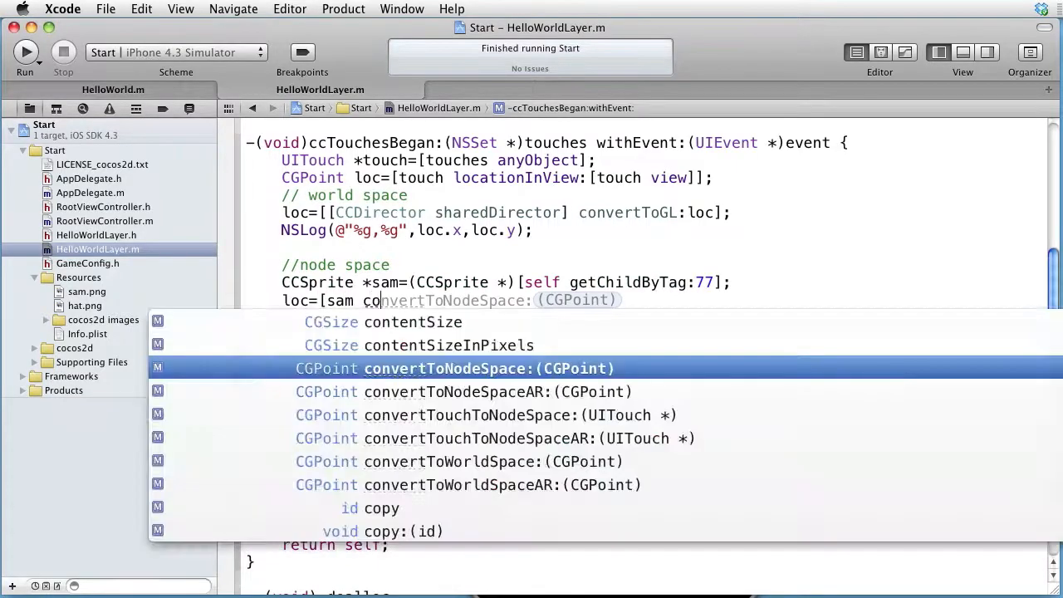
text(nv)
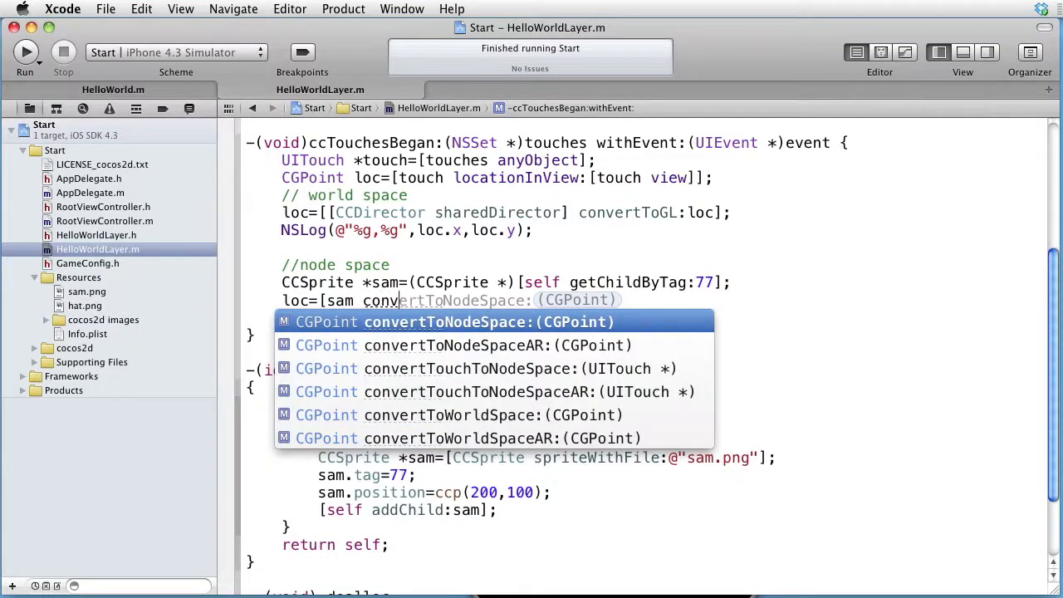
text(loc];)
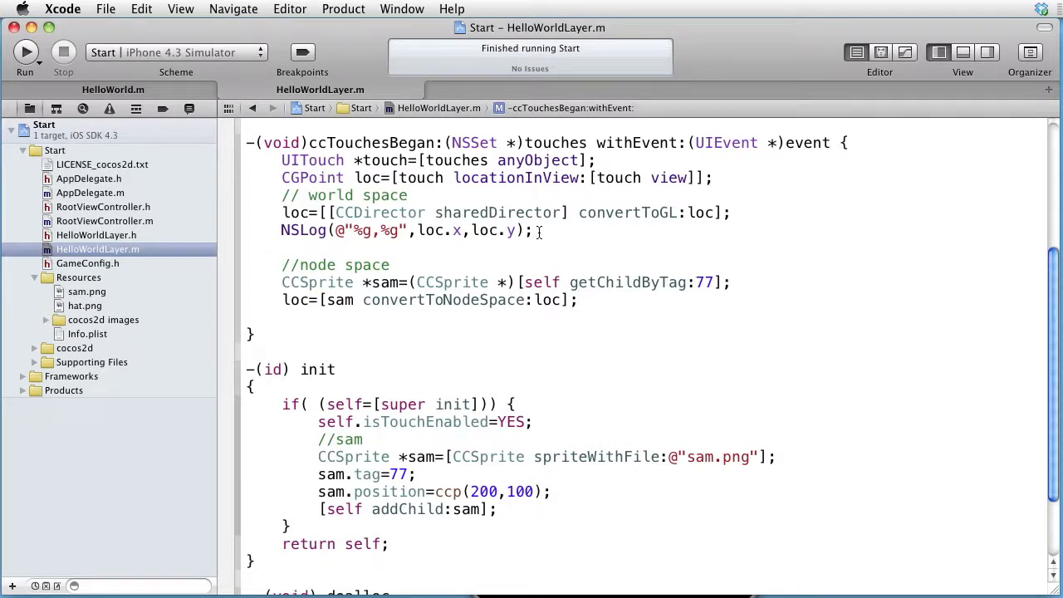
Copy the NSLog(@"%g,%g",loc.x,loc.y); line and label the two logs "world" and "node".
triple_click(407, 229)
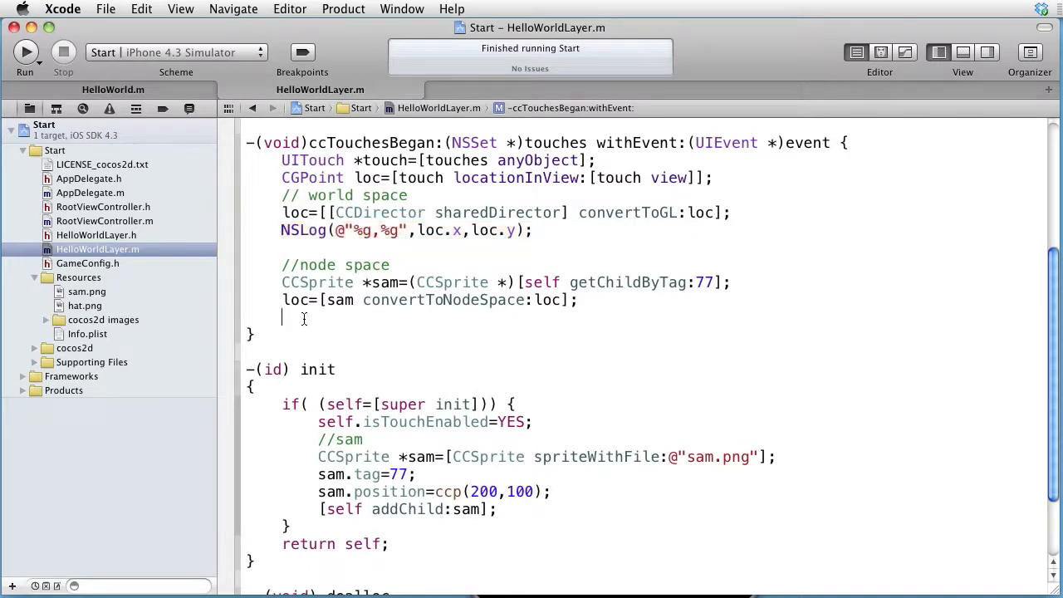
text(NSLog(@"%g,%g",loc.x,loc.y);)
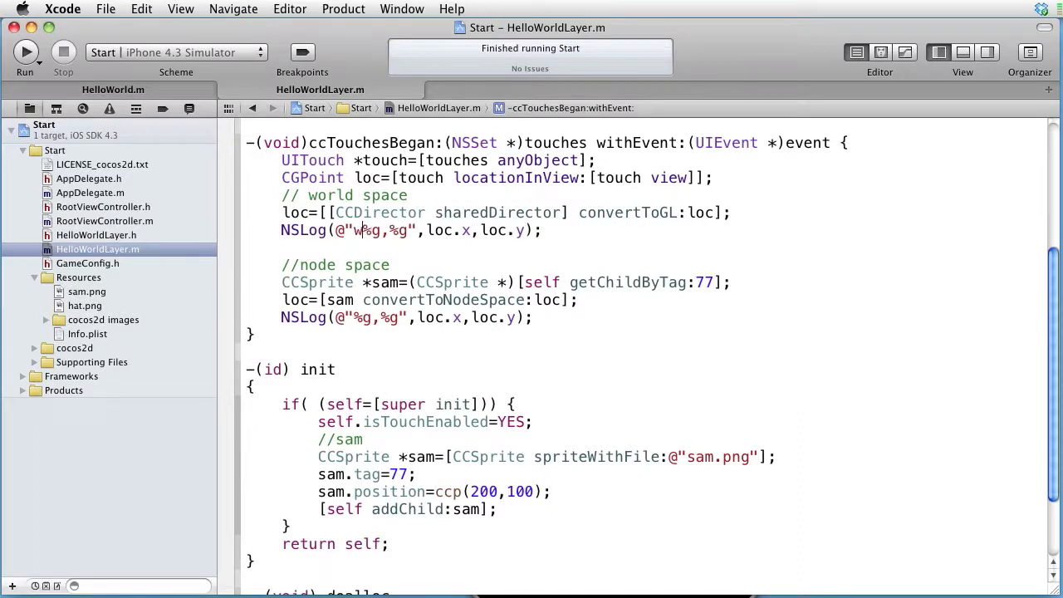
text(world)
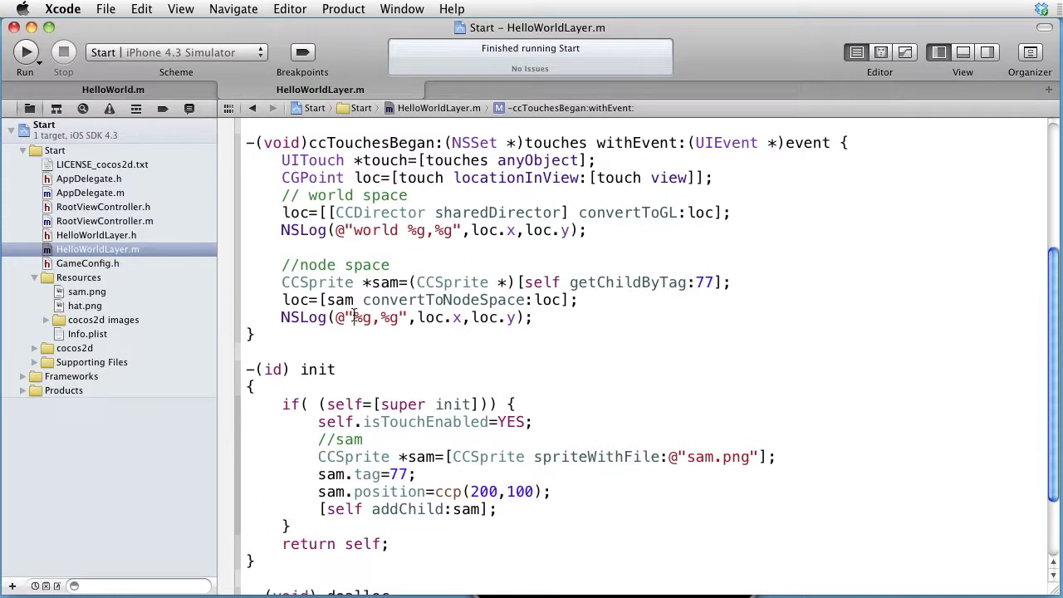
text(node)
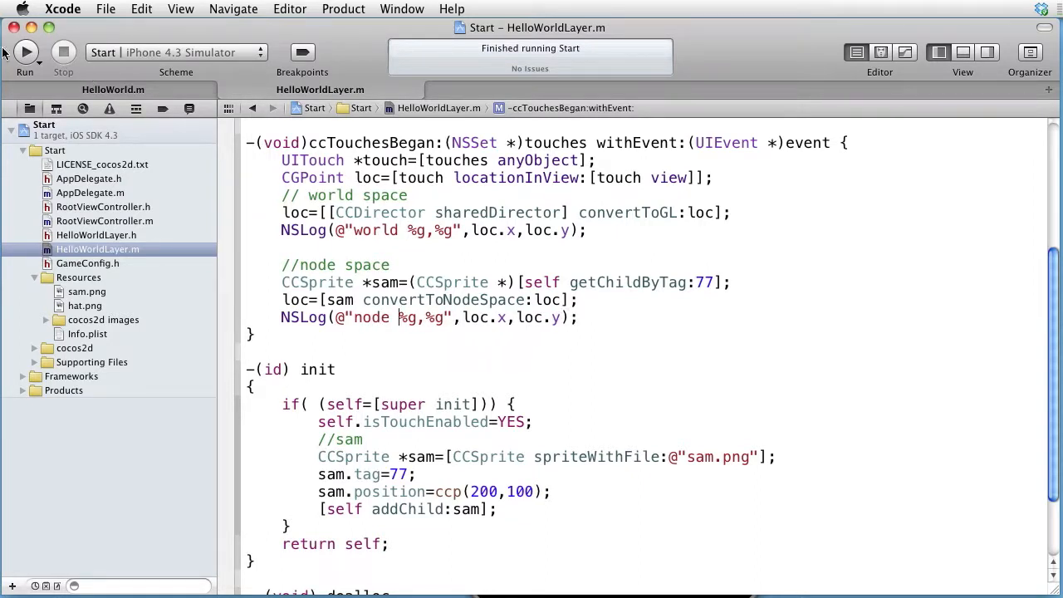
Rebuild and run the app with the labelled world and node logging.
click(25, 51)
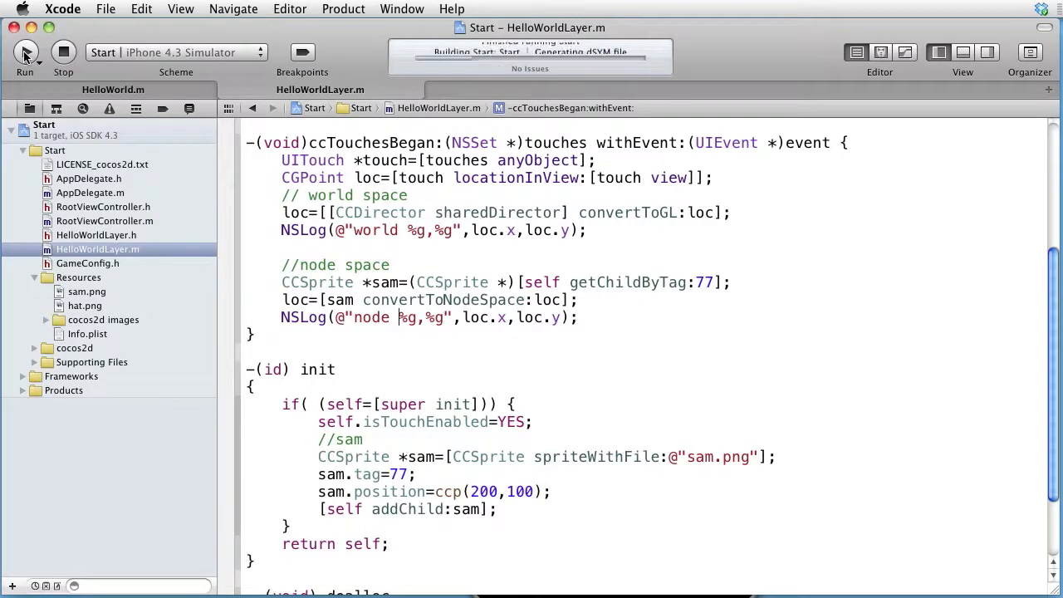
click(25, 51)
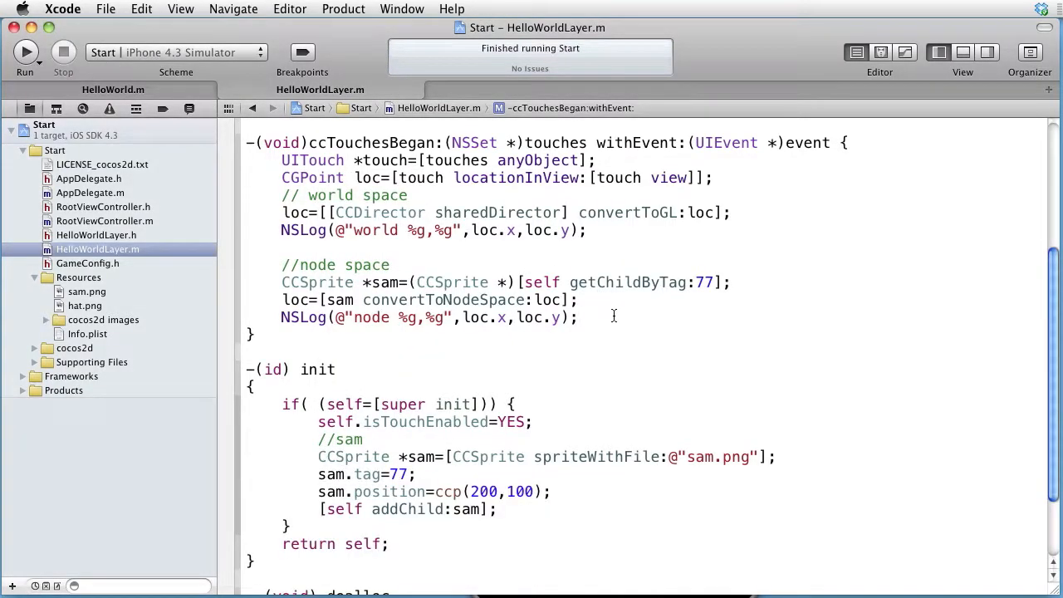
Add an if (CGRectContainsPoint([sam textureRect], loc)) check in ccTouchesBegan.
text(//)
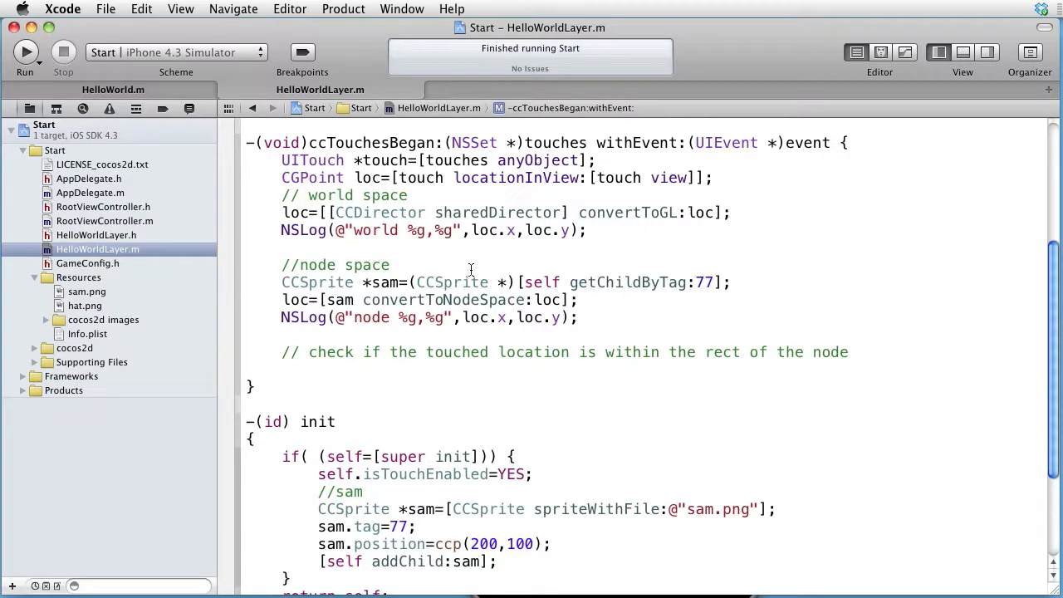
double_click(386, 282)
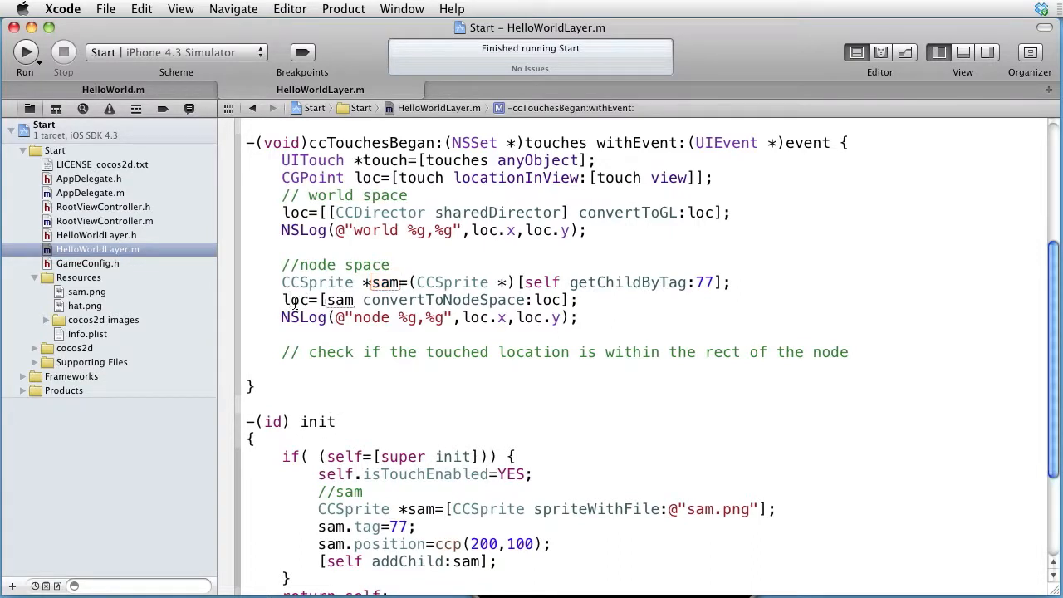
double_click(296, 300)
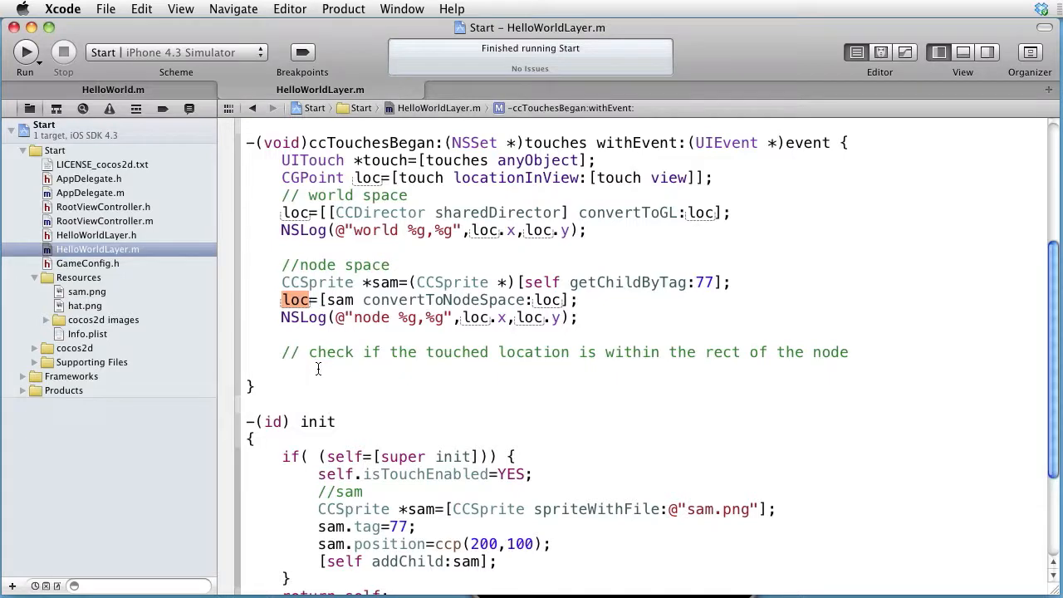
text(i)
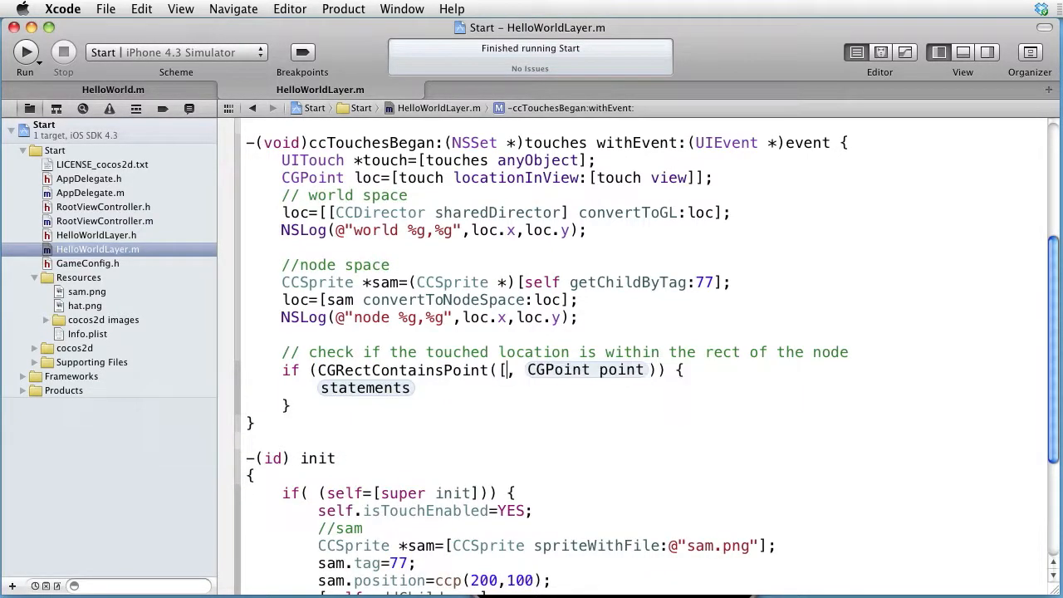
text(sam)
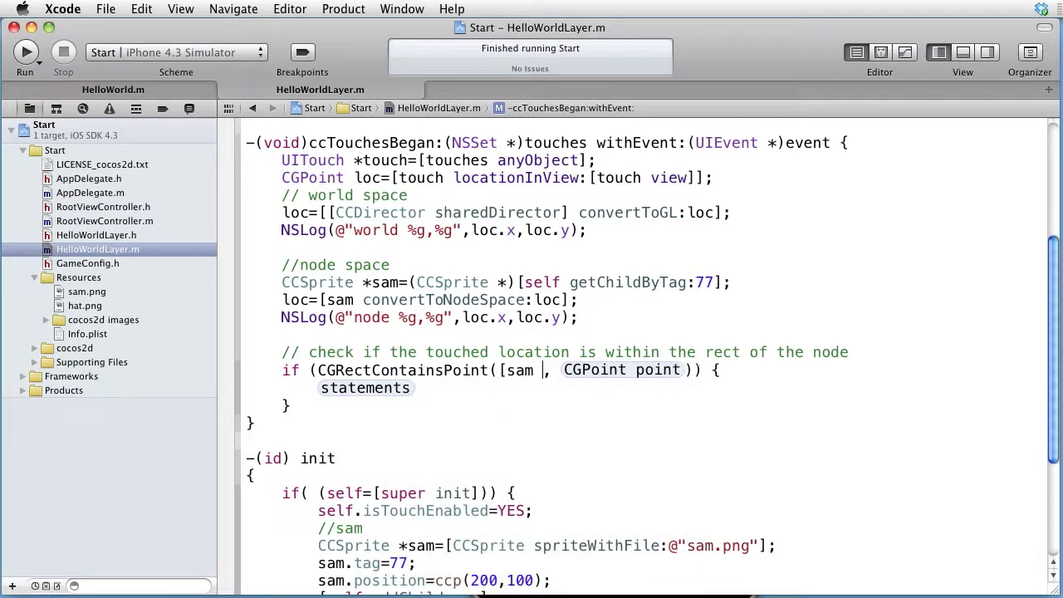
text(textureRect])
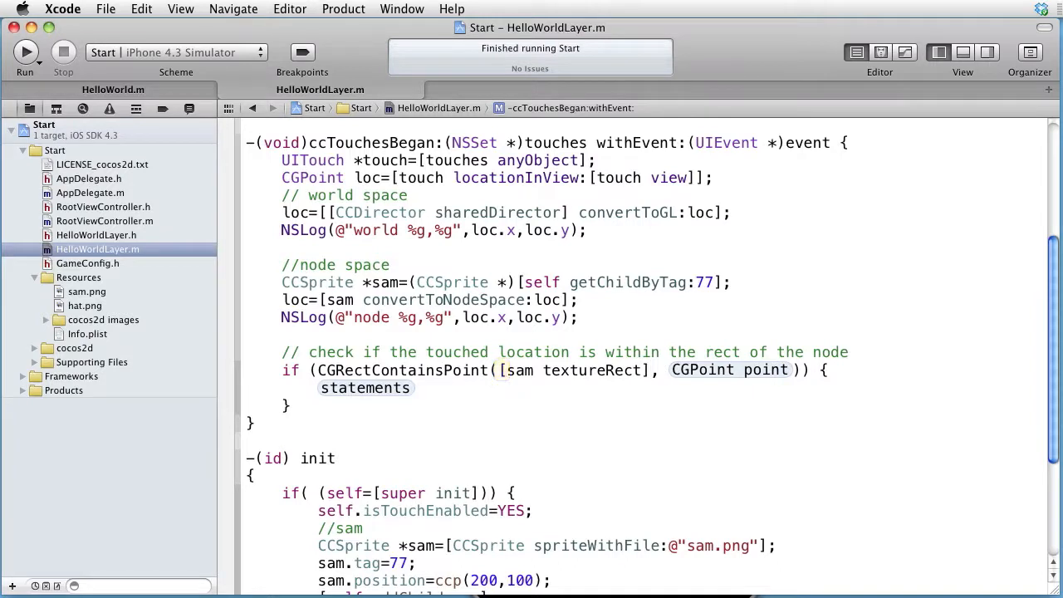
double_click(729, 369)
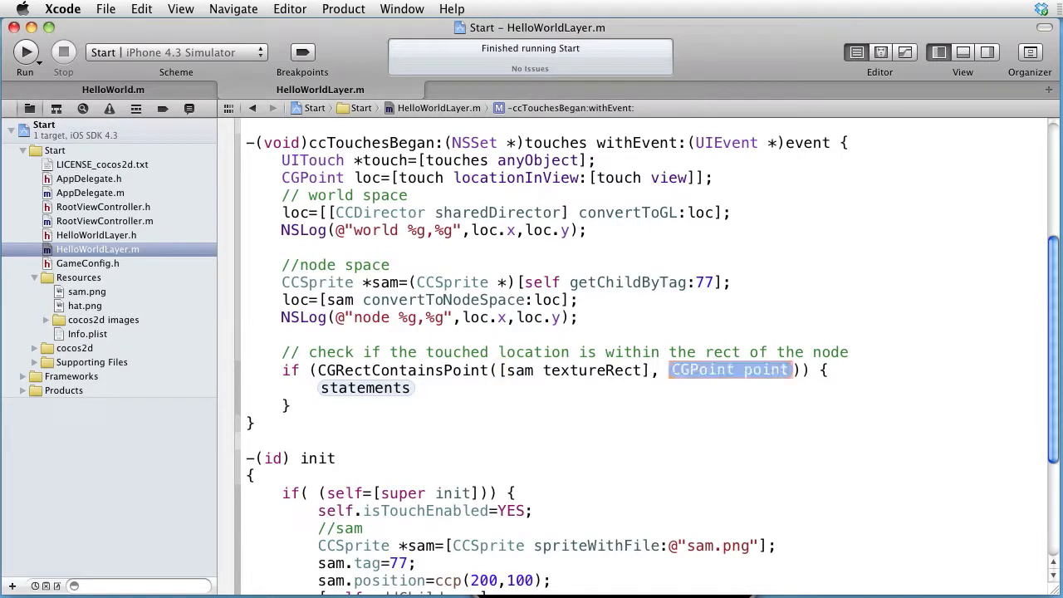
text(loc)
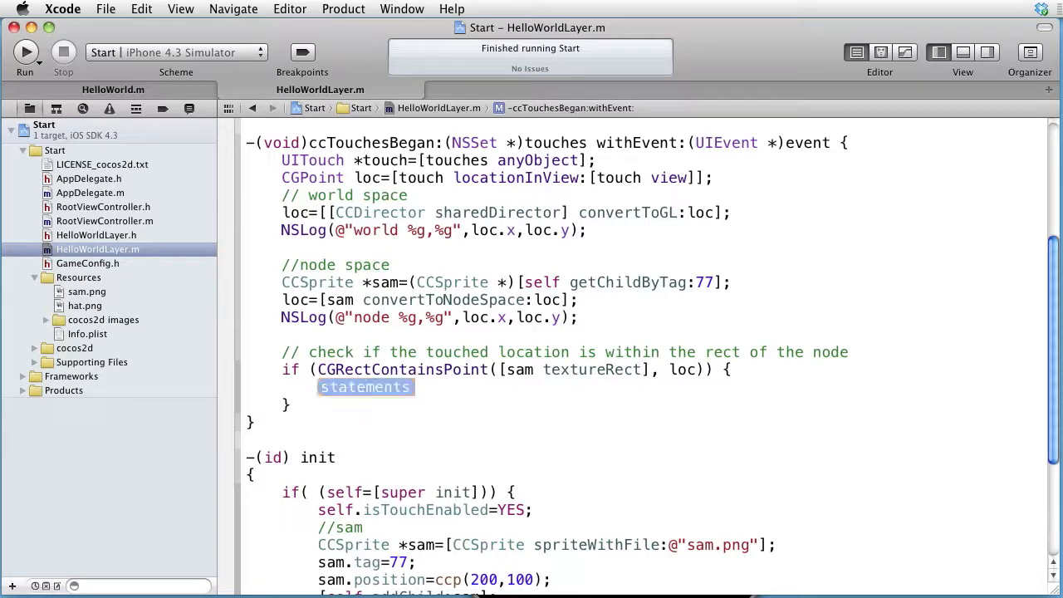
Log "inside" in the if branch and "outside" in an else branch.
text(NSLog(@"string");)
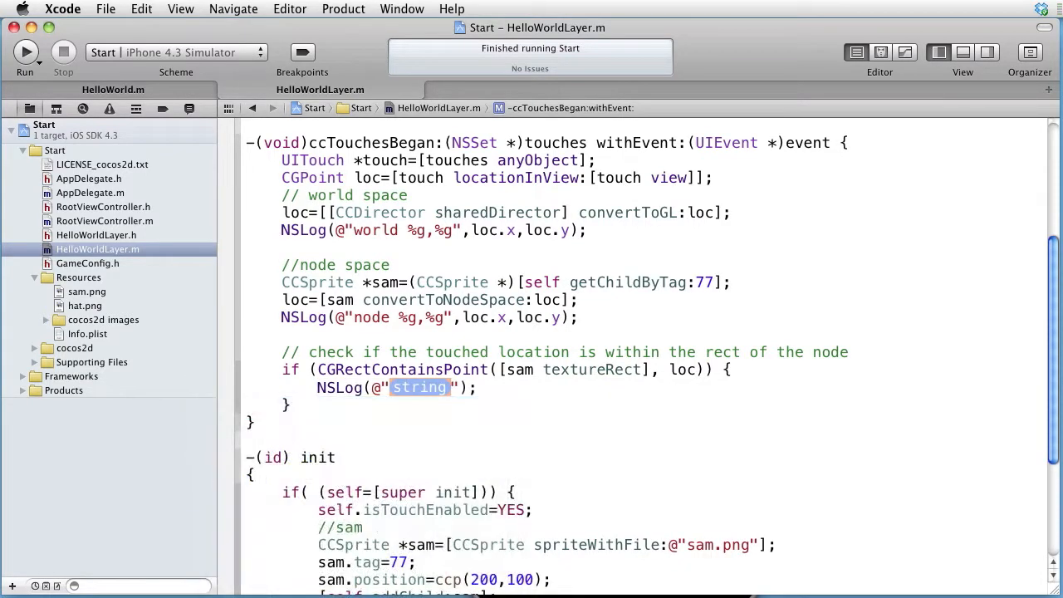
text(inside)
click(659, 403)
text( els)
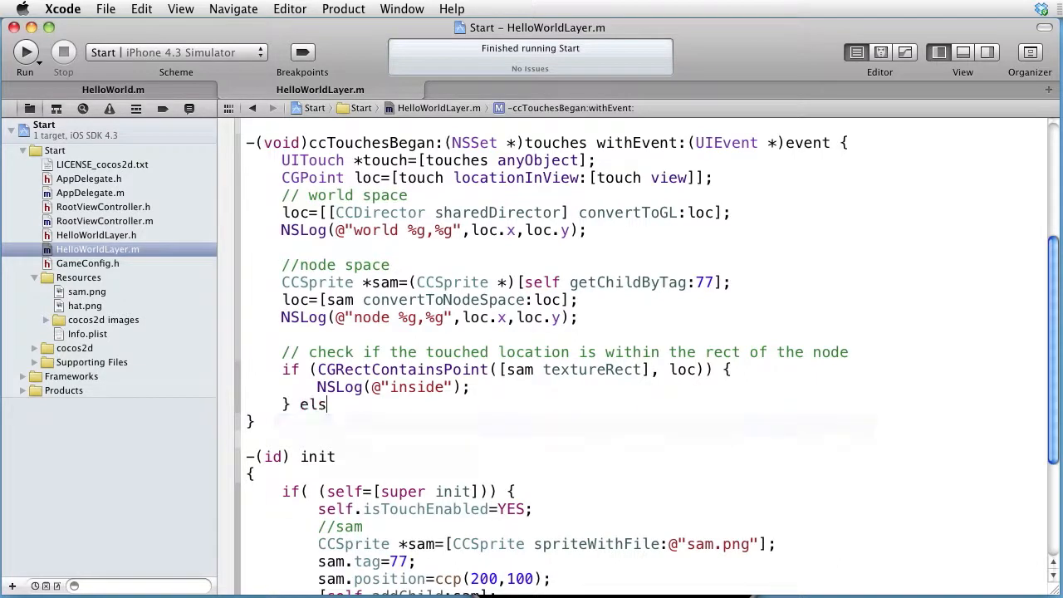
text(e {)
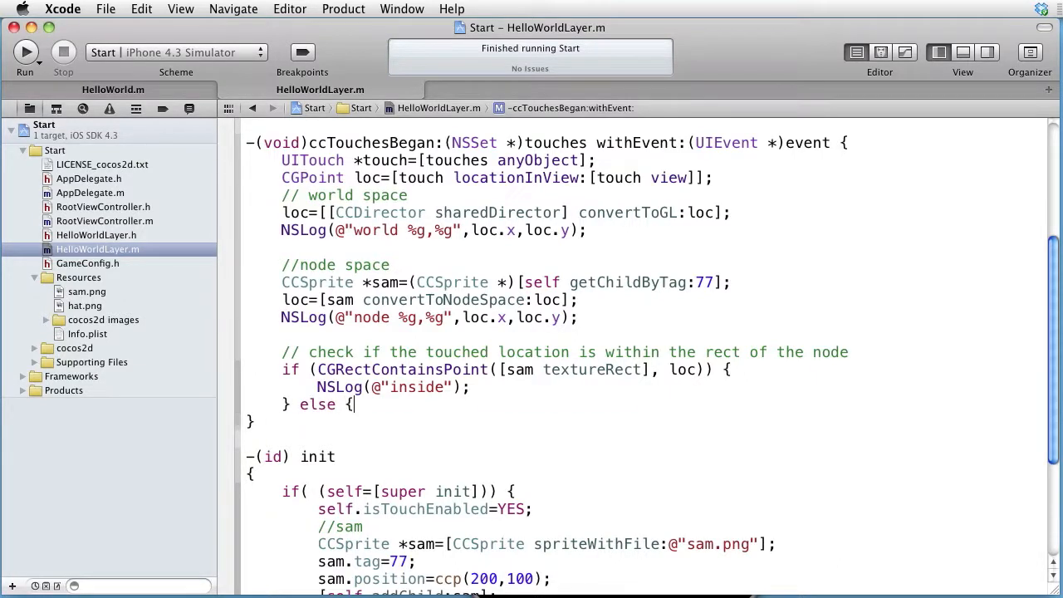
text(lo)
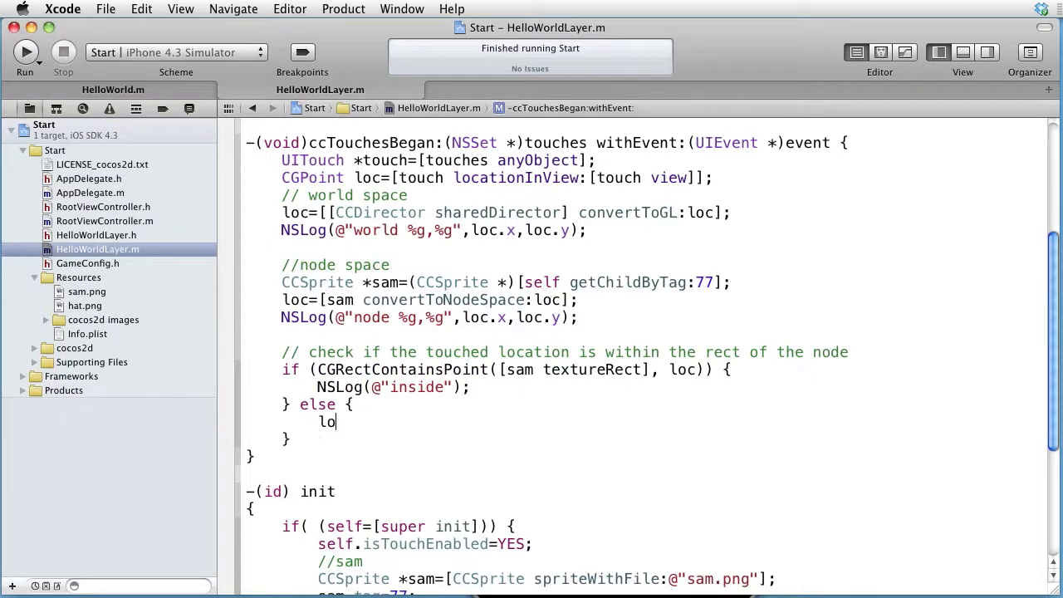
text(NSLog(@"o");)
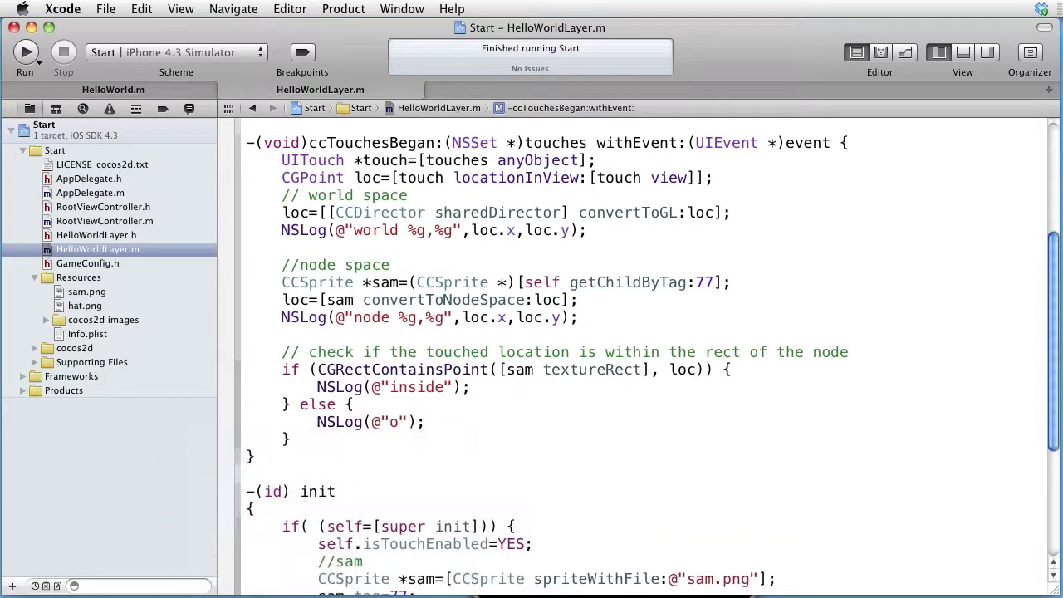
text(utside)
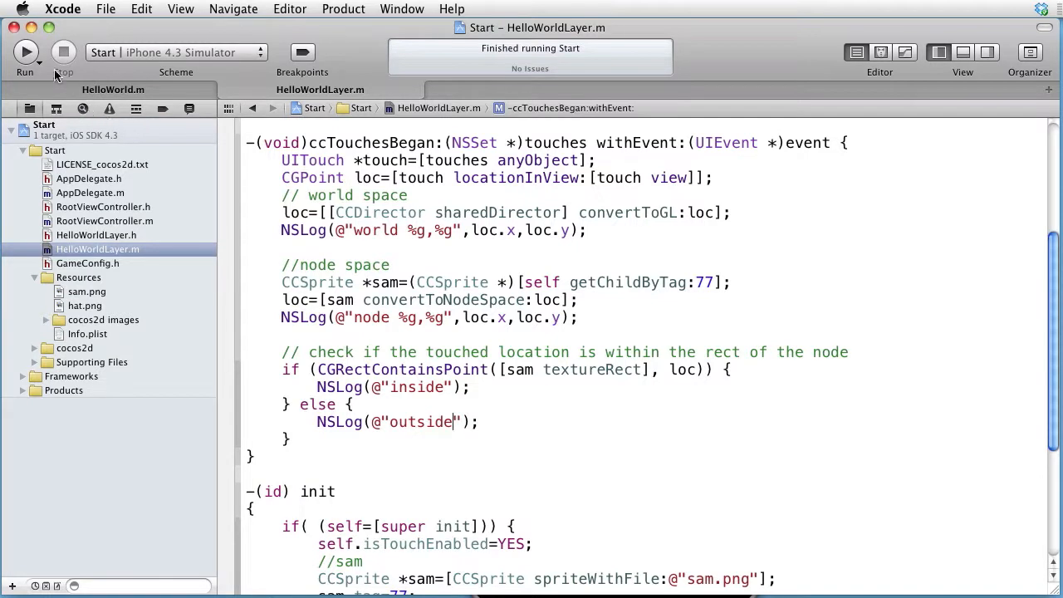
Run the app and tap sam, logging world 202,99, node 31.5,43 and "inside".
click(25, 51)
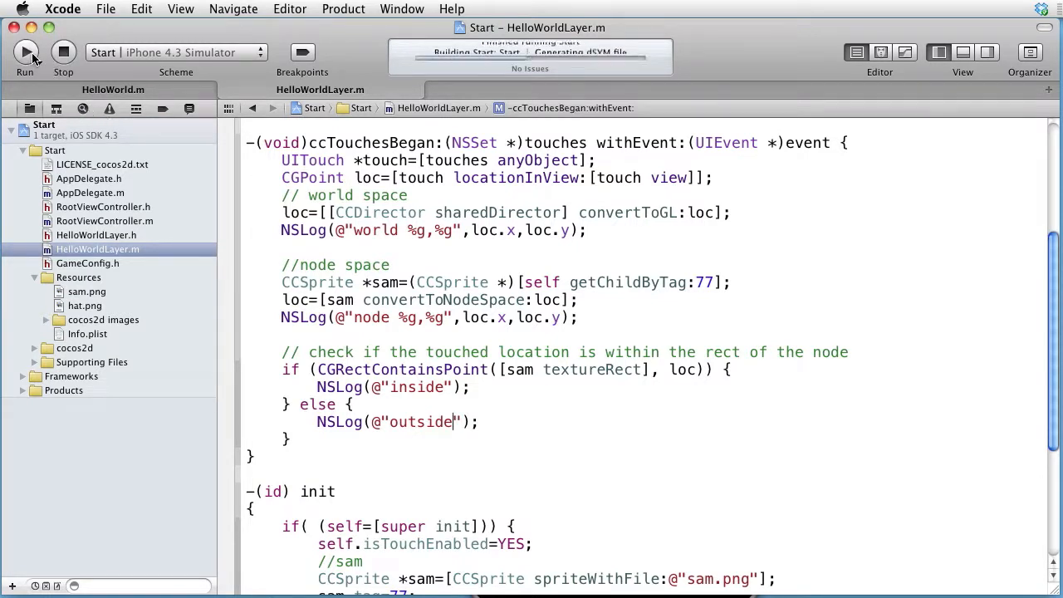
click(23, 51)
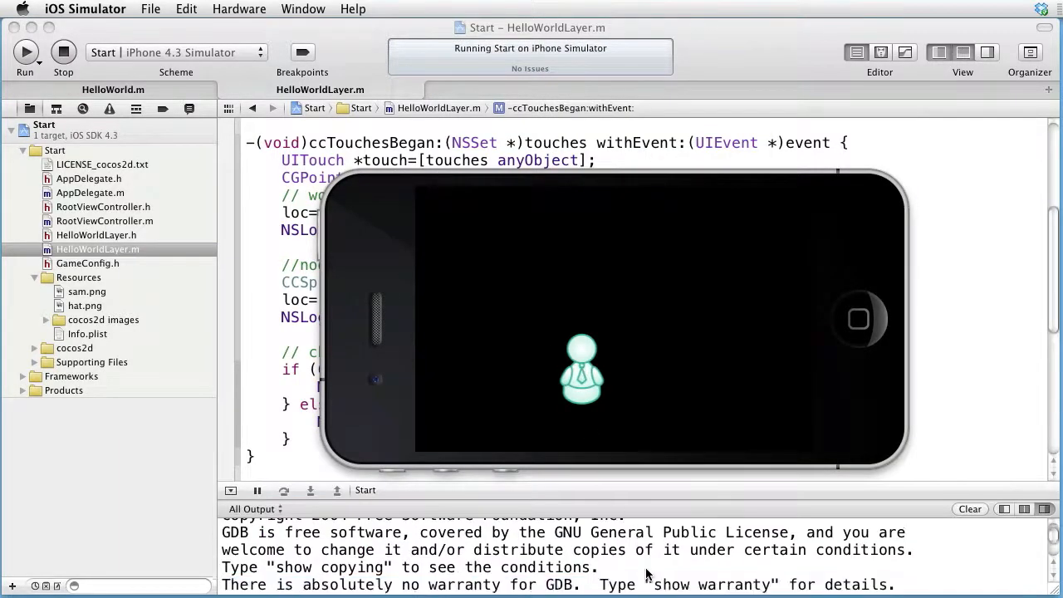
click(582, 368)
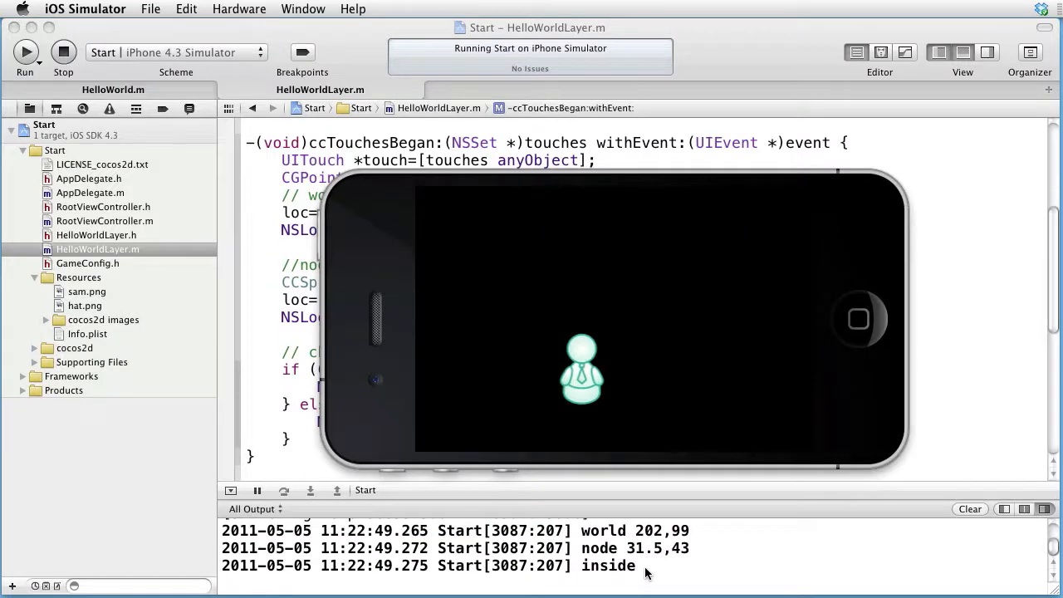
mouse_move(701, 324)
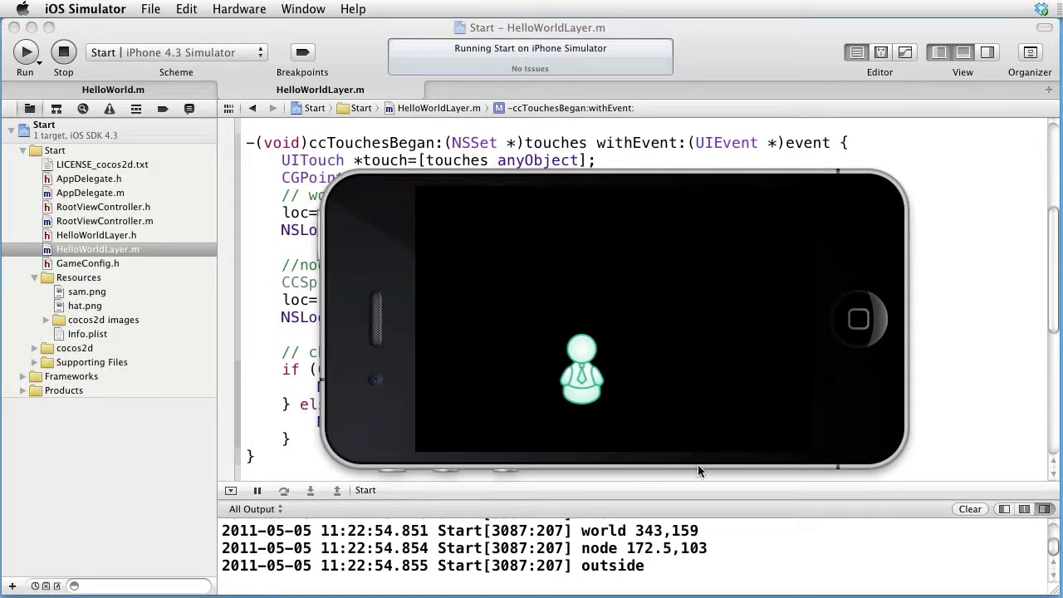
mouse_move(698, 372)
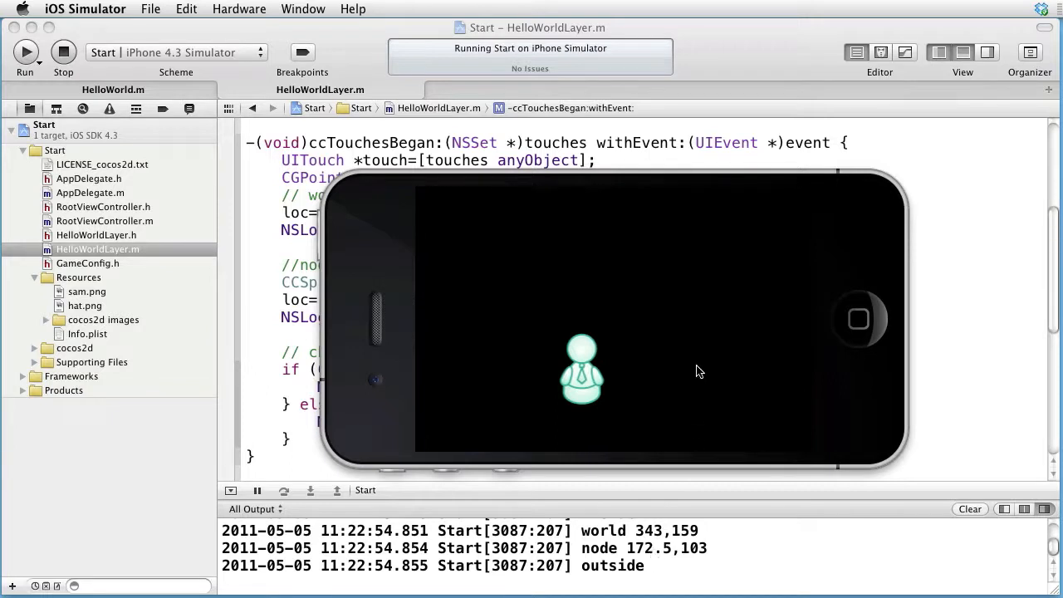
mouse_move(492, 286)
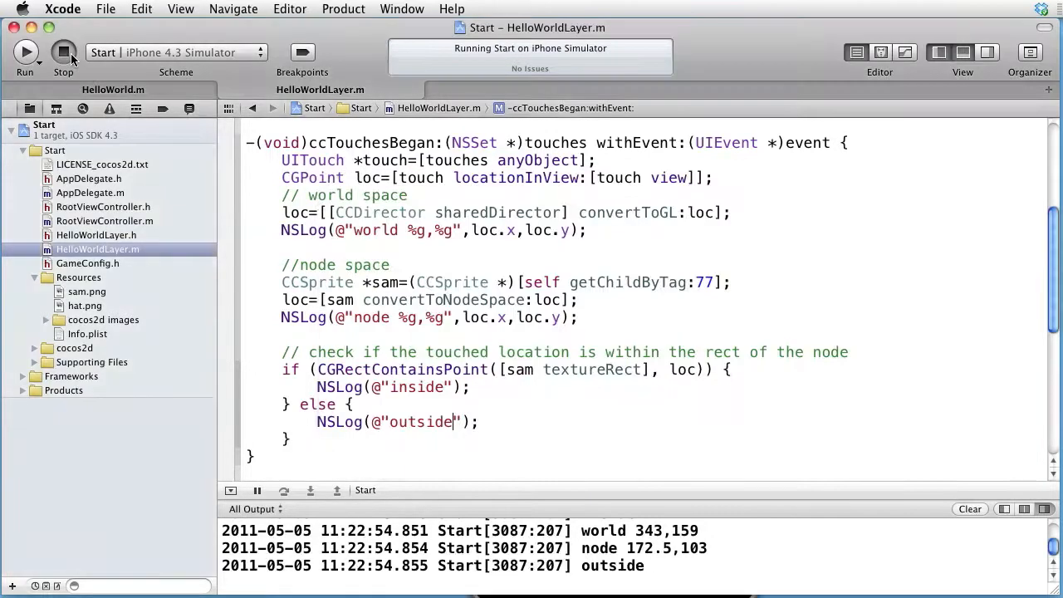
Stop the running app and scroll init down to sam's CCRotateBy/CCScaleBy/CCMoveBy sequence.
click(63, 52)
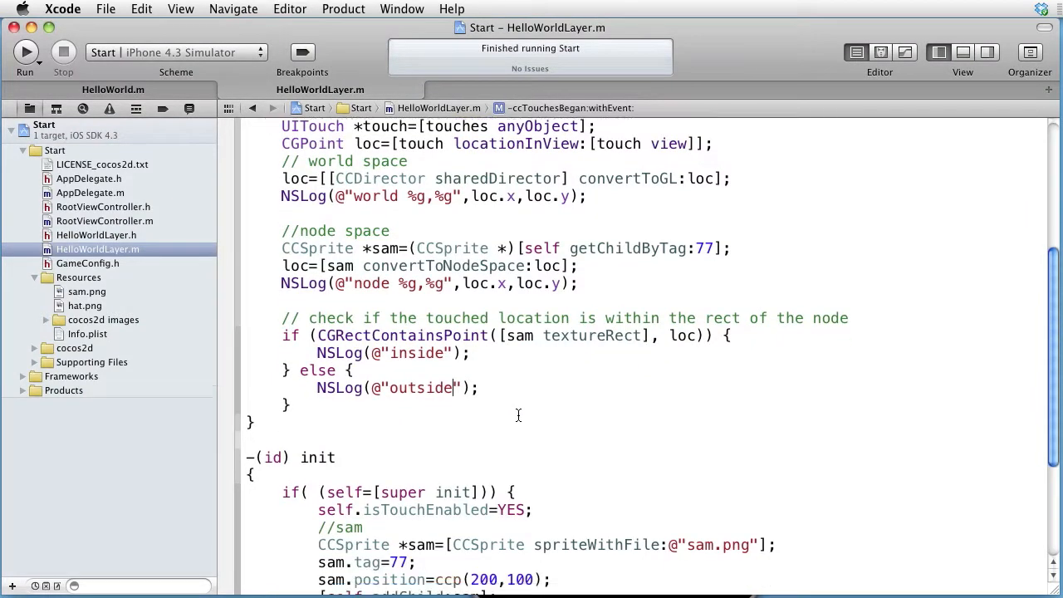
scroll(down, 3)
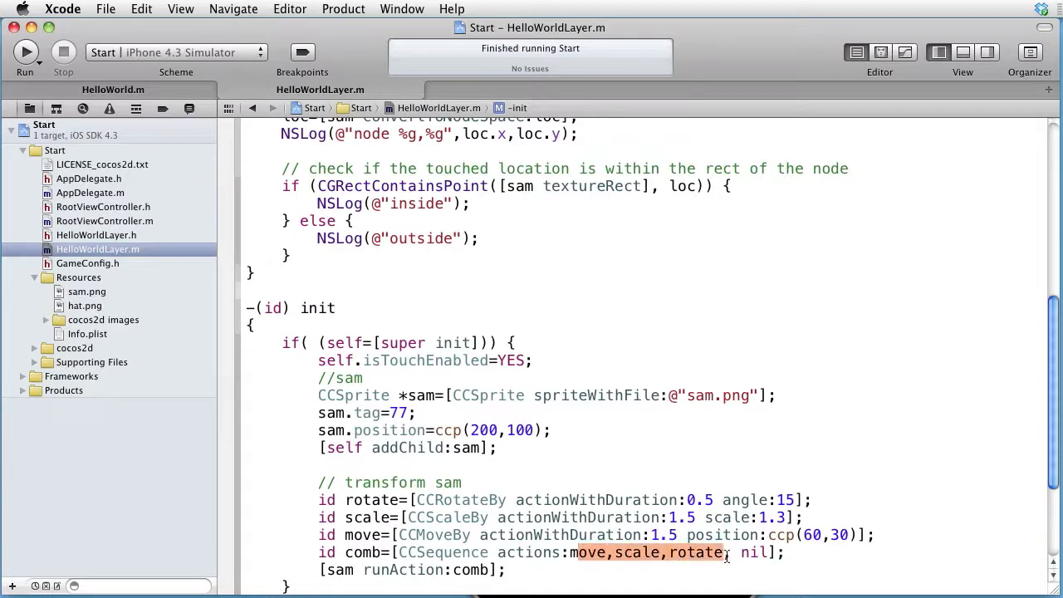
scroll(down, 3)
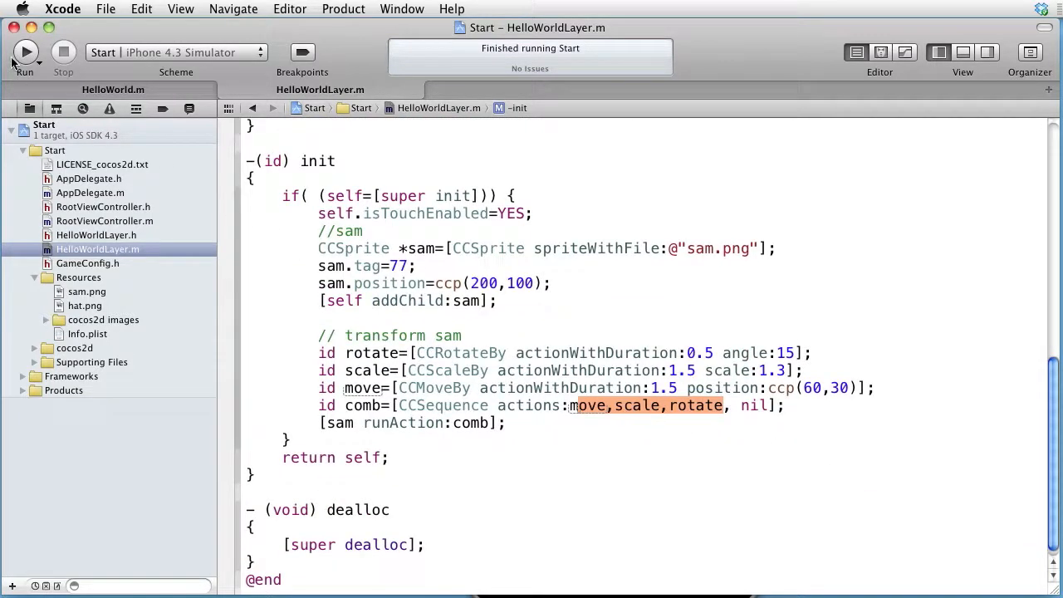
Run the rebuilt app so sam plays its rotate/scale/move sequence and a tap logs "outside".
click(25, 51)
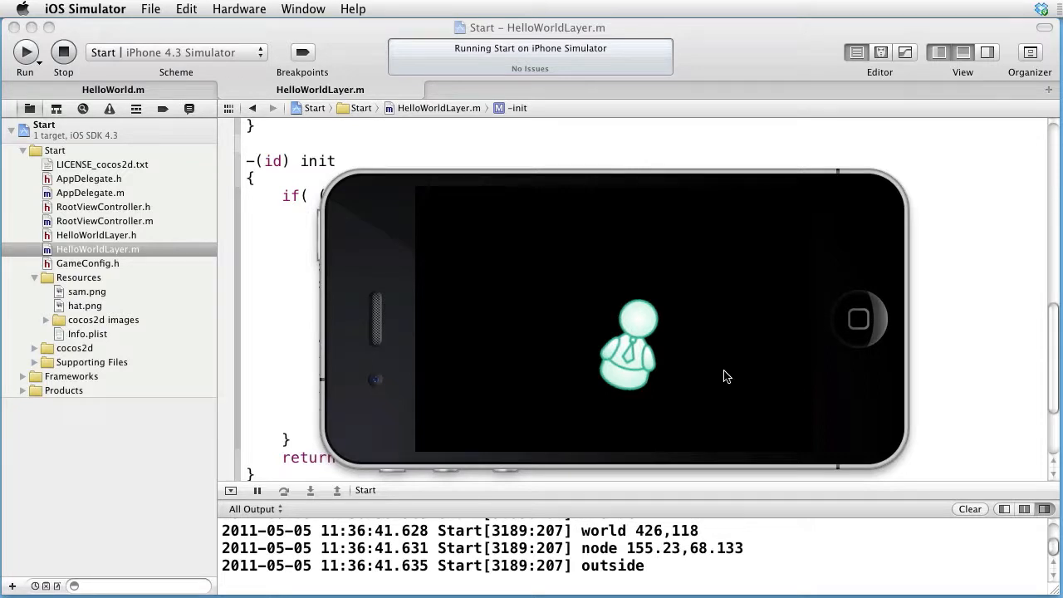
mouse_move(607, 374)
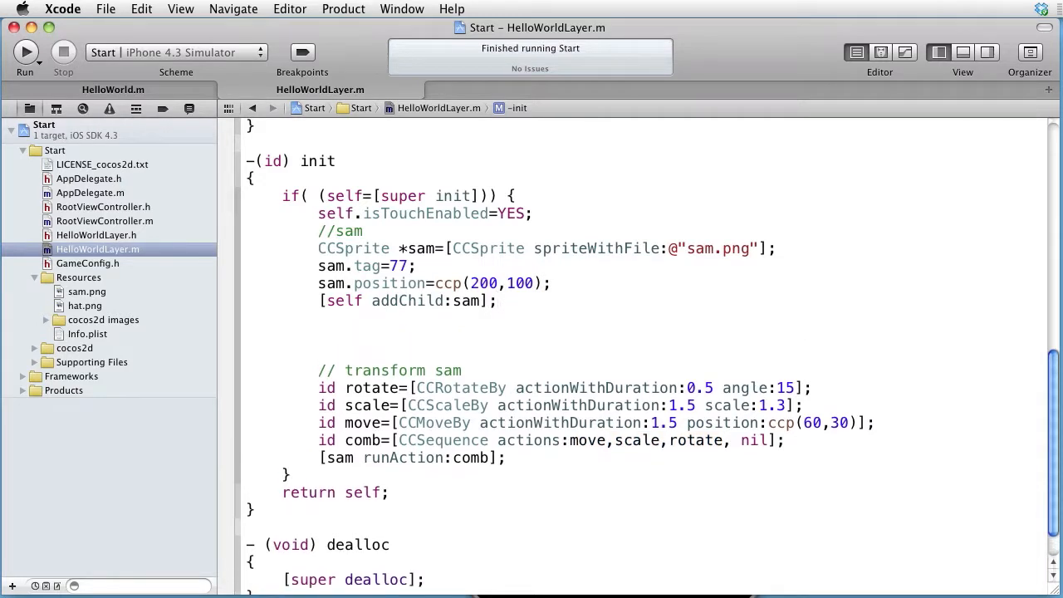
Under a //hat comment create CCSprite *hat from "hat.png".
text(//hat)
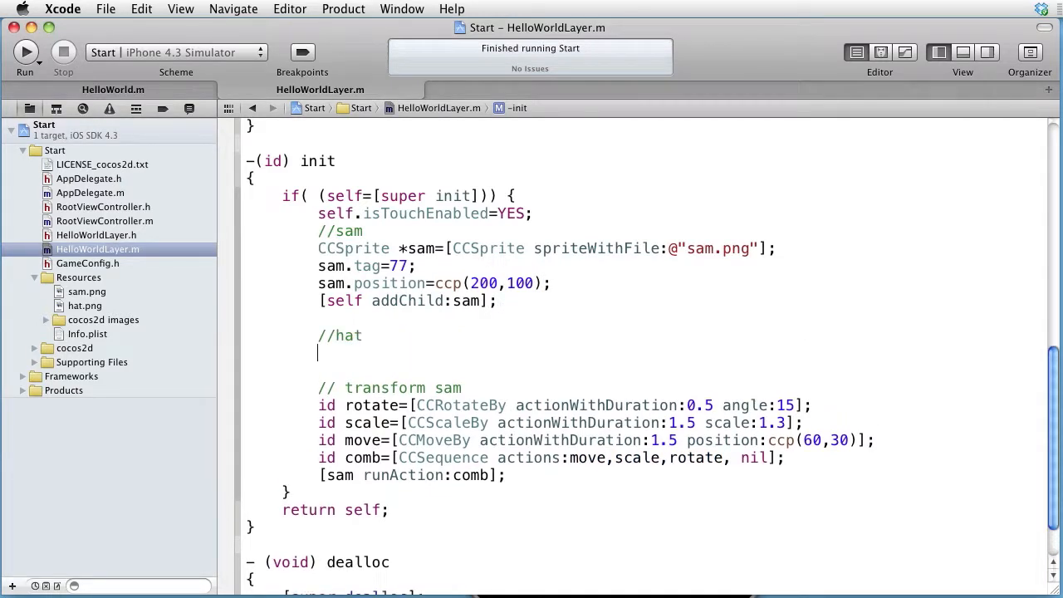
text(CCSprite *name=[CCSprite spriteWithFile:@"name.png"];)
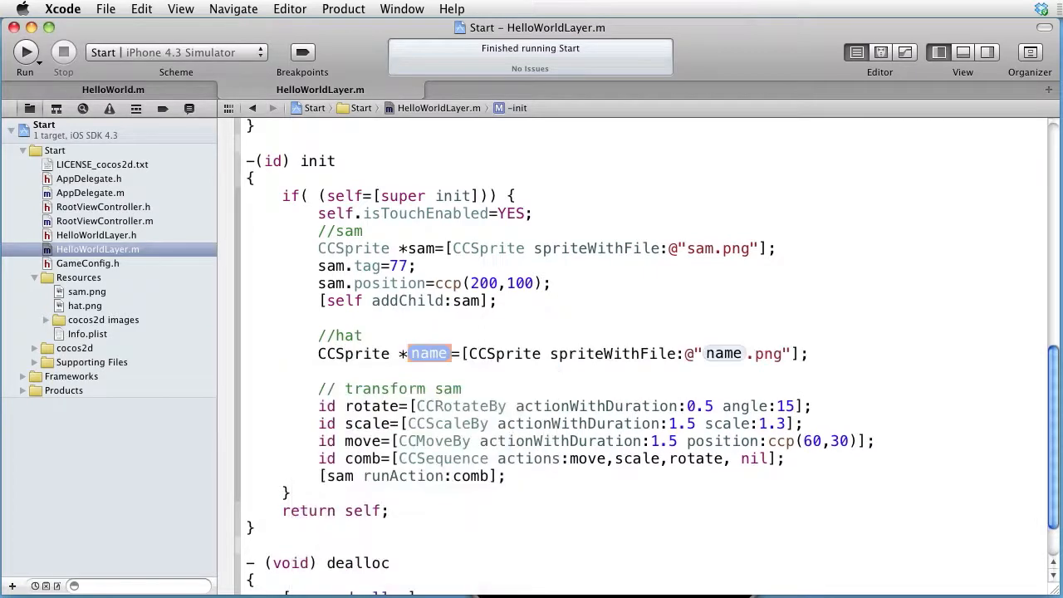
text(hat)
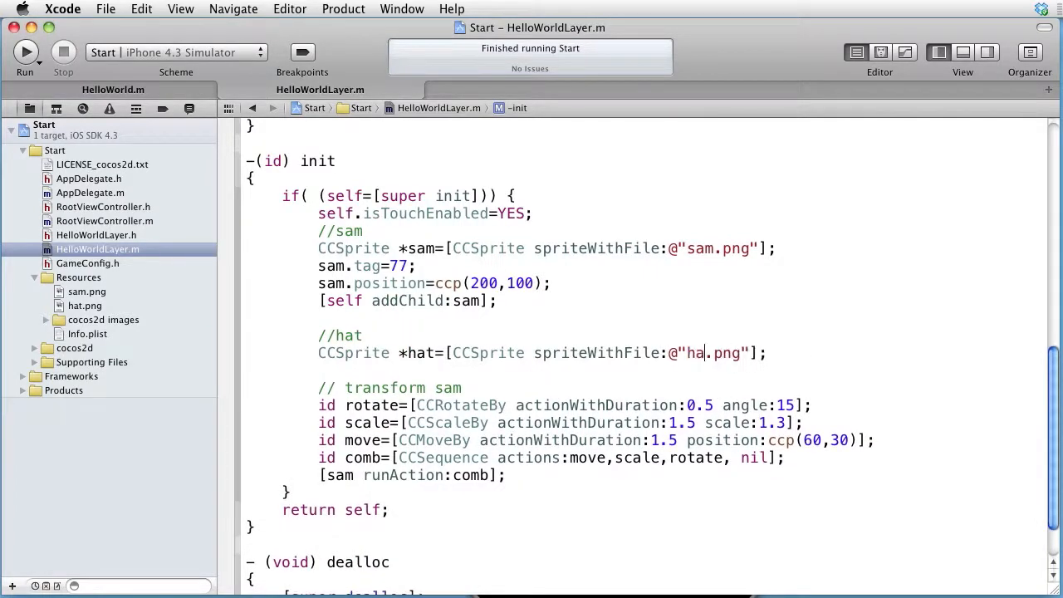
text(t)
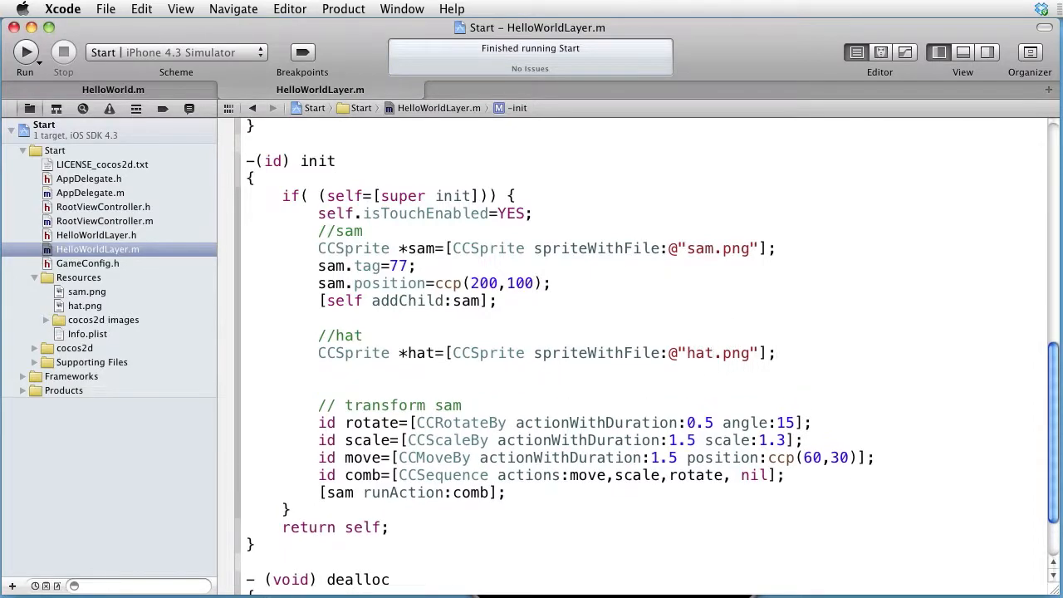
Set hat.position = ccp(100,100);.
text(hat.position)
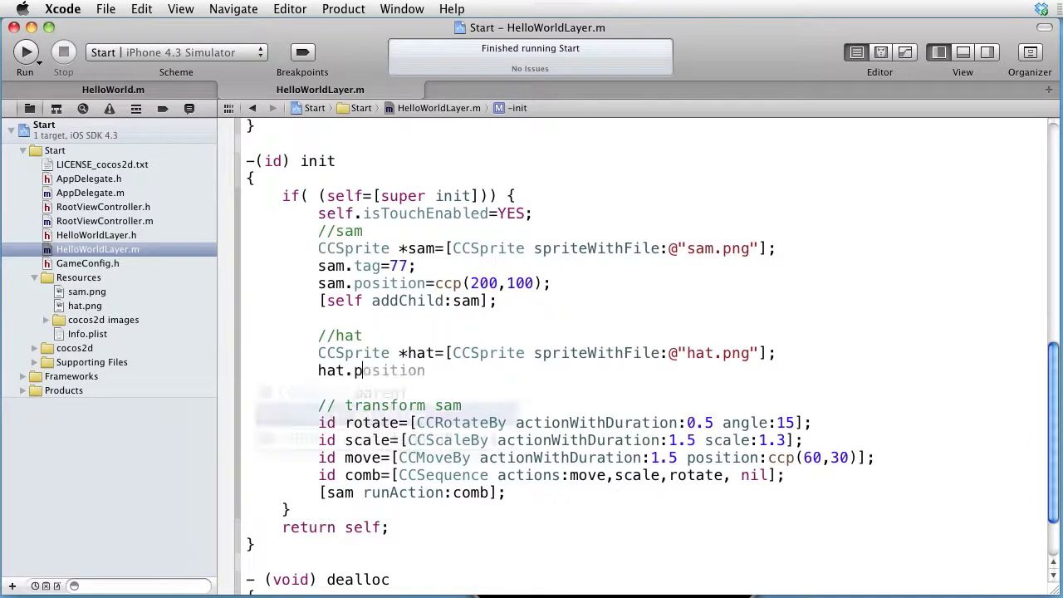
text(position)
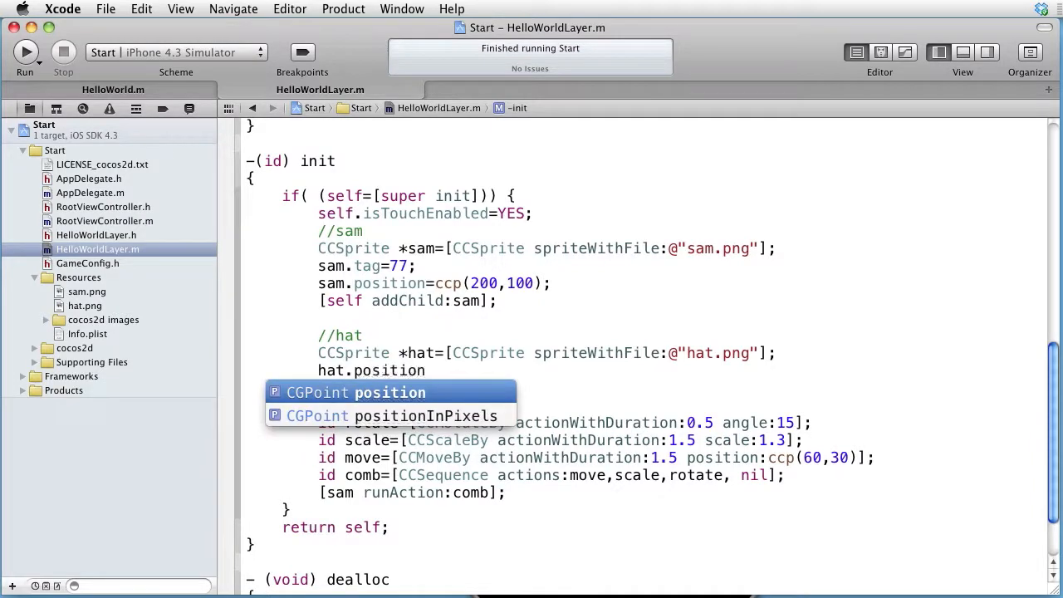
text(=ccp(1)
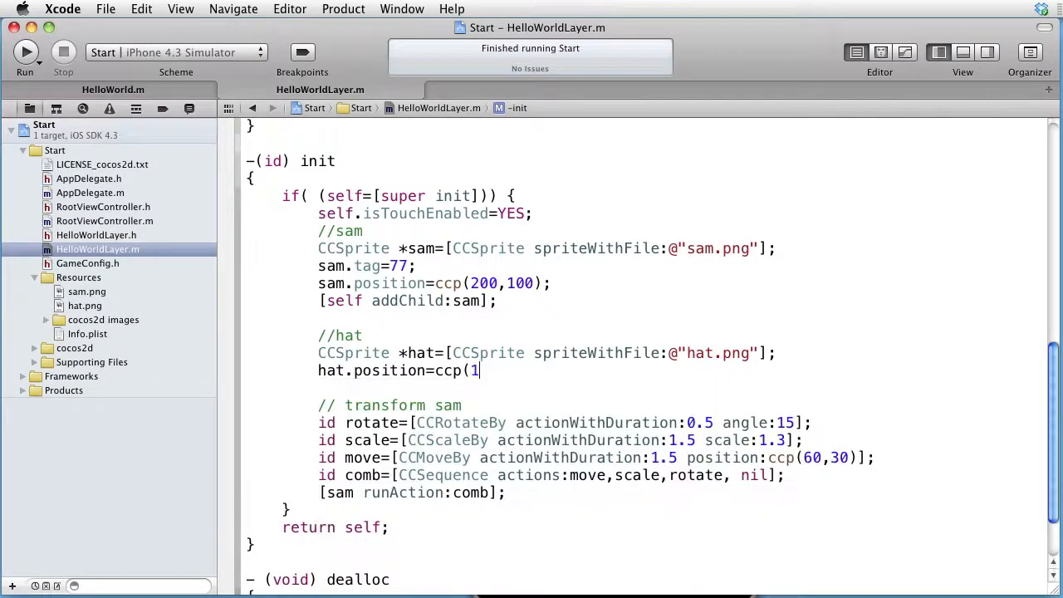
text(00,100)
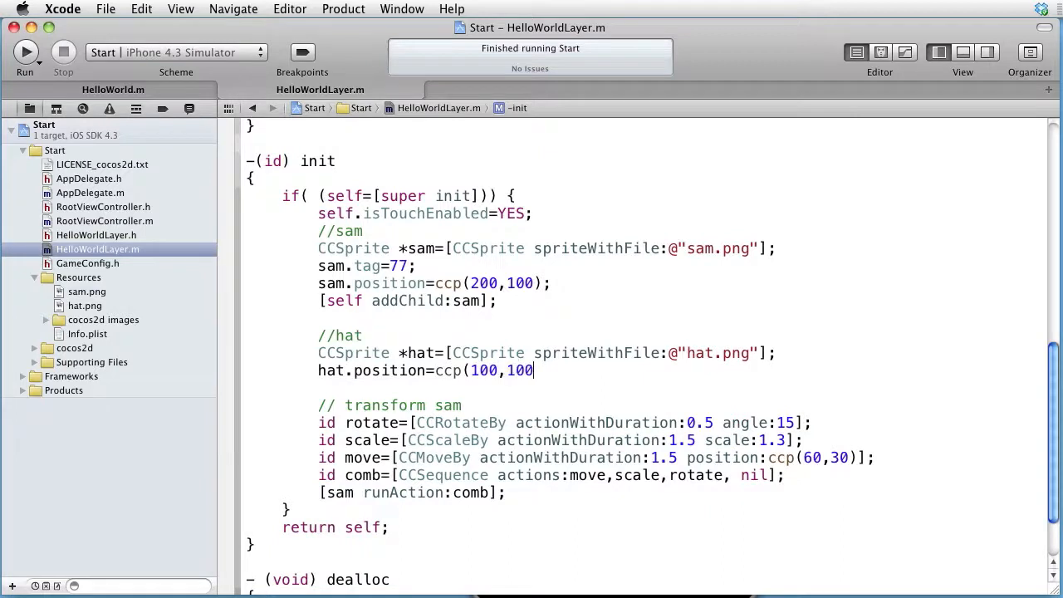
text();)
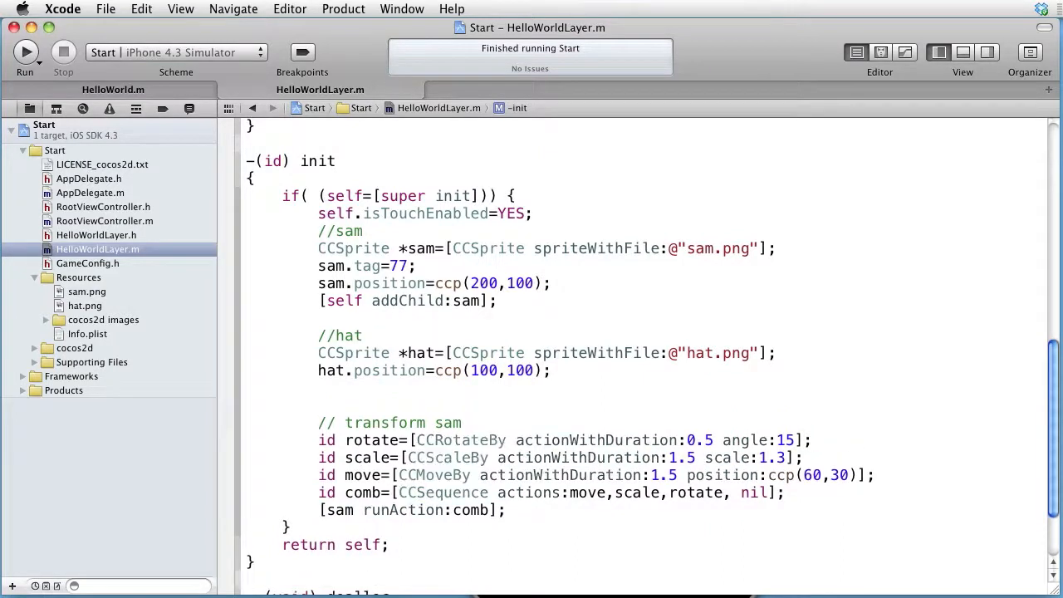
Add the hat to the layer with [self addChild:hat];.
text([self addChild:h)
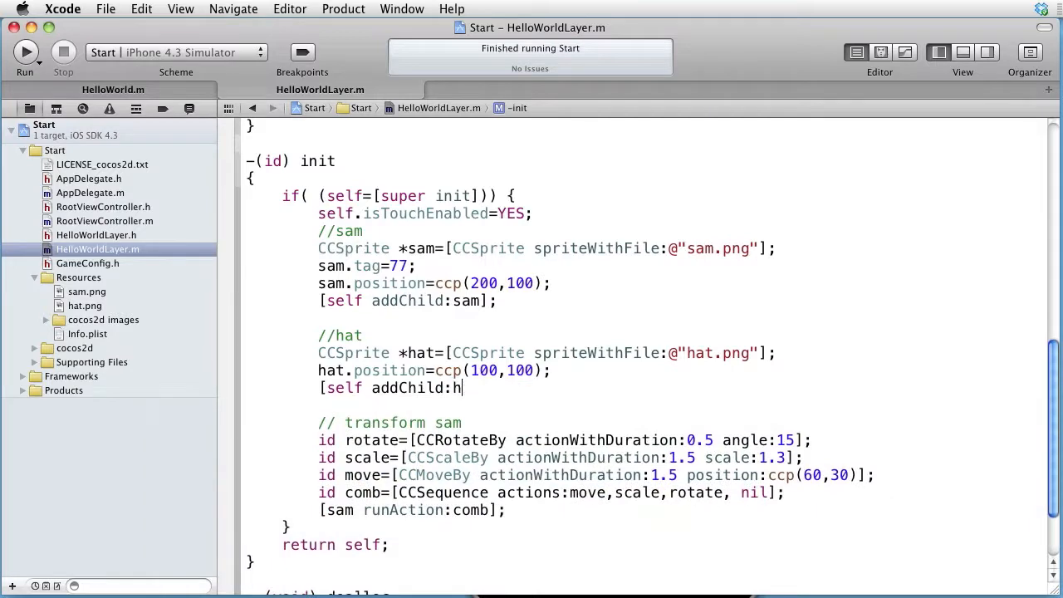
text(at])
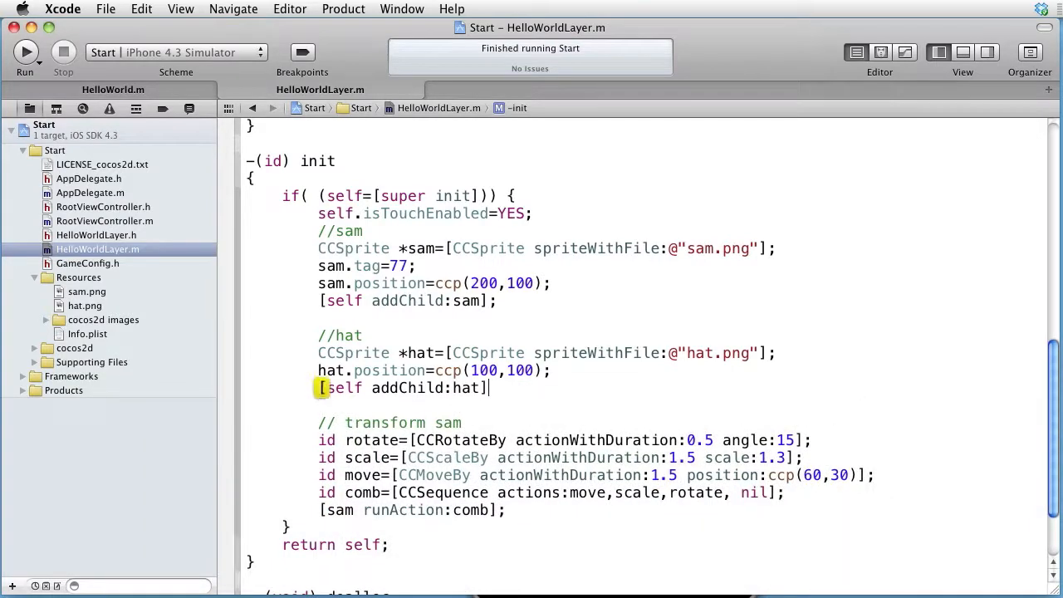
text(;)
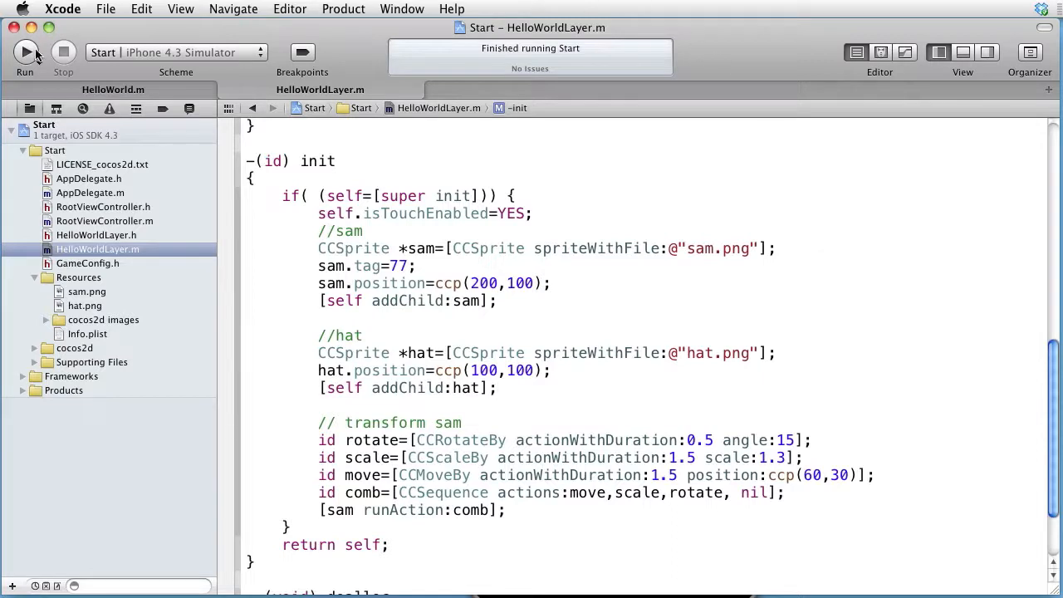
Run the app to see the green triangle hat beside sam, then stop it.
click(25, 52)
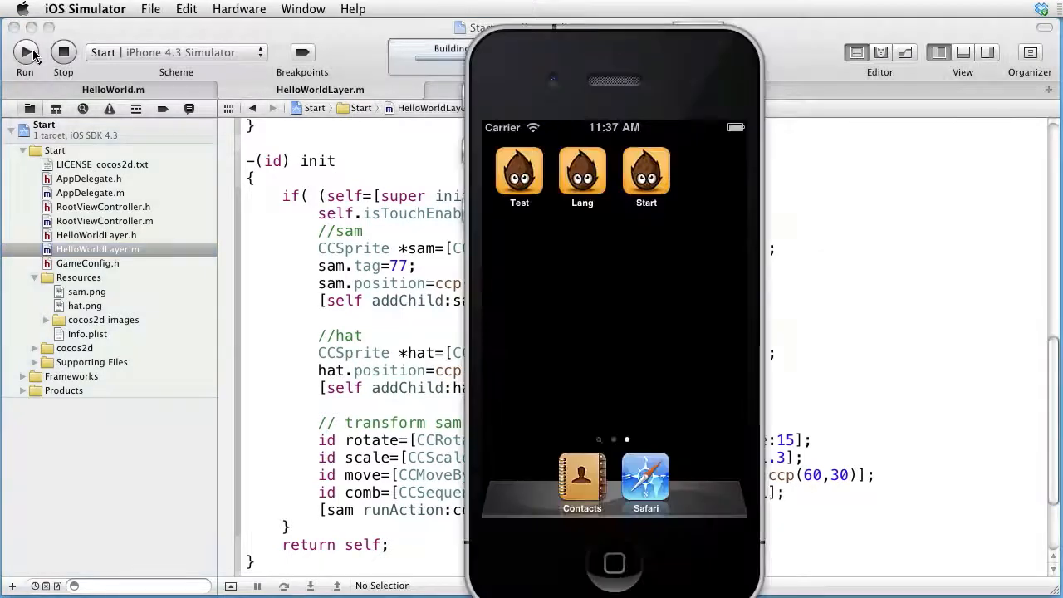
click(25, 52)
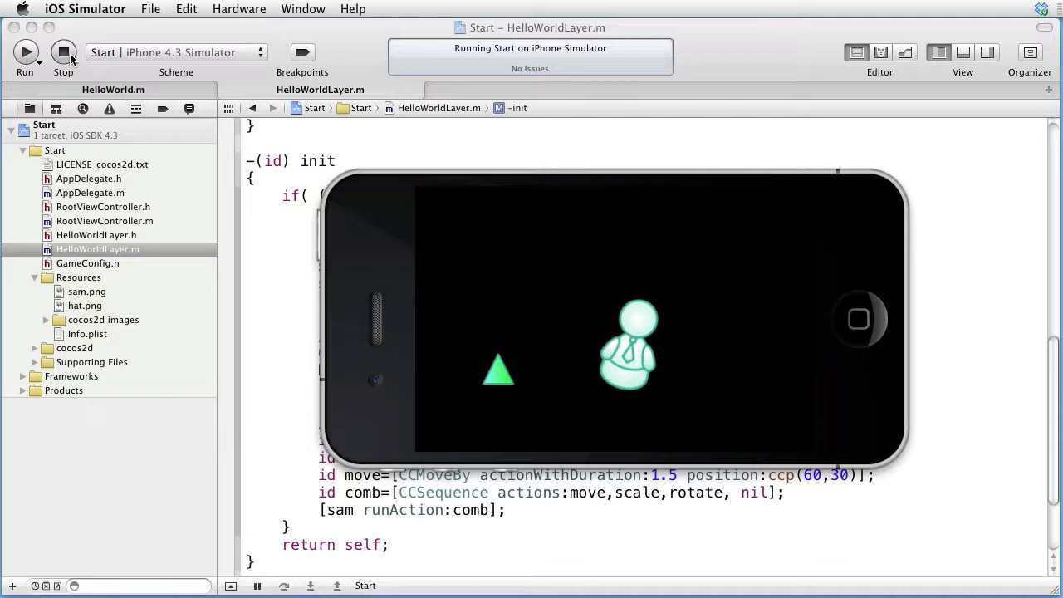
click(63, 52)
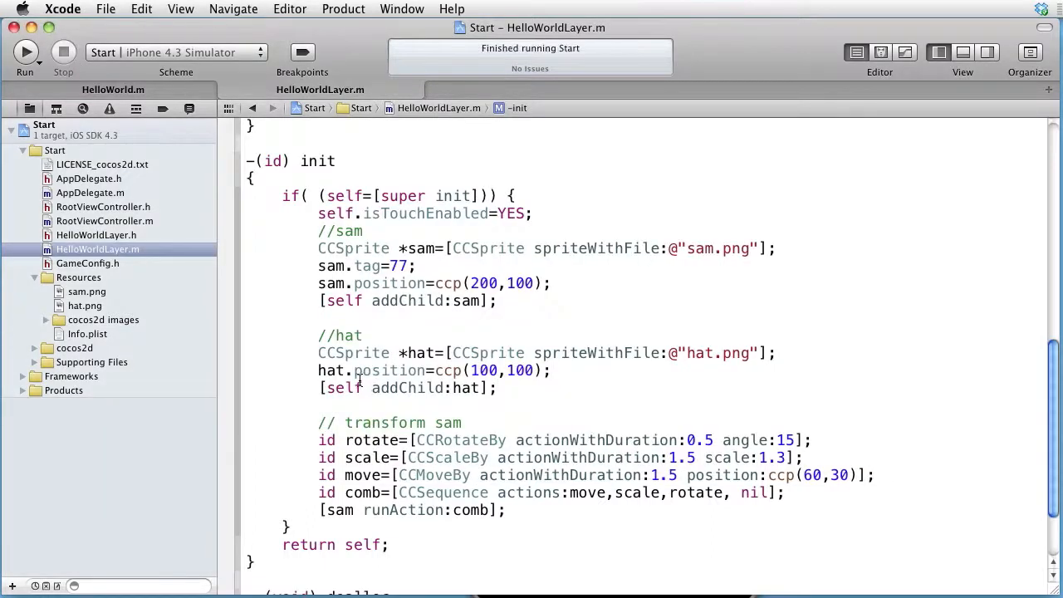
Change [self addChild:hat] to [sam addChild:hat] and rerun the app.
double_click(341, 389)
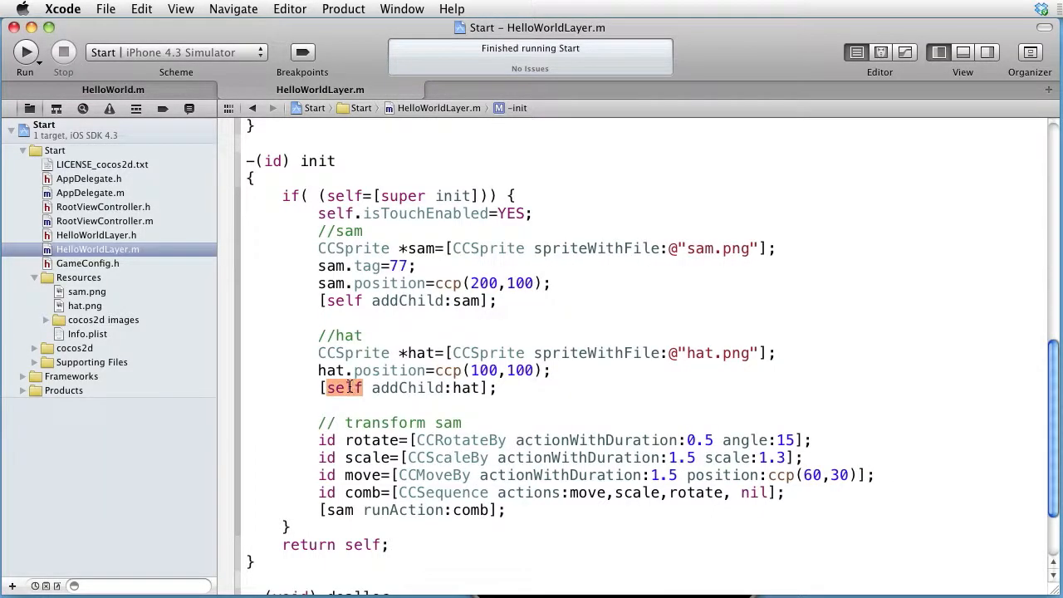
text(sam)
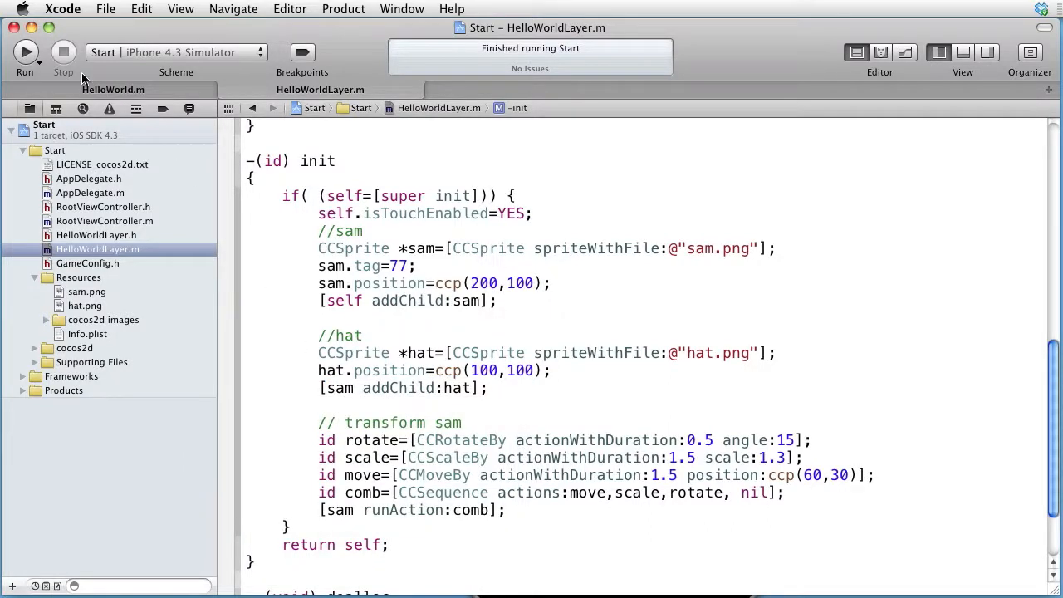
mouse_move(113, 90)
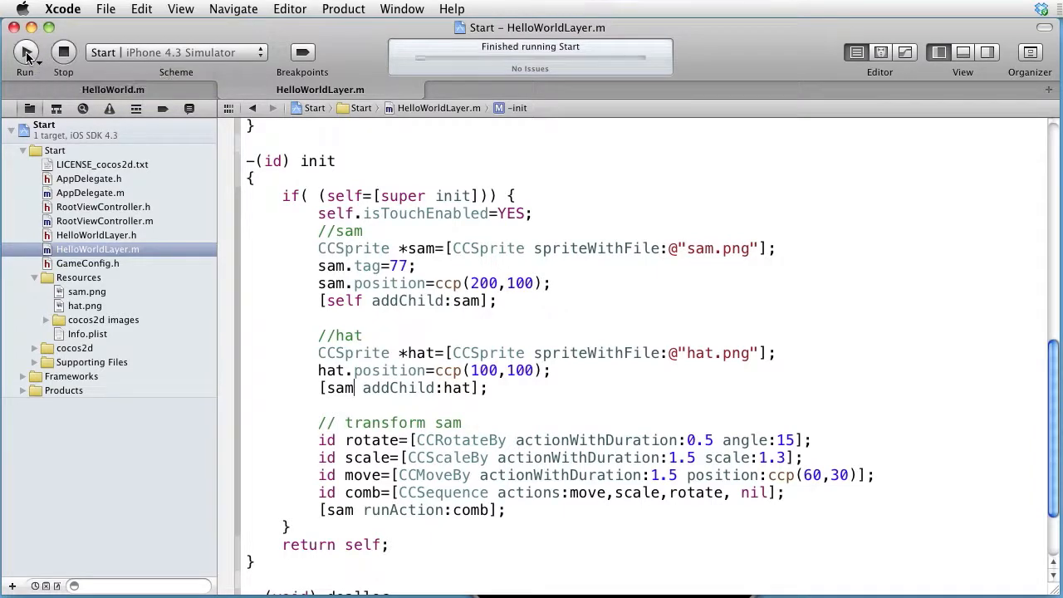
click(25, 52)
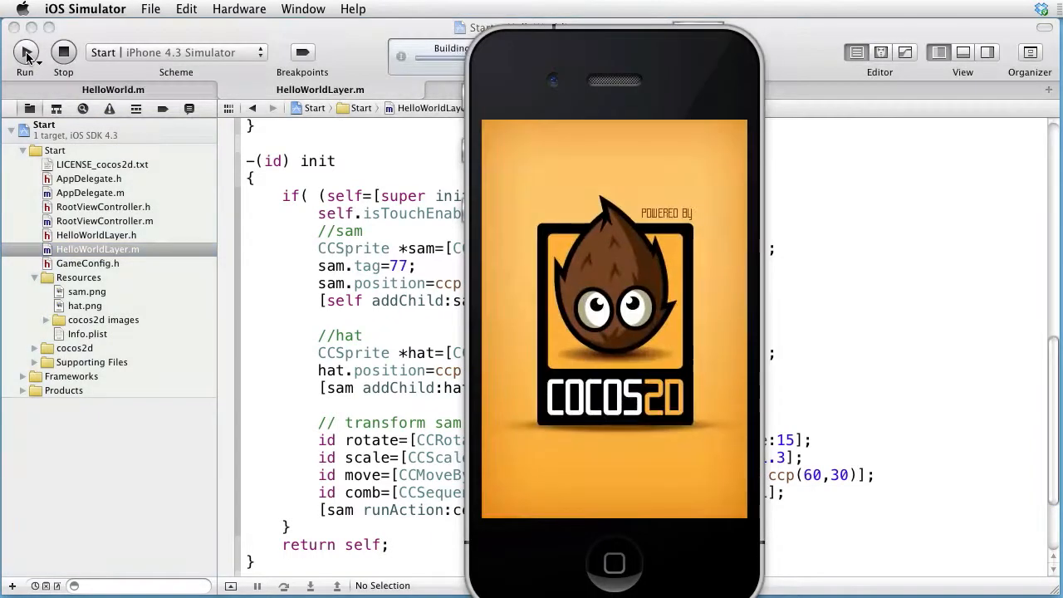
click(25, 51)
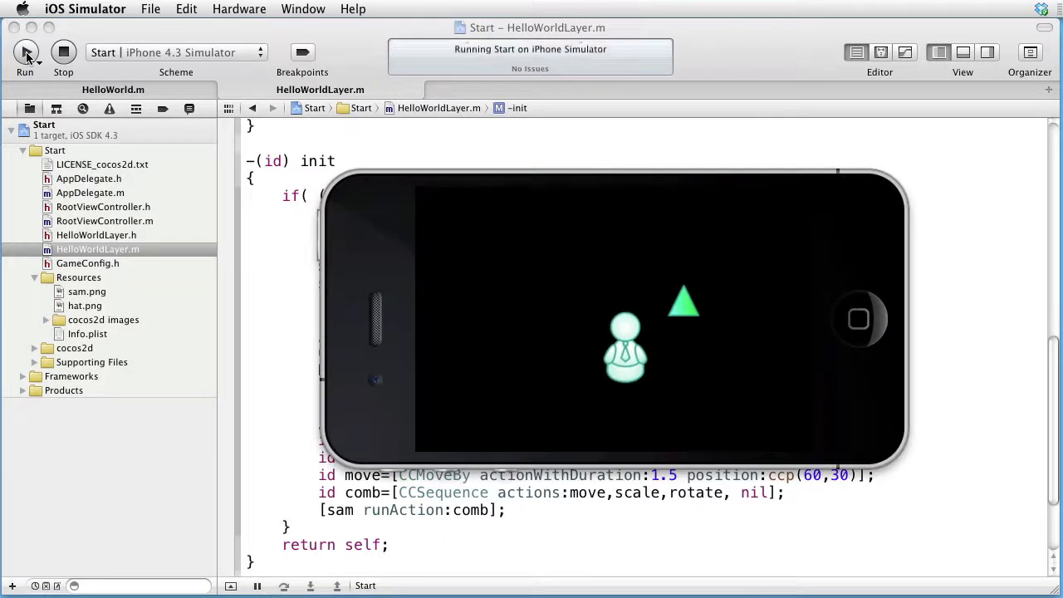